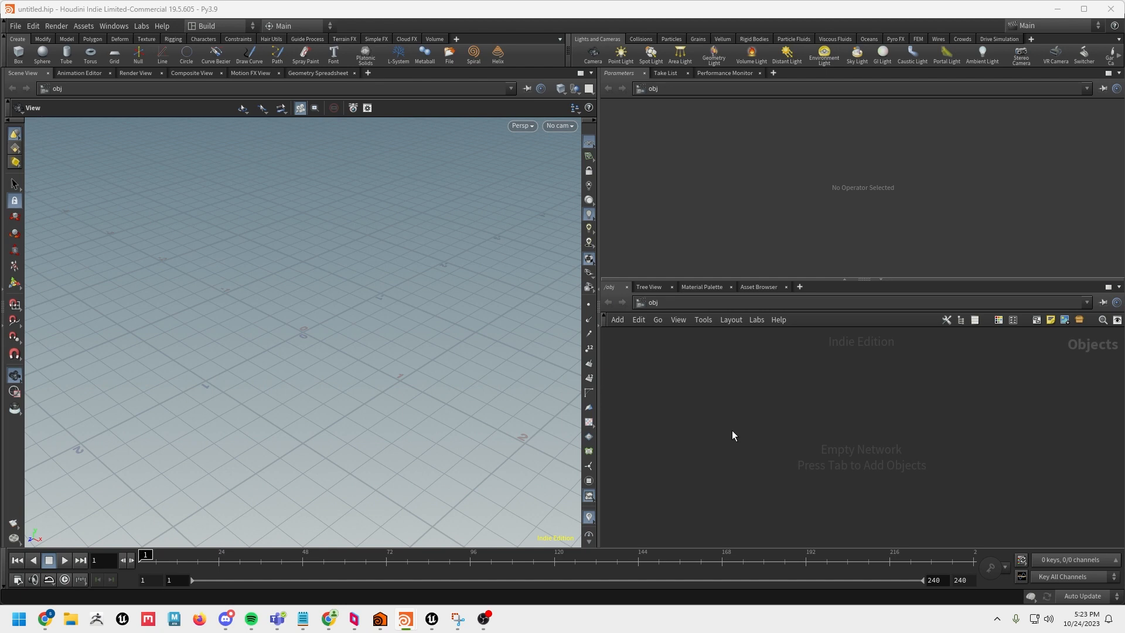
mouse_move(850, 418)
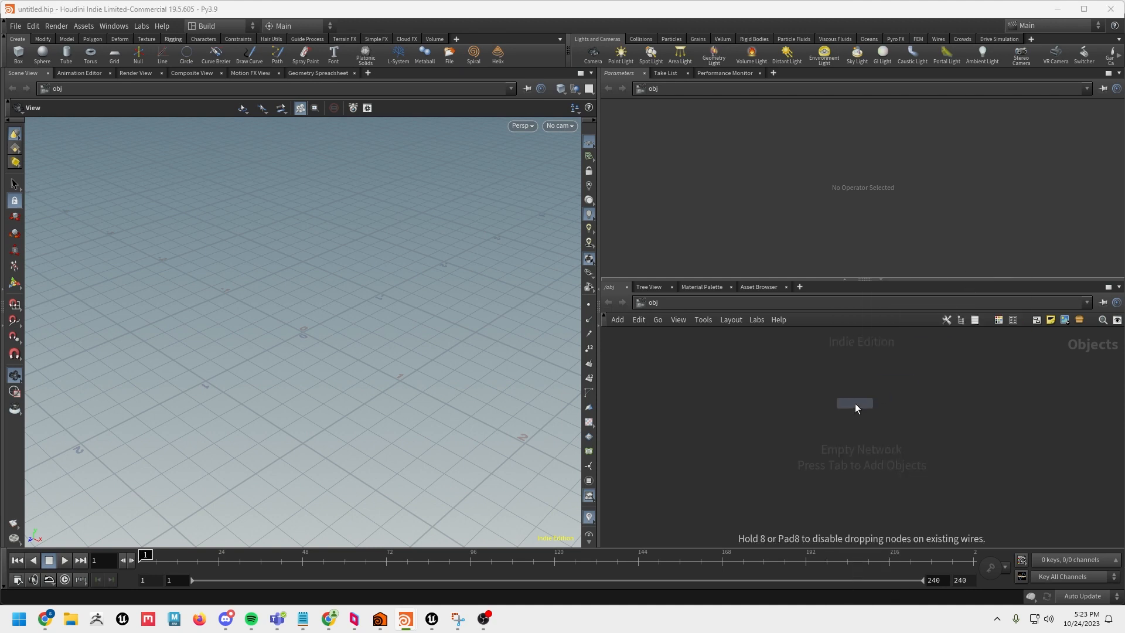
- Inside the geometry object, add an upright Grid and follow it with a Remesh SOP
double_click(855, 403)
type("gr")
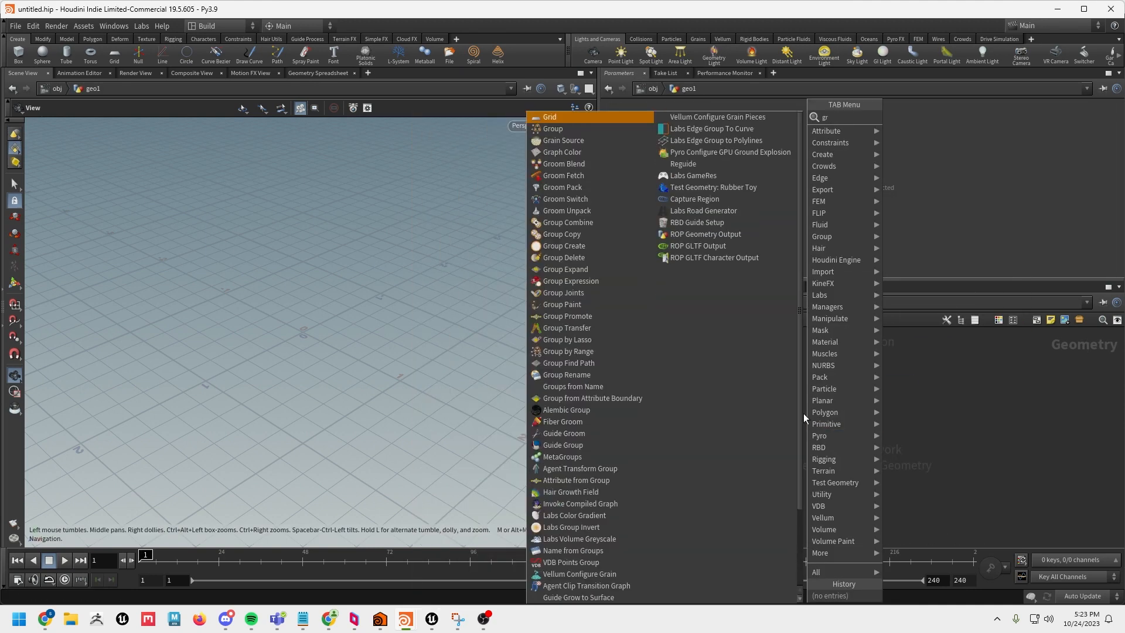
left_click(550, 116)
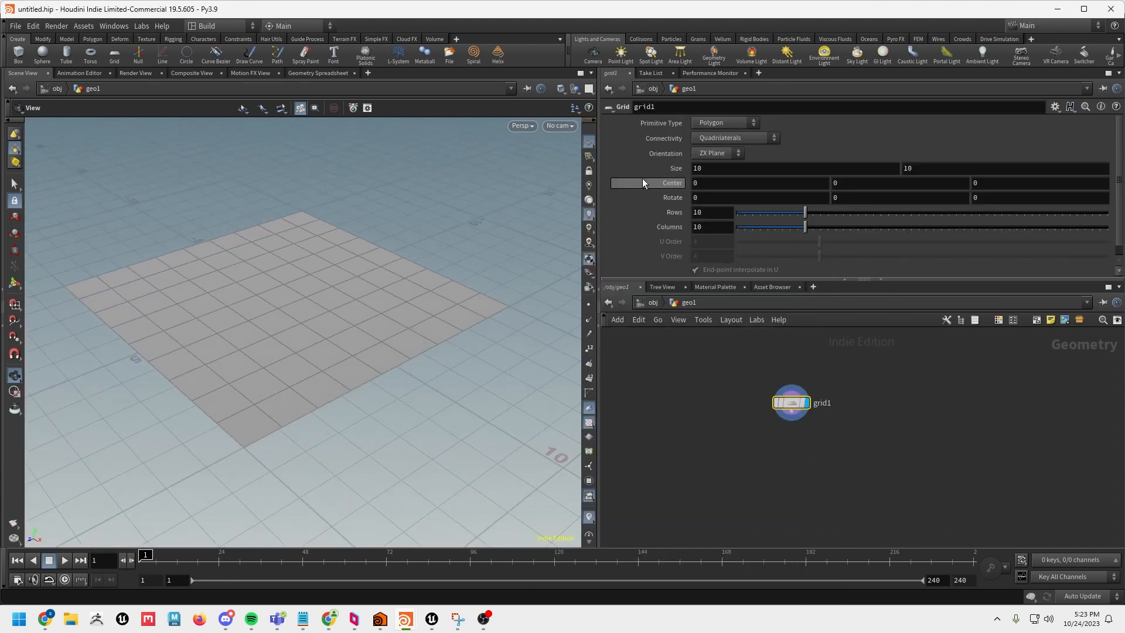
left_click(715, 153)
type("re")
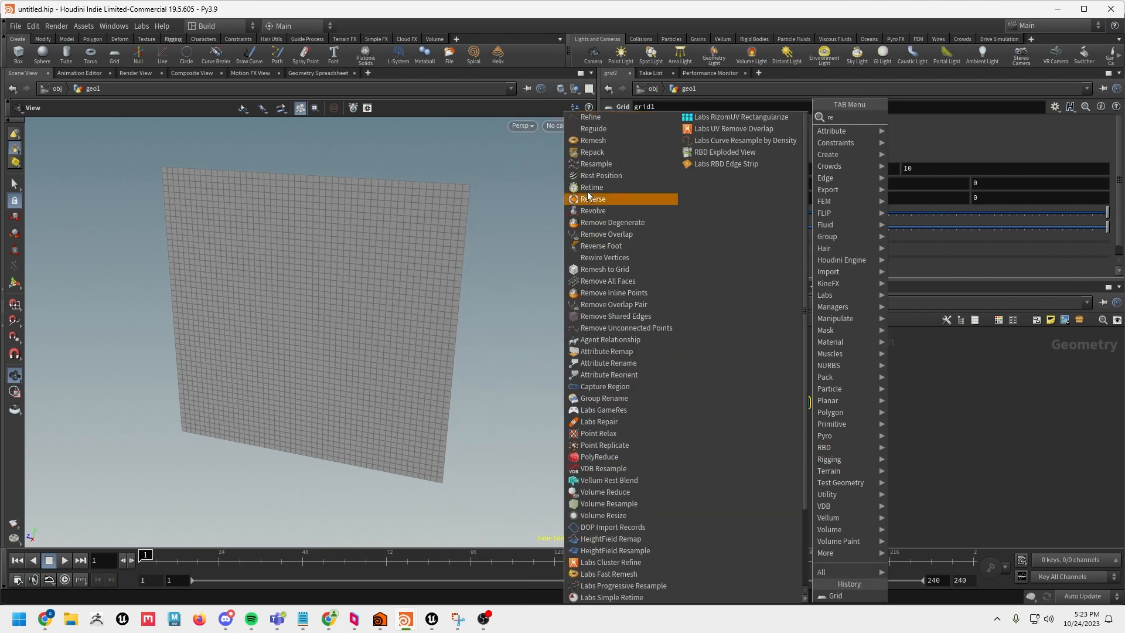
left_click(593, 140)
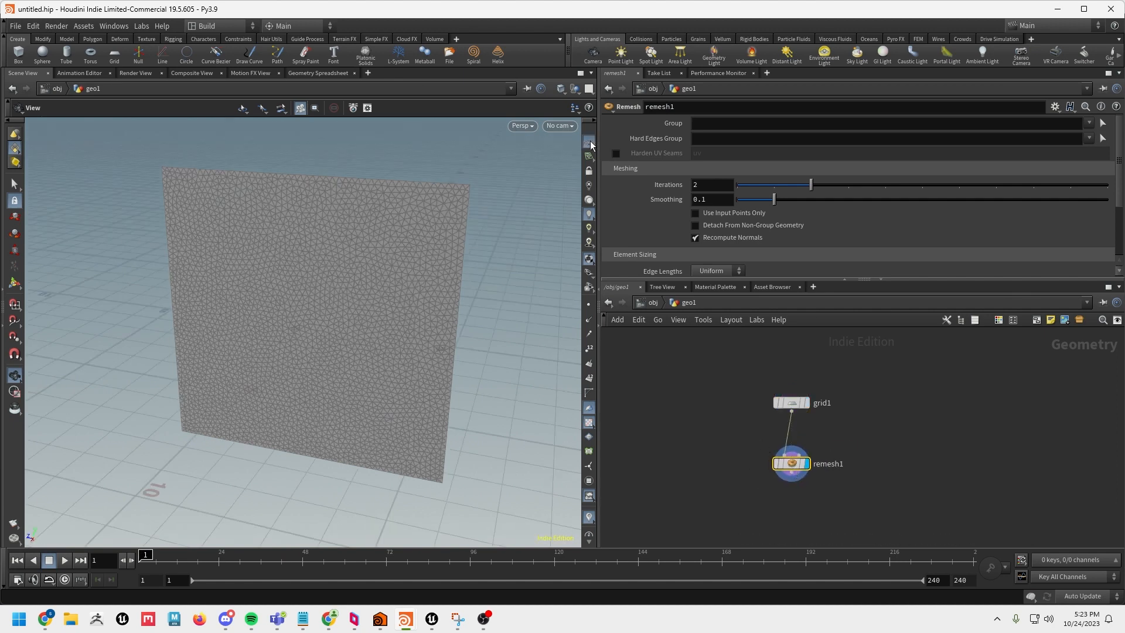
key("tab")
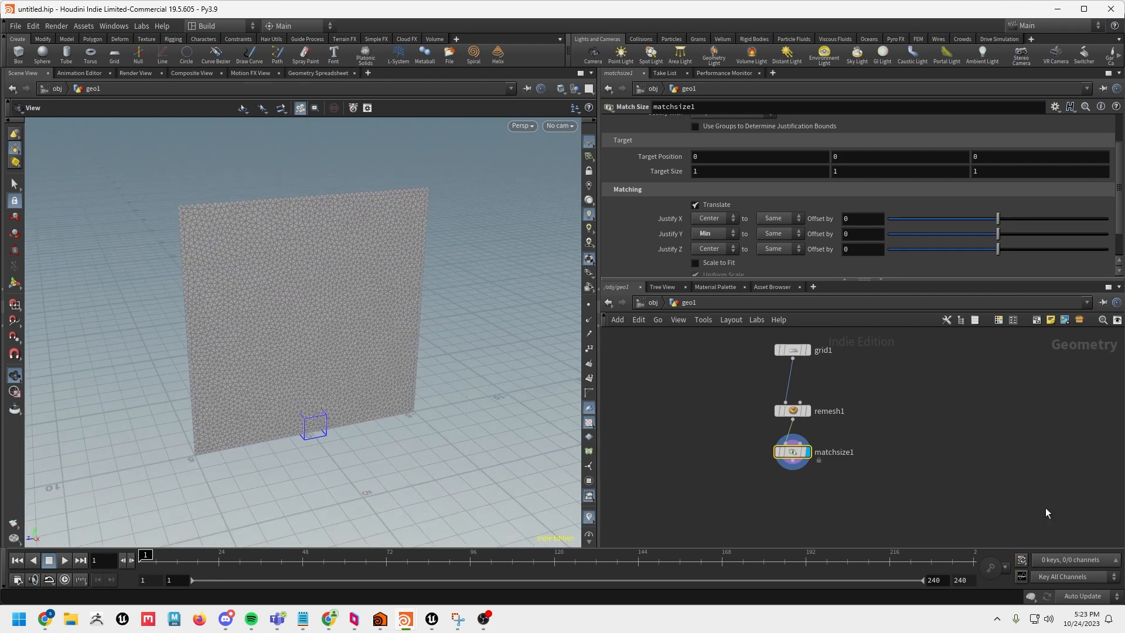
mouse_move(966, 491)
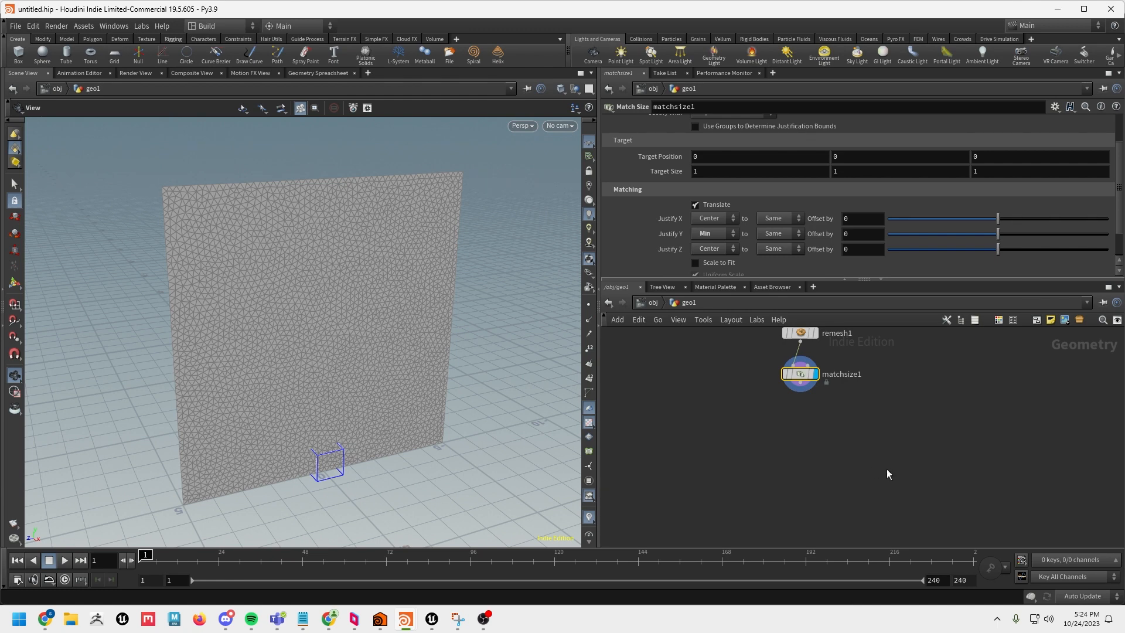
mouse_move(820, 456)
type("v")
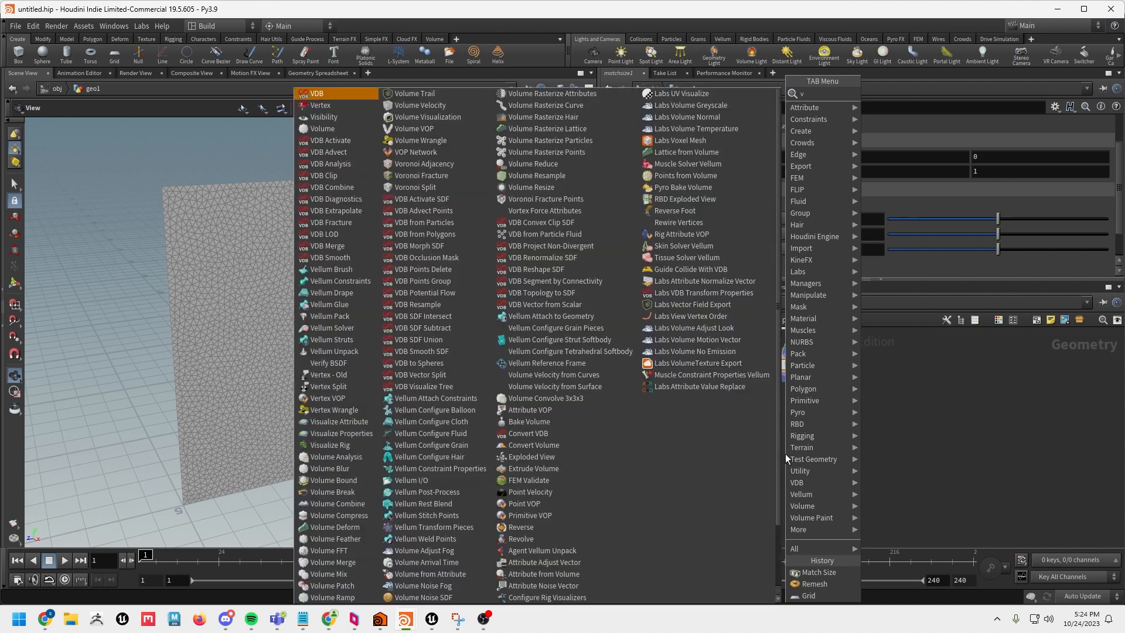
- Narrow the node search to Vellum entries for a Vellum Configure Cloth node
type("e")
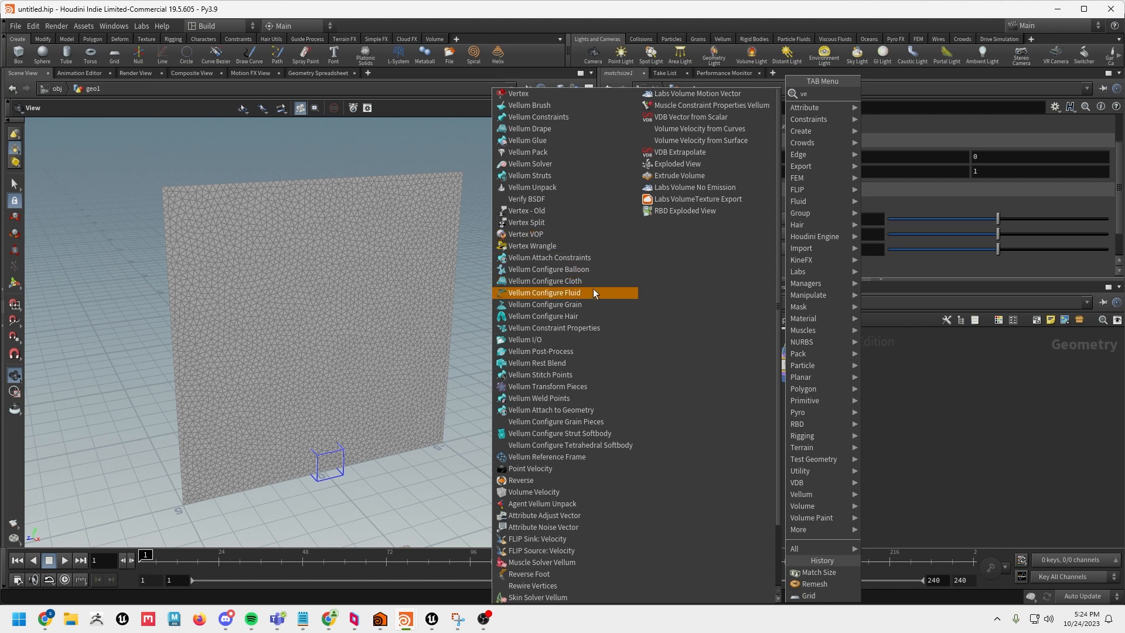
mouse_move(542, 315)
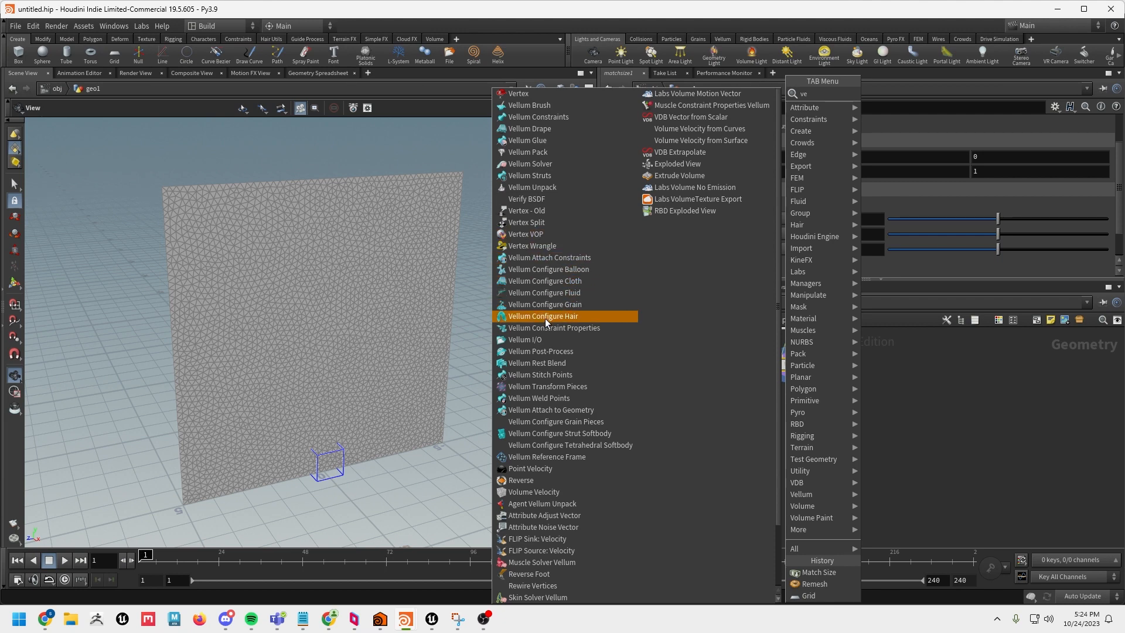
mouse_move(548, 257)
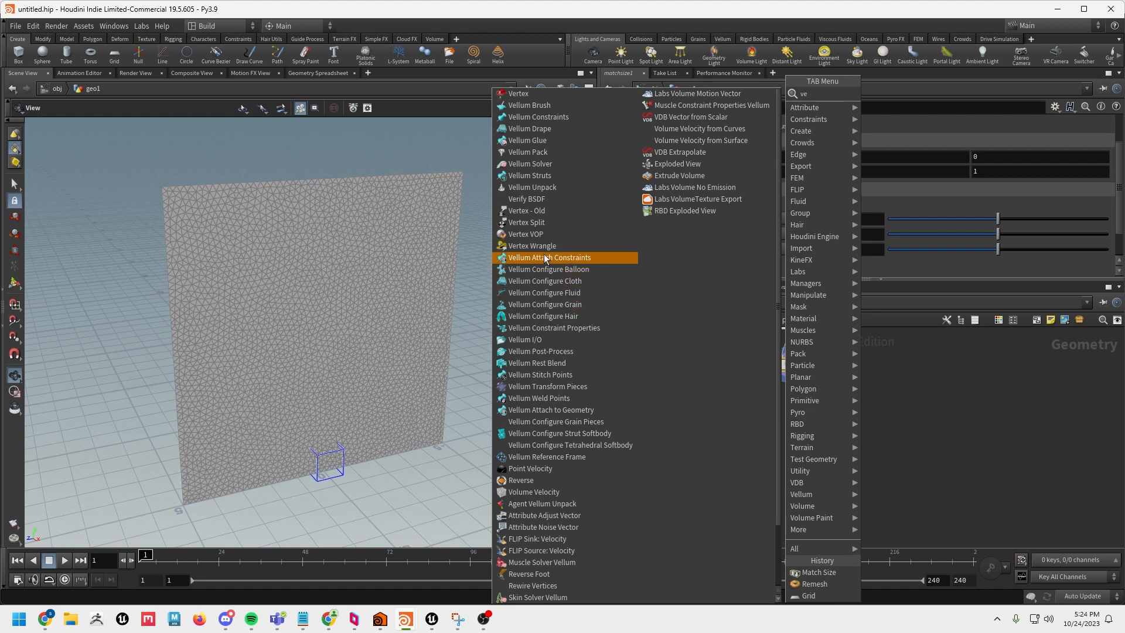
mouse_move(550, 258)
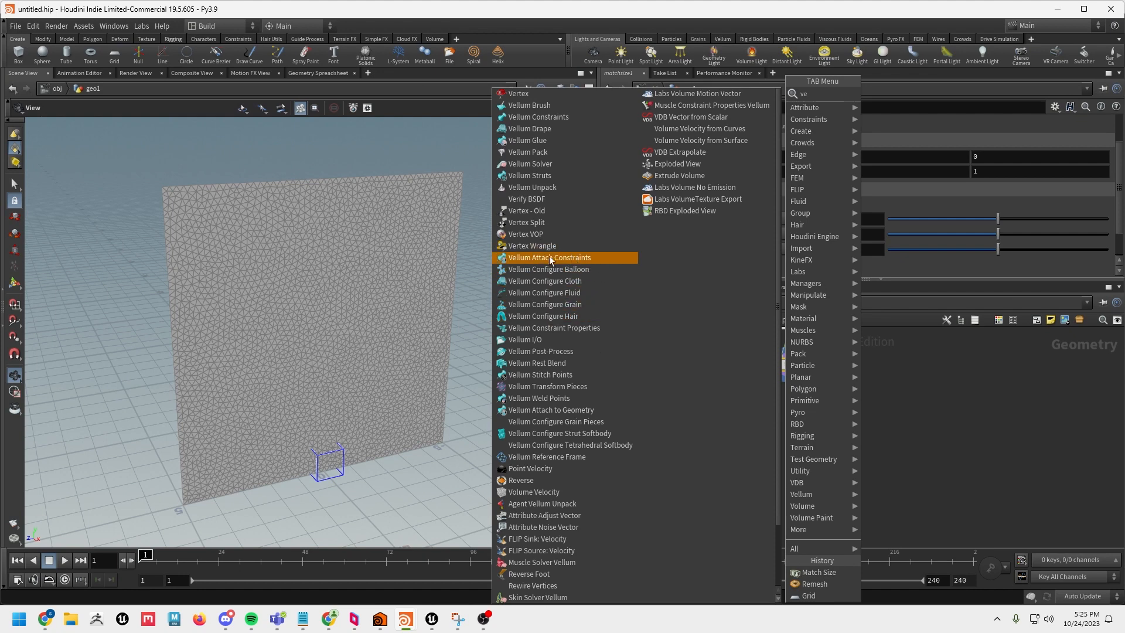
mouse_move(578, 305)
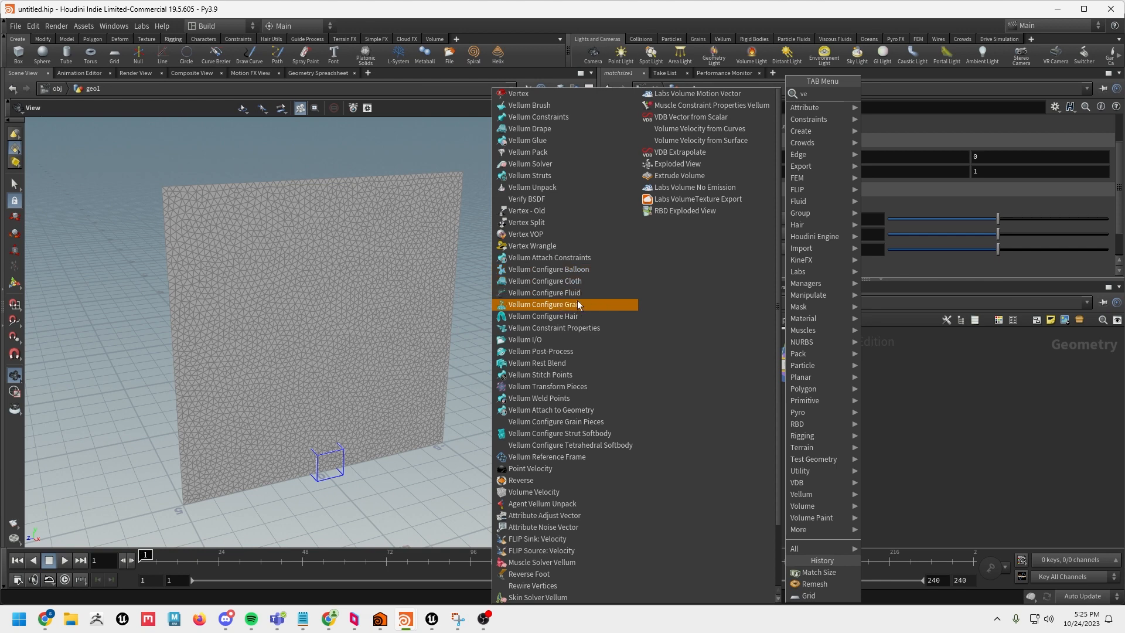
mouse_move(591, 342)
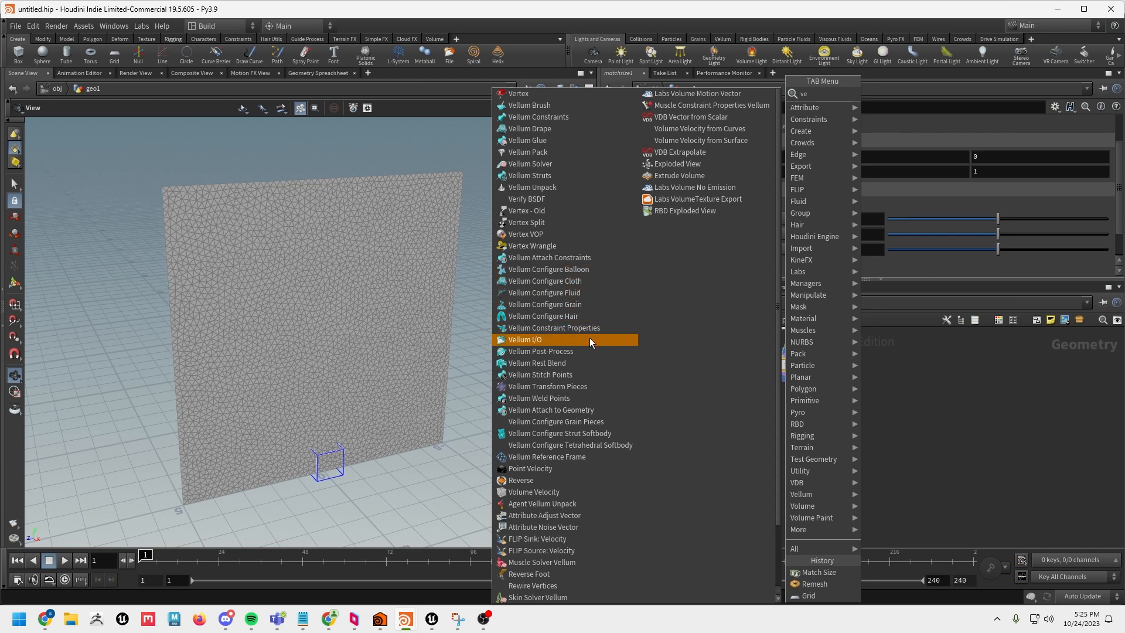
mouse_move(548, 270)
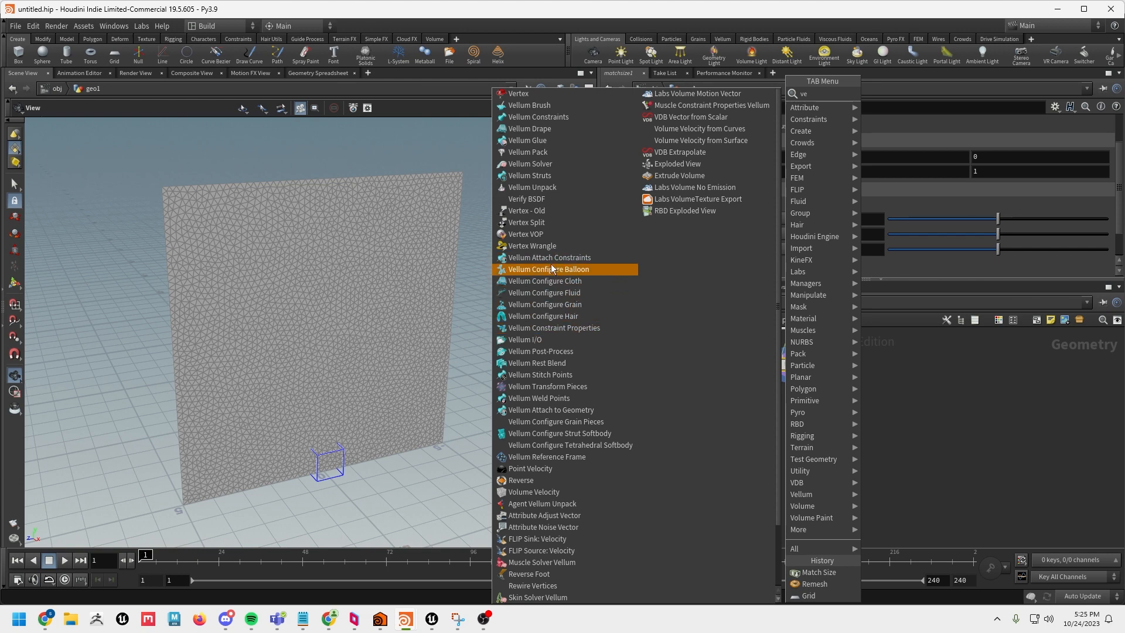
mouse_move(549, 257)
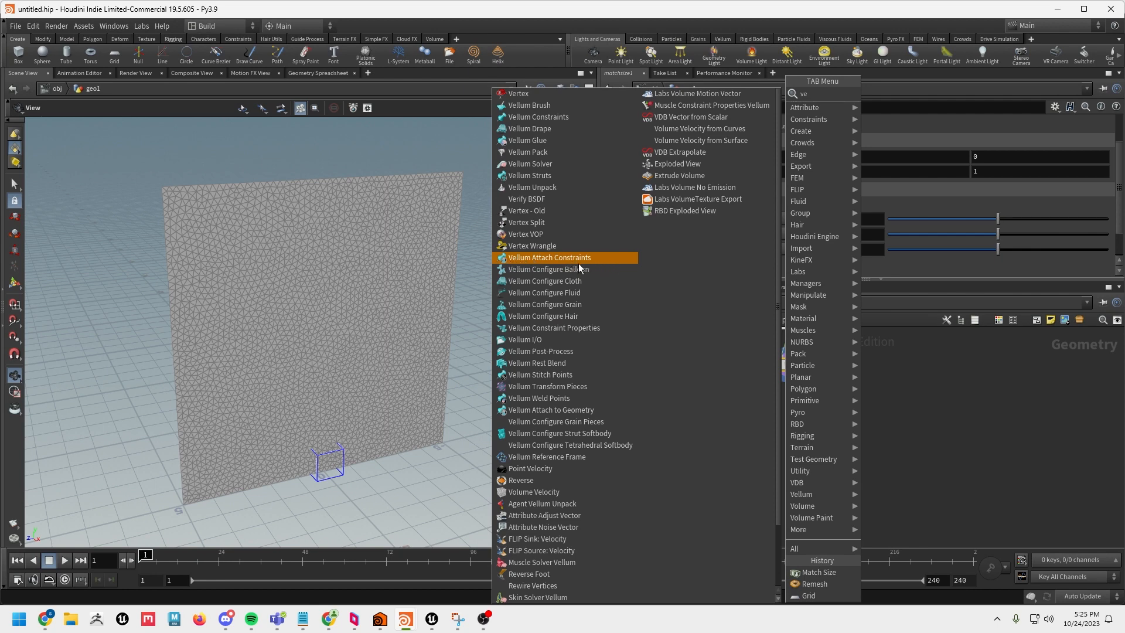
mouse_move(532, 117)
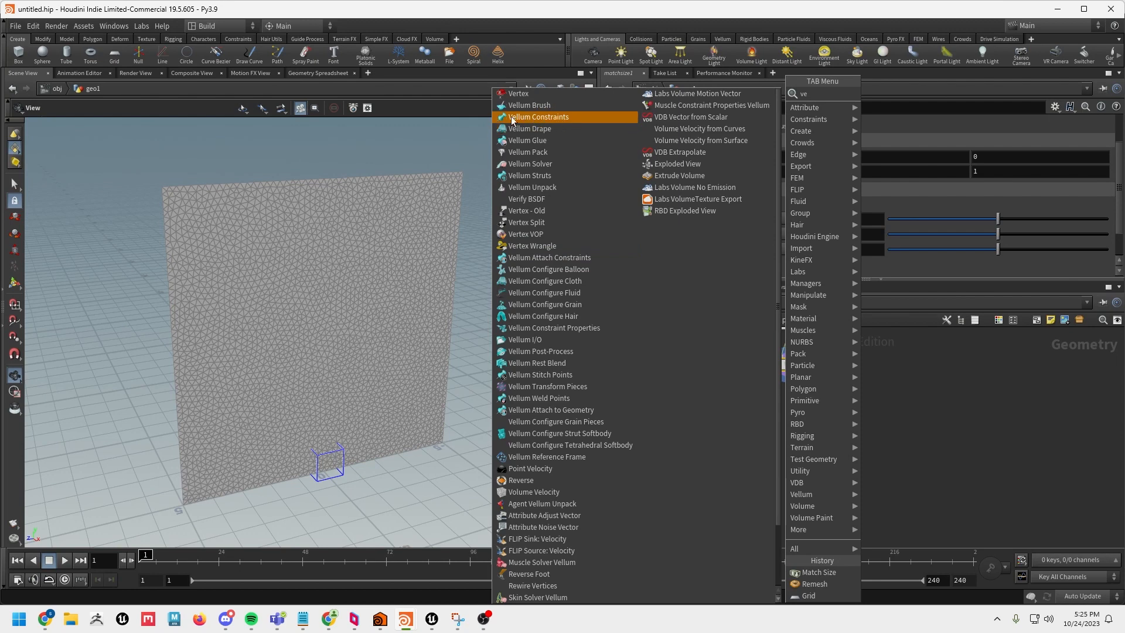
mouse_move(555, 295)
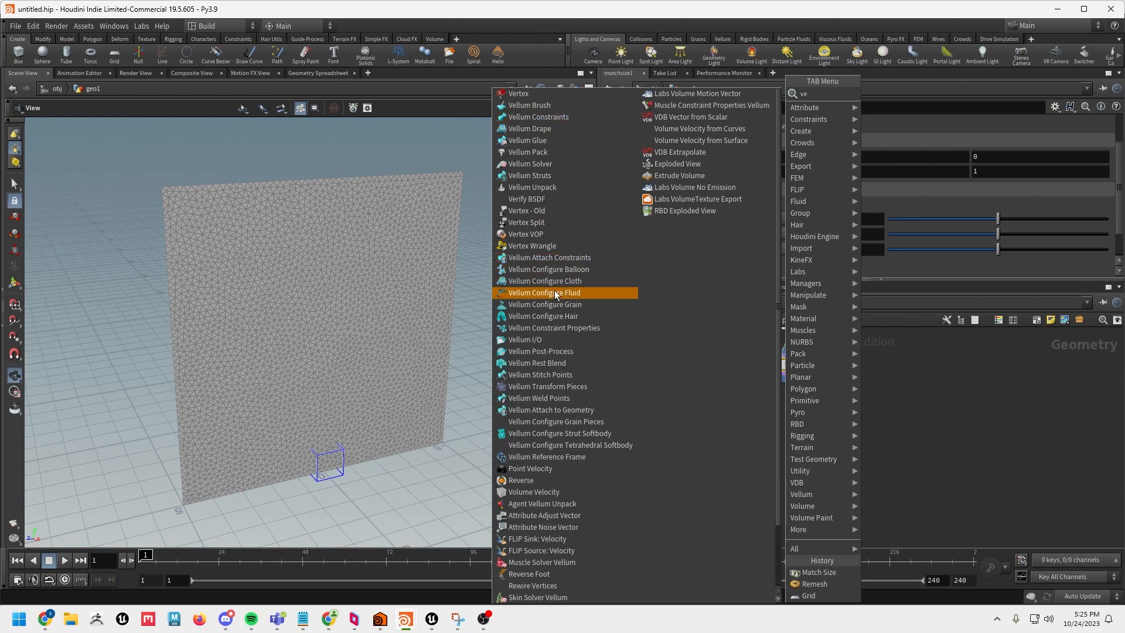
mouse_move(564, 280)
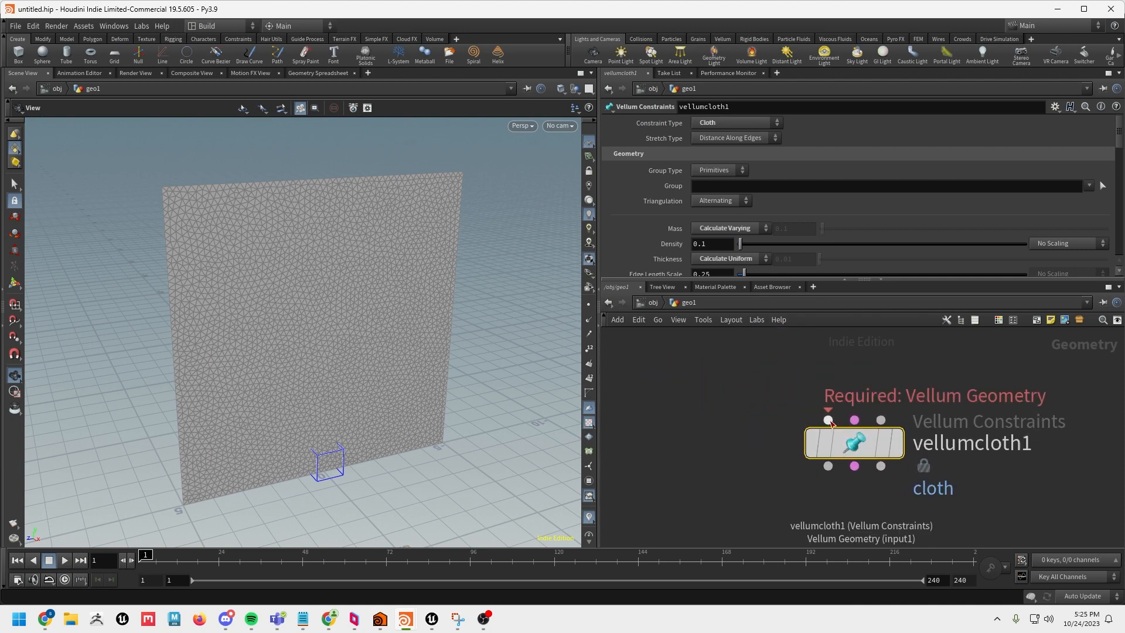
mouse_move(827, 422)
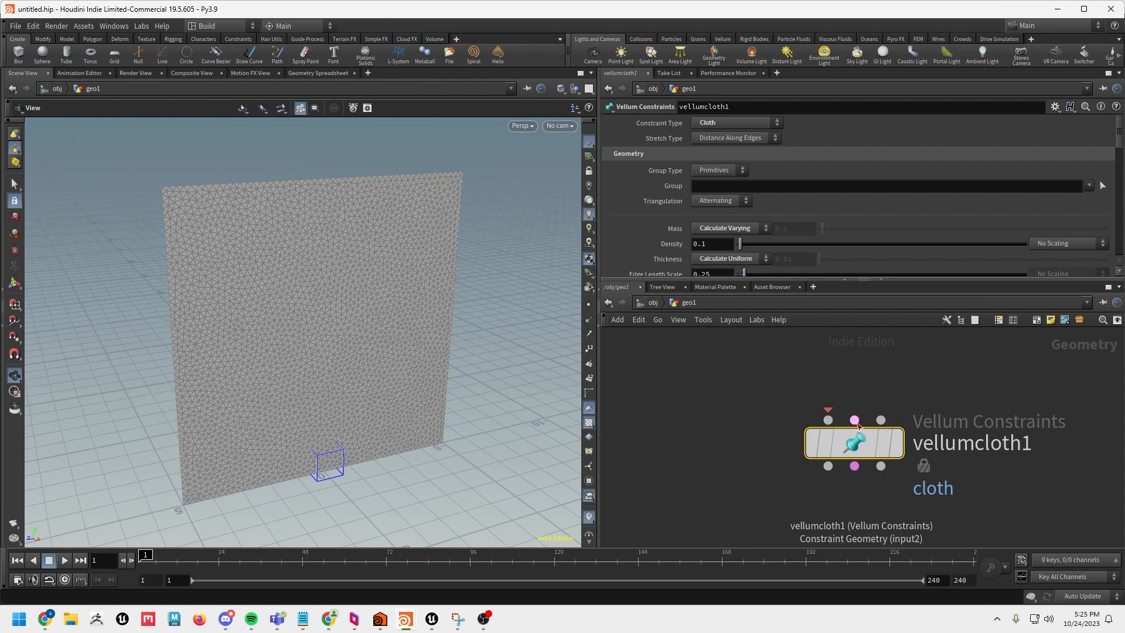
mouse_move(856, 420)
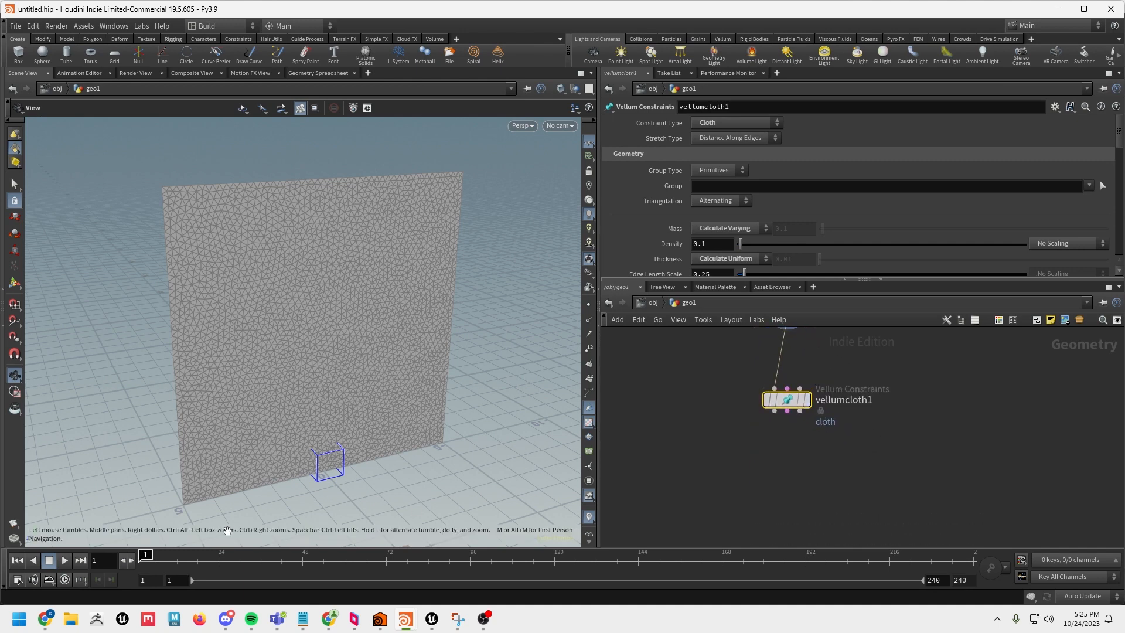
- Wire matchsize1 into the first input of vellumcloth1
right_click(787, 400)
type("ve")
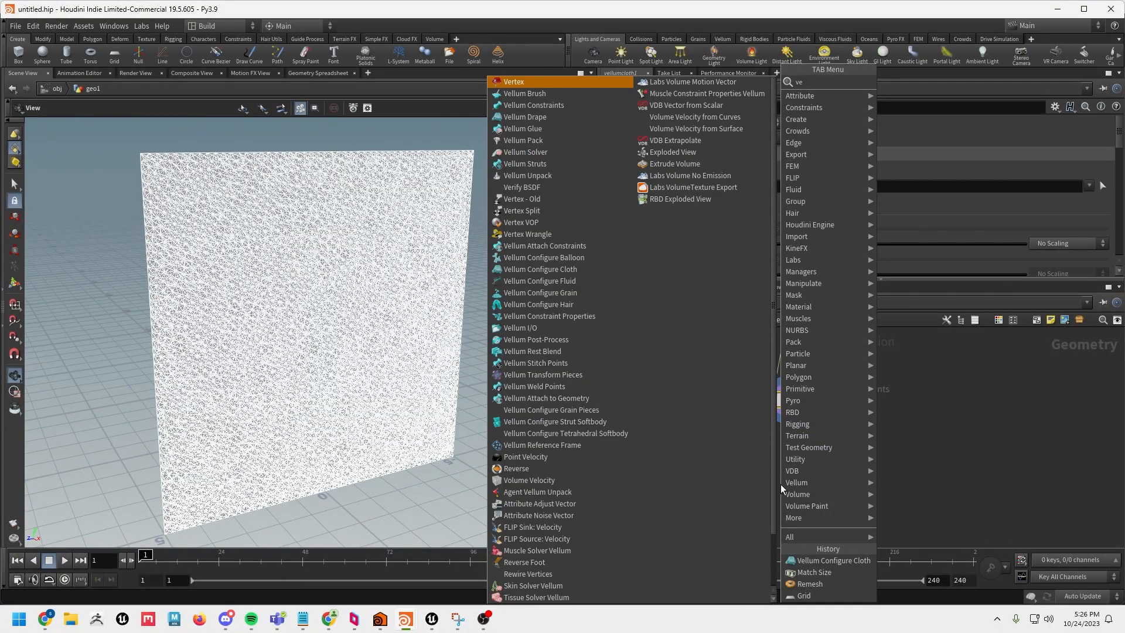
- Append a Vellum Solver to the cloth constraints, play the falling sheet, and rewind to frame 1
left_click(534, 106)
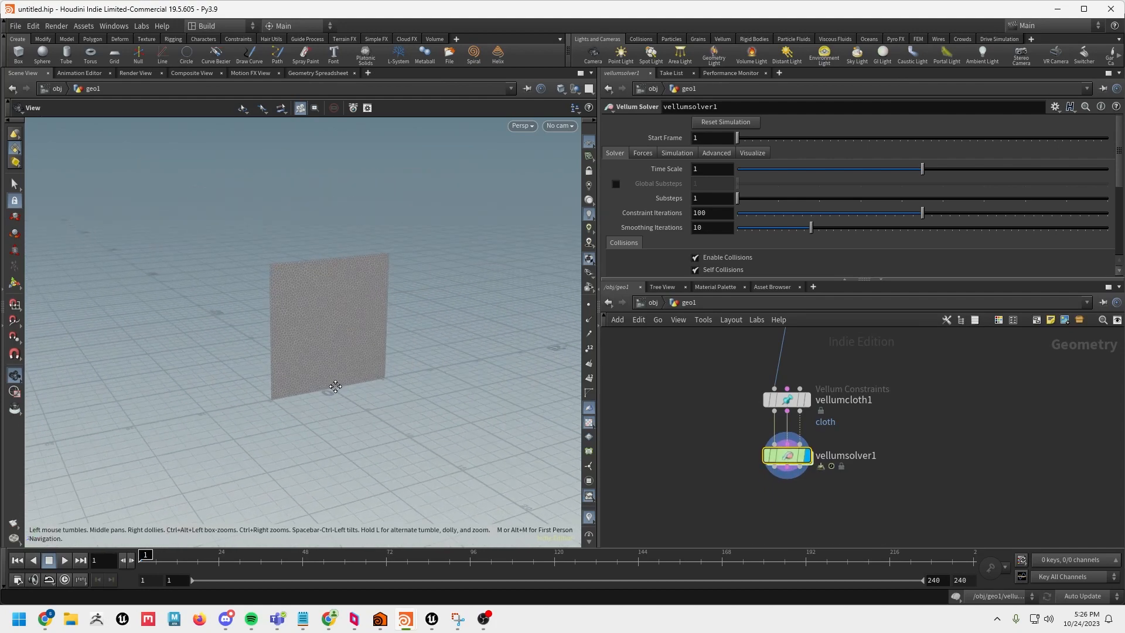
left_click(64, 561)
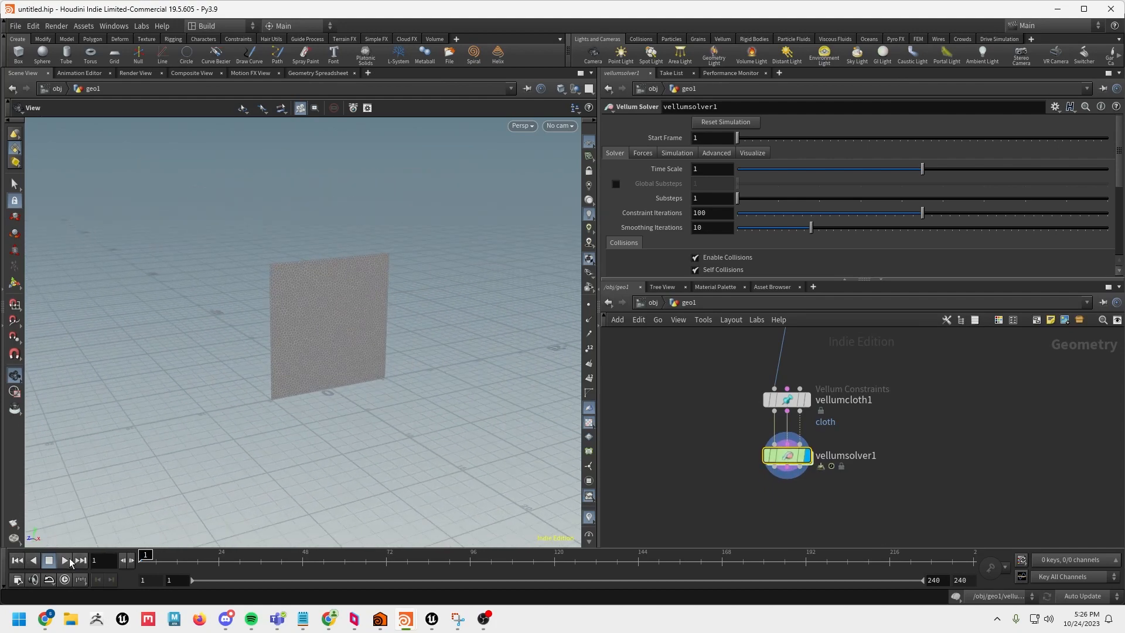
left_click(65, 560)
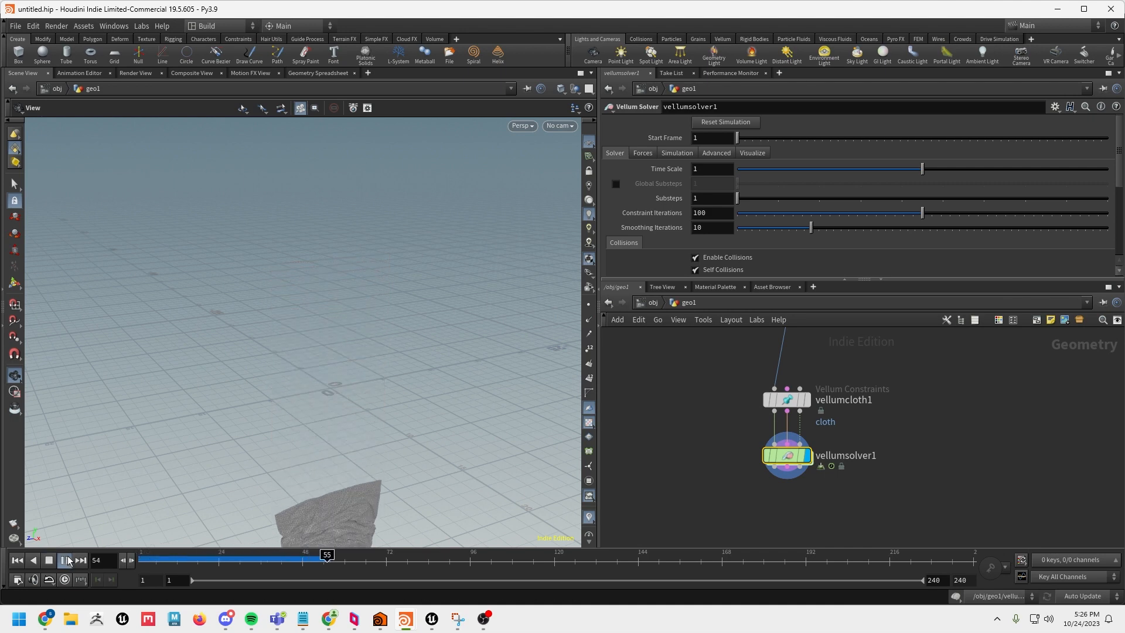
left_click(63, 561)
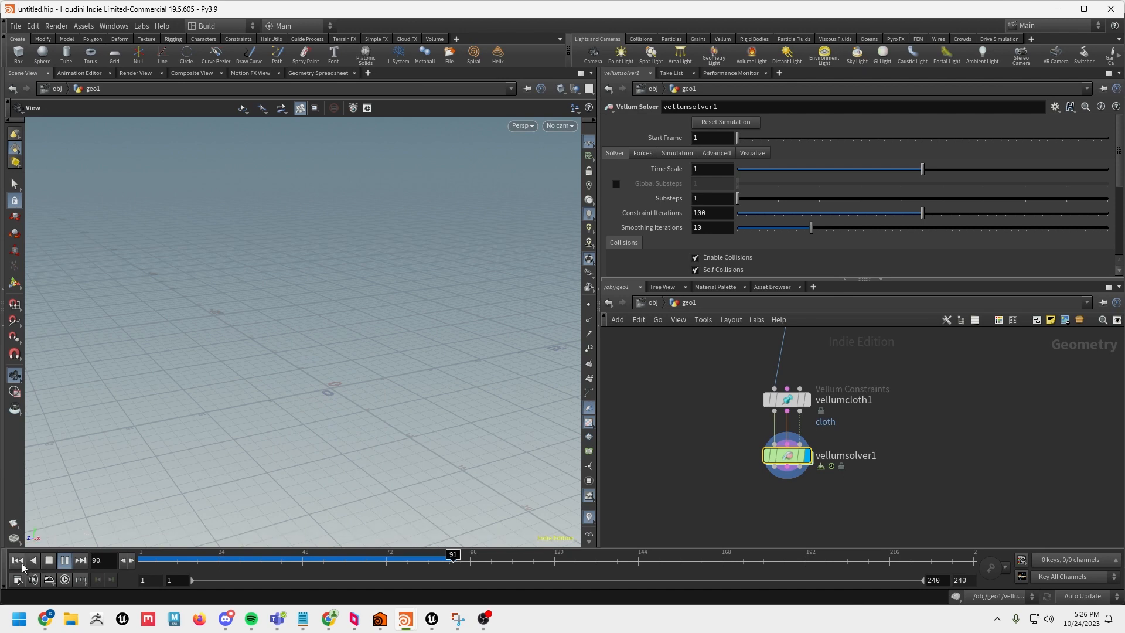
left_click(48, 560)
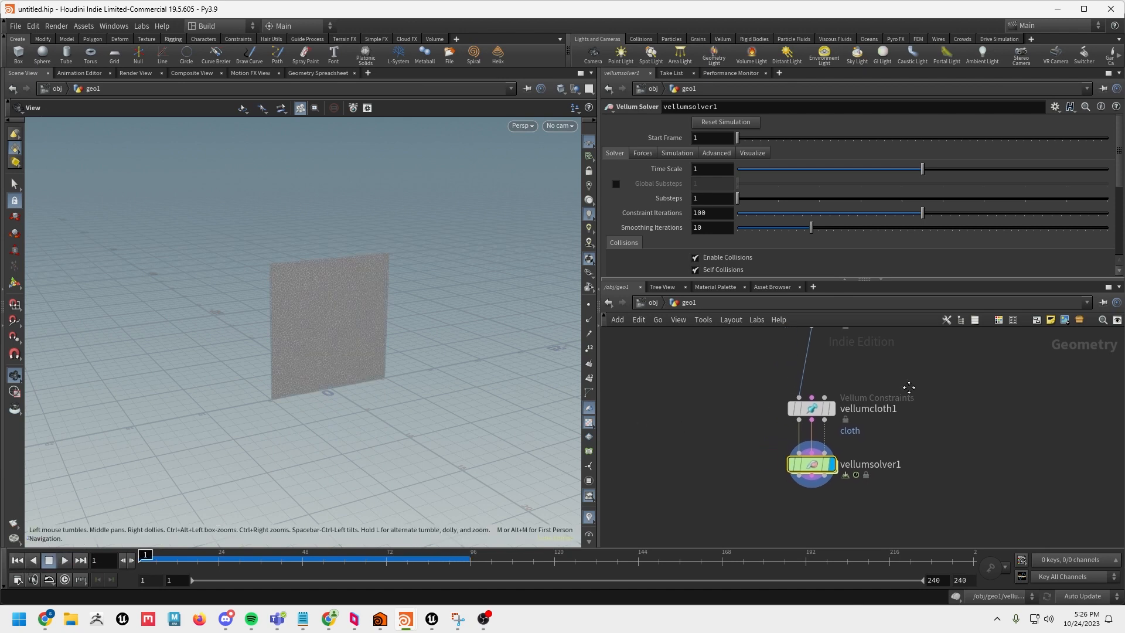
- Enable the solver's ground plane, play the cloth piling onto it, then rewind to frame one
scroll("down", 3)
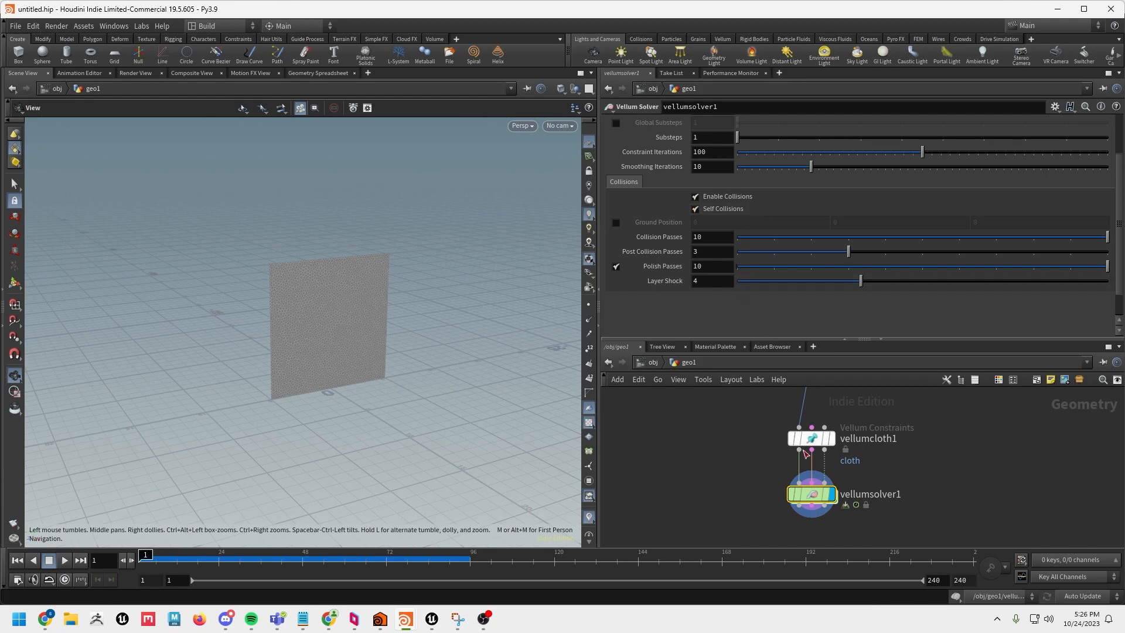
left_click(616, 222)
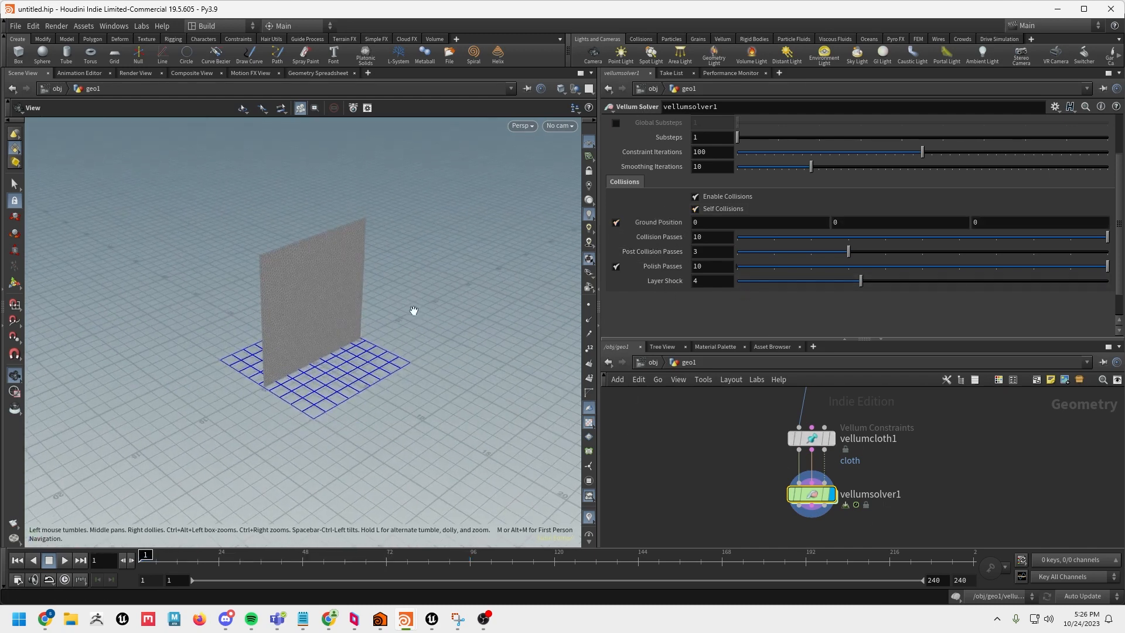
left_click_drag(414, 310, 209, 370)
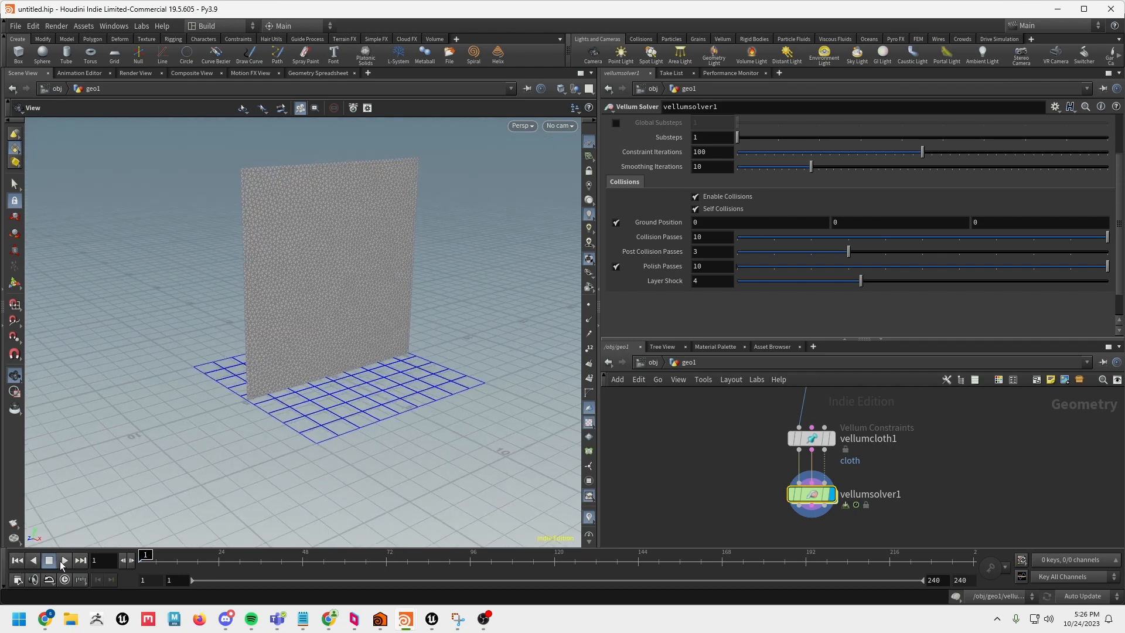
left_click(62, 560)
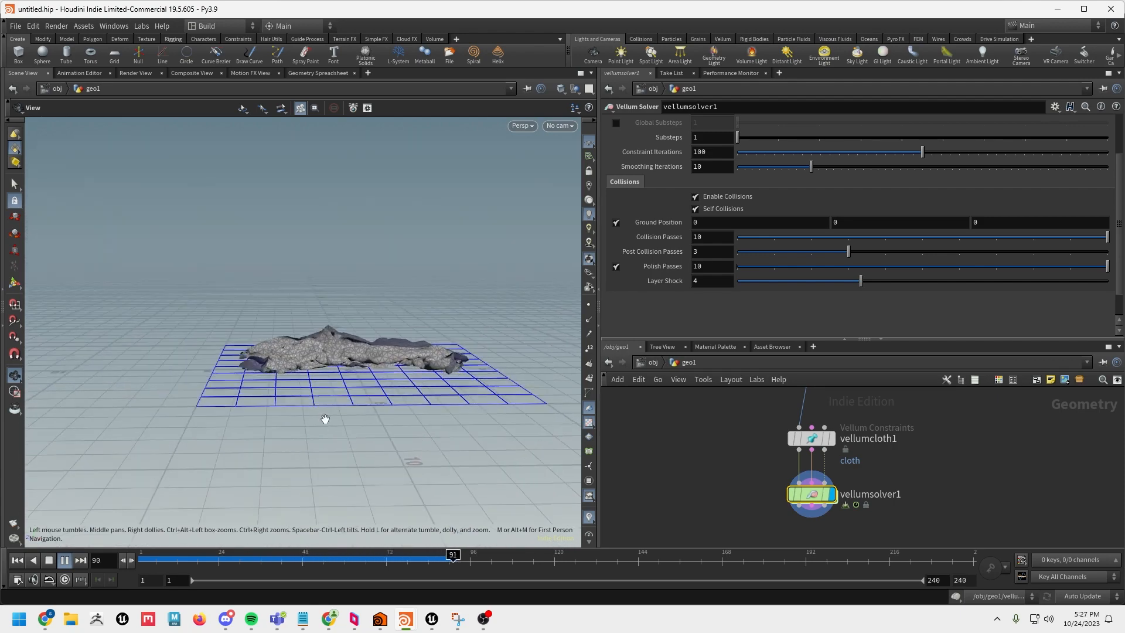
left_click(63, 560)
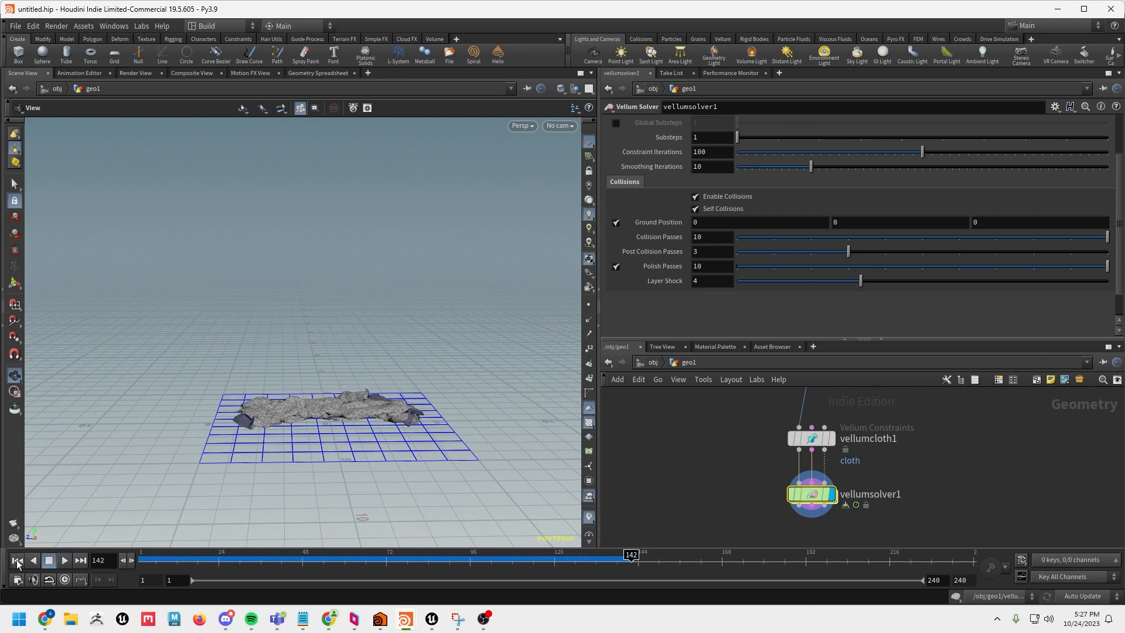
left_click(17, 560)
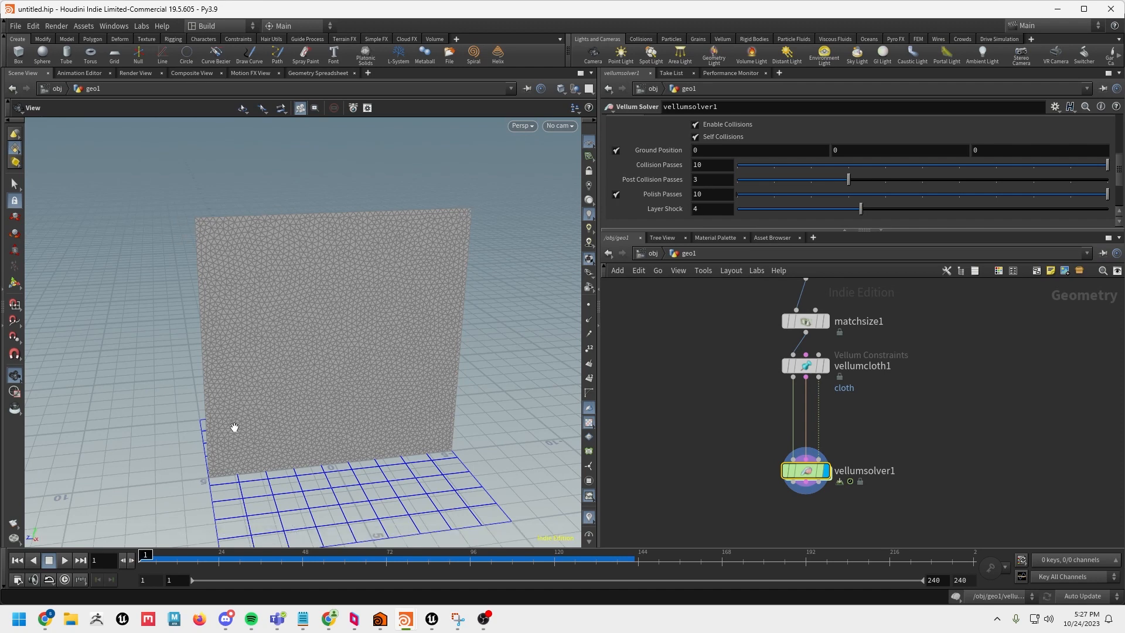
mouse_move(341, 216)
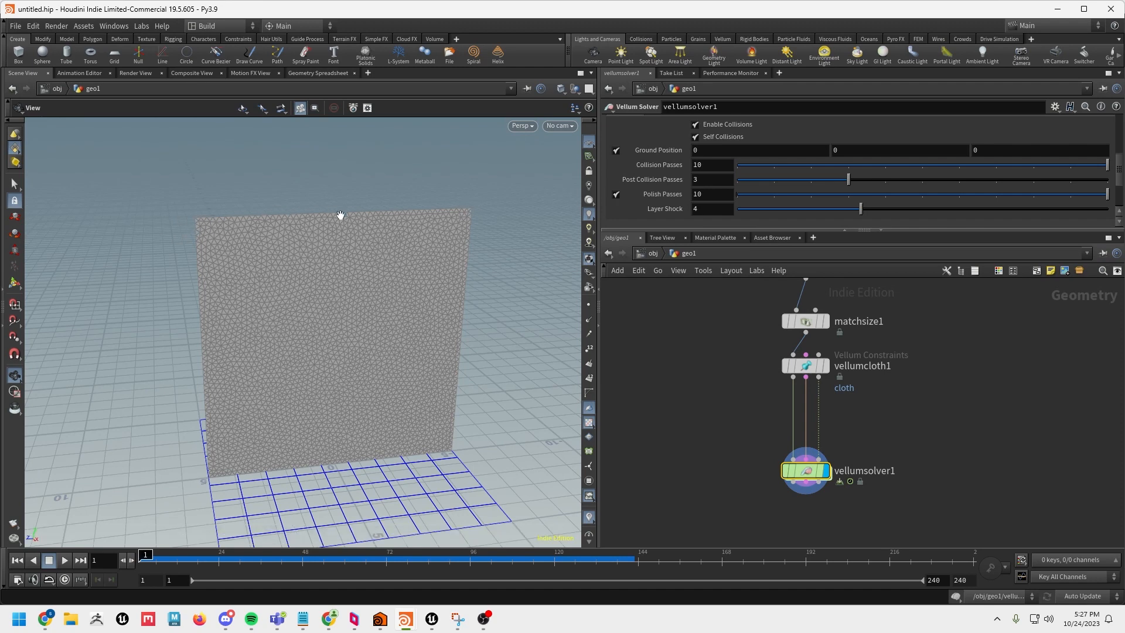
mouse_move(441, 222)
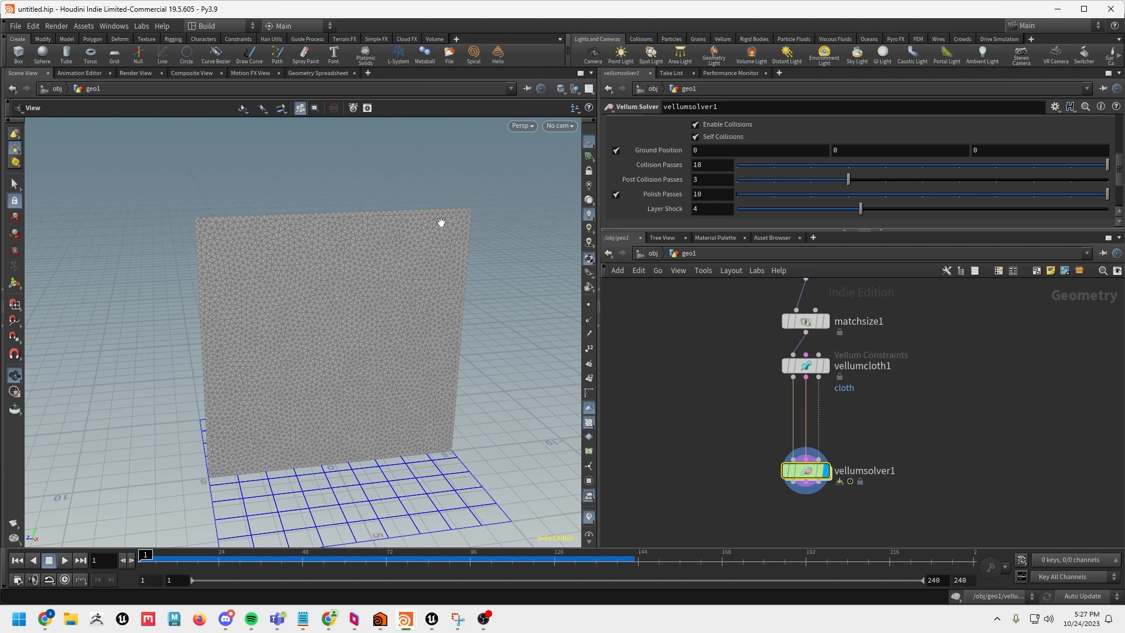
mouse_move(534, 345)
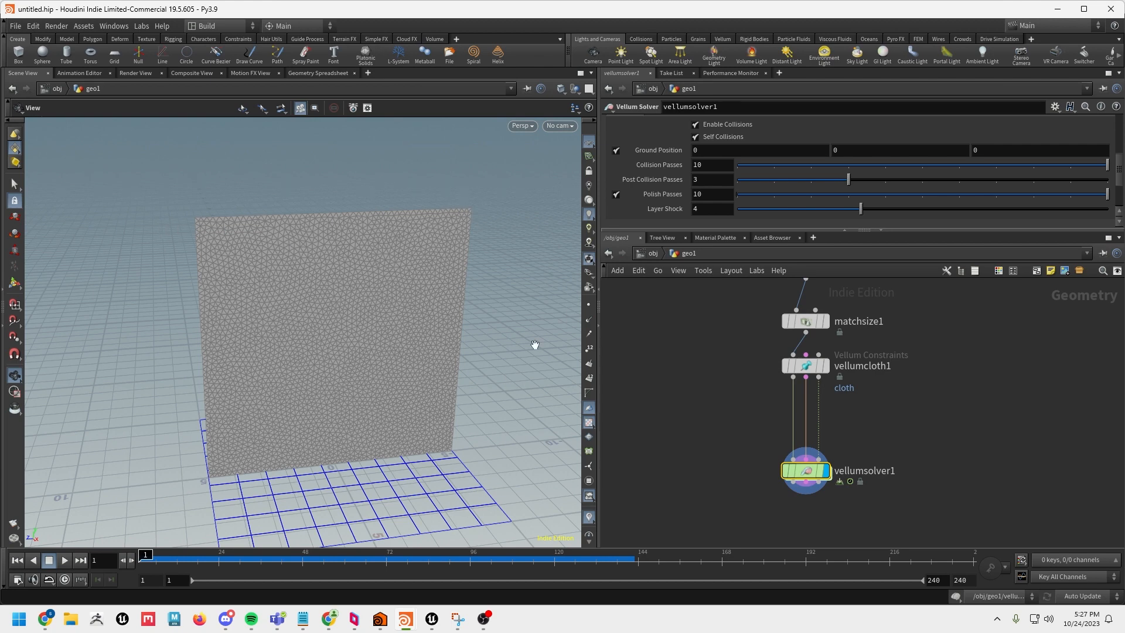
mouse_move(907, 510)
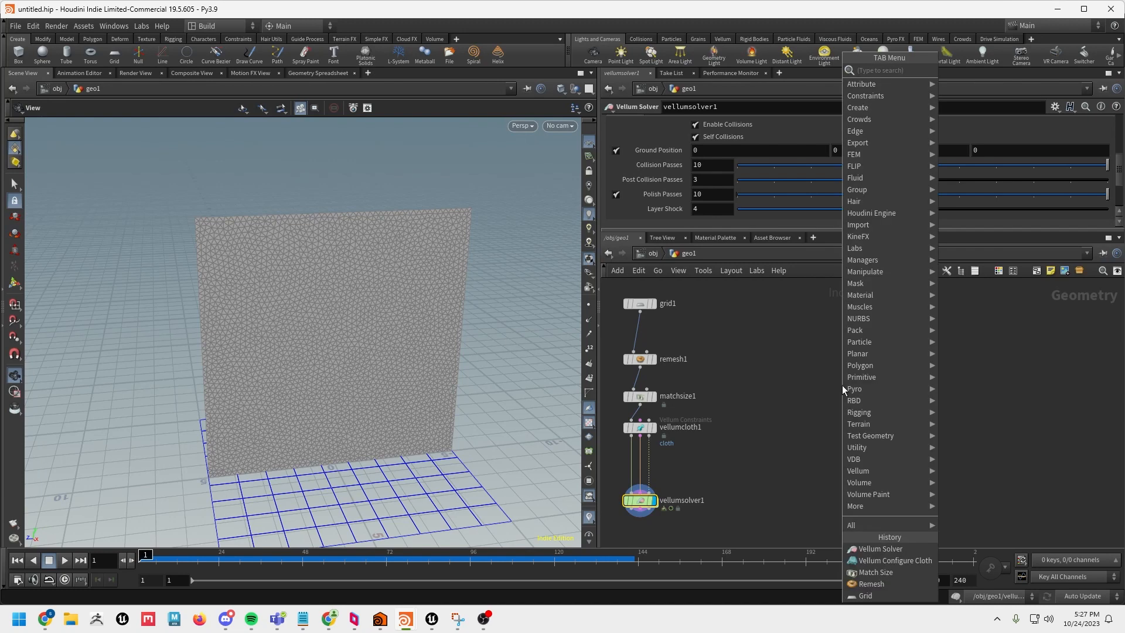
- Add a polygon Sphere with a Transform raising it above the curtain's top edge
type("sph")
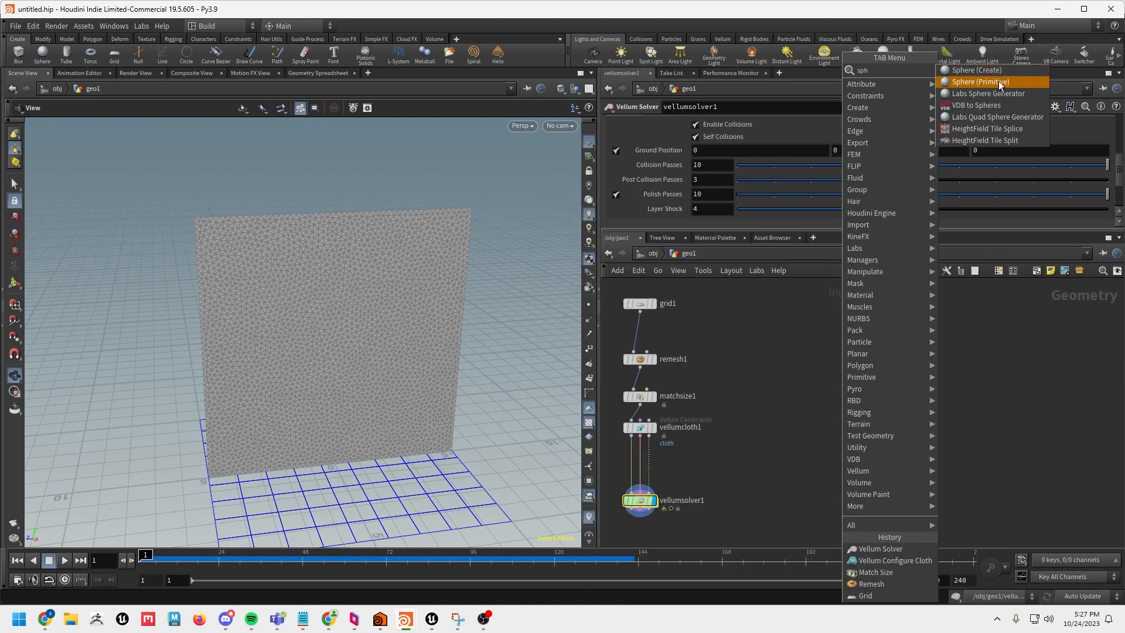
left_click(980, 81)
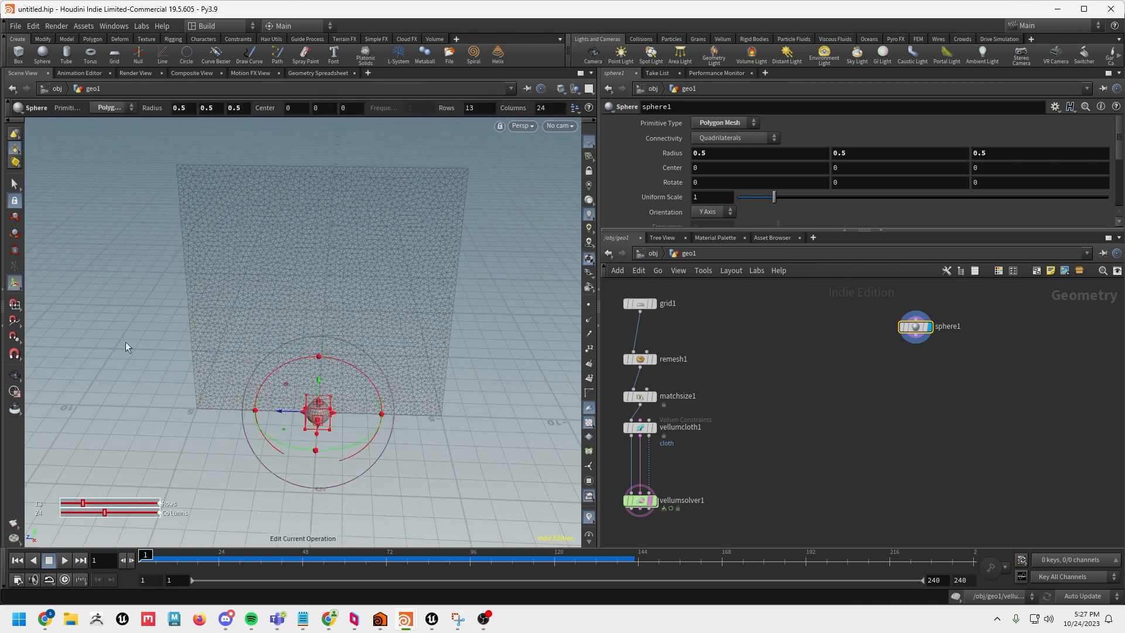
key("tab")
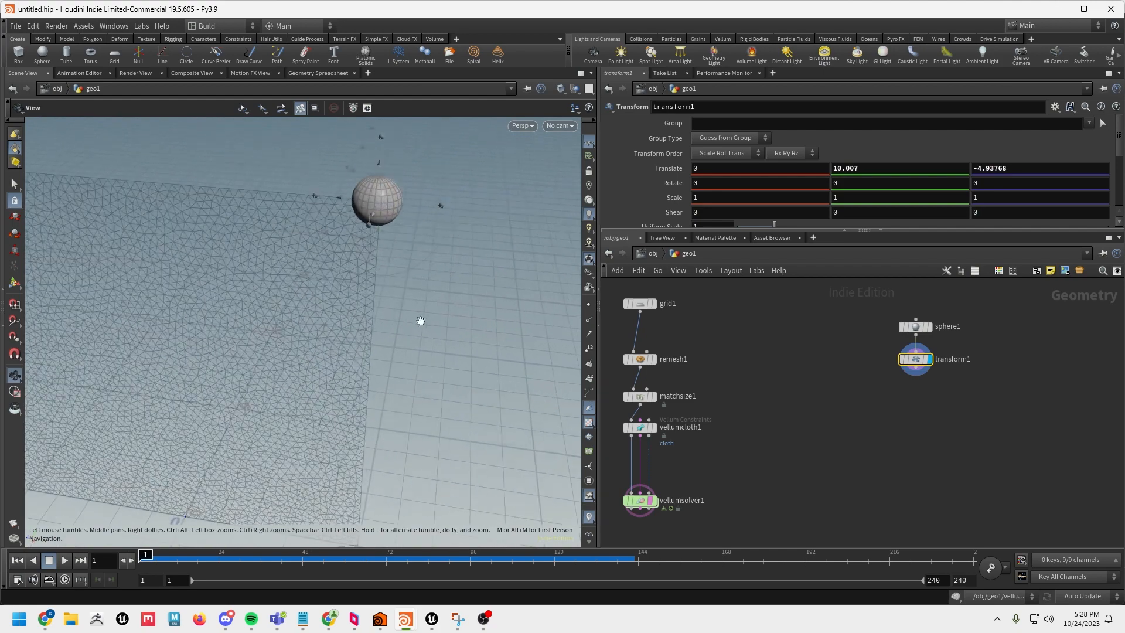
key("Tab")
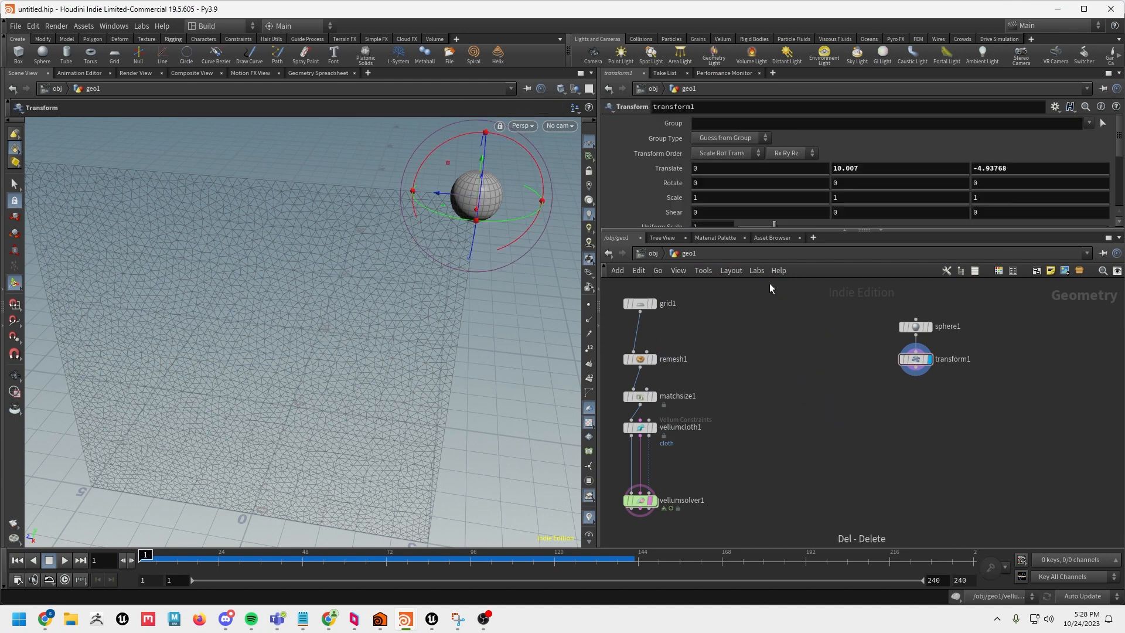
left_click(915, 326)
type("mer")
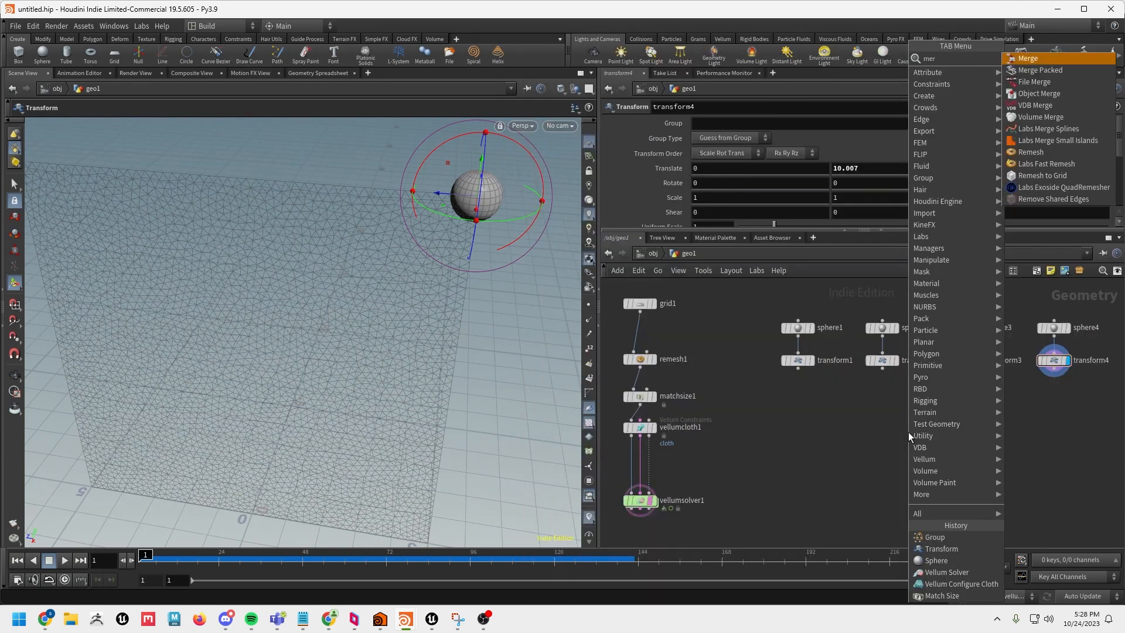
- Merge the four transformed spheres and spread them in a row along the curtain's top edge
left_click(1028, 58)
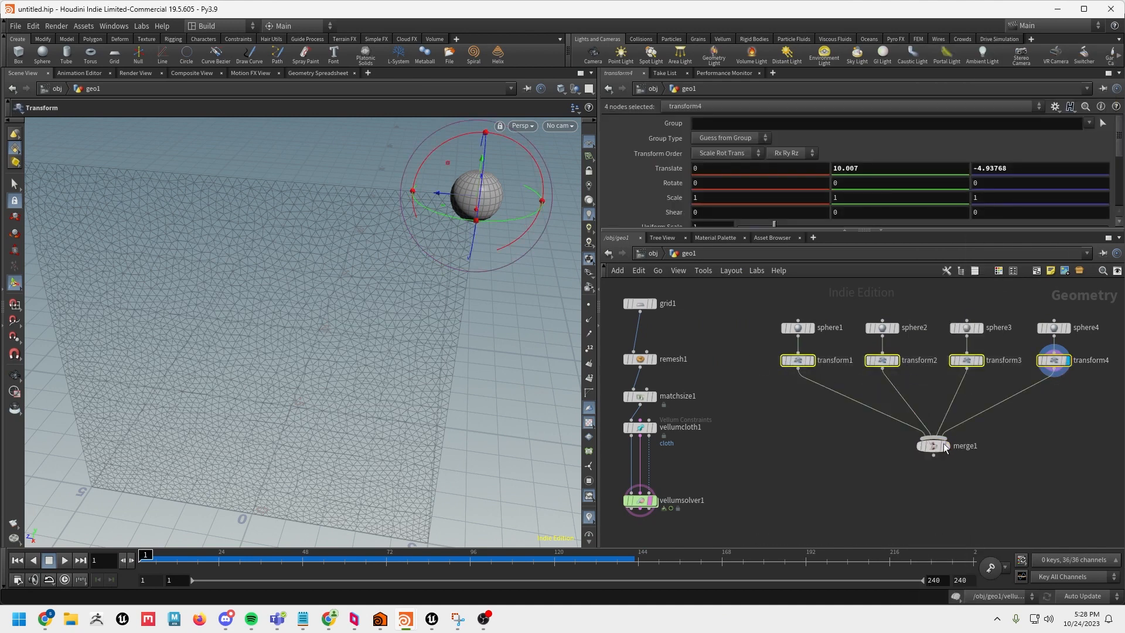
left_click(933, 446)
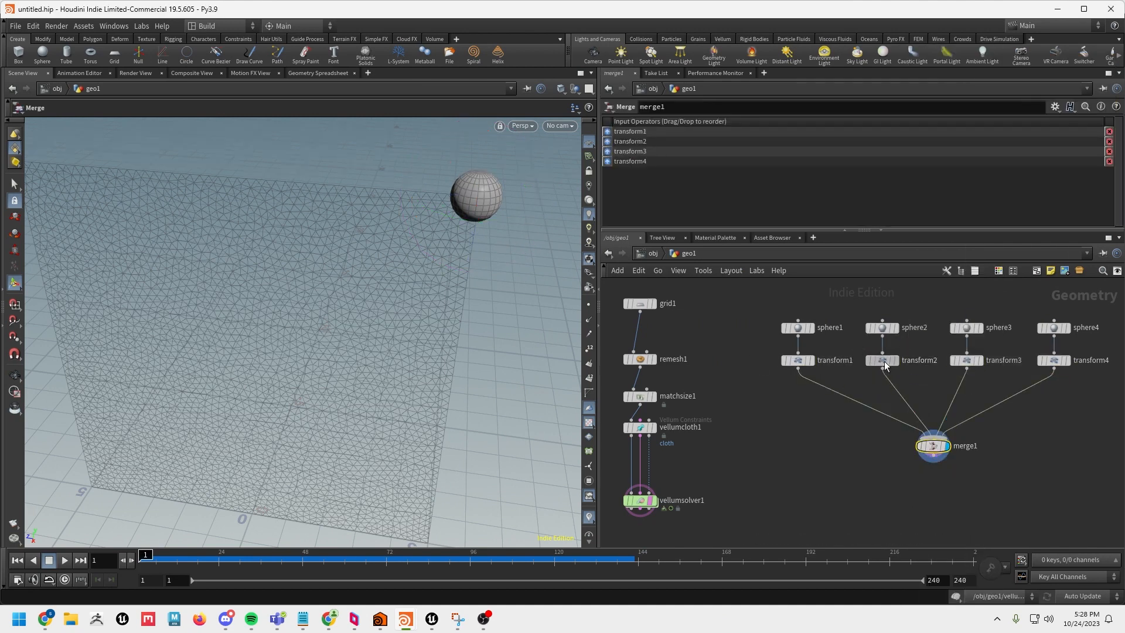
left_click(881, 359)
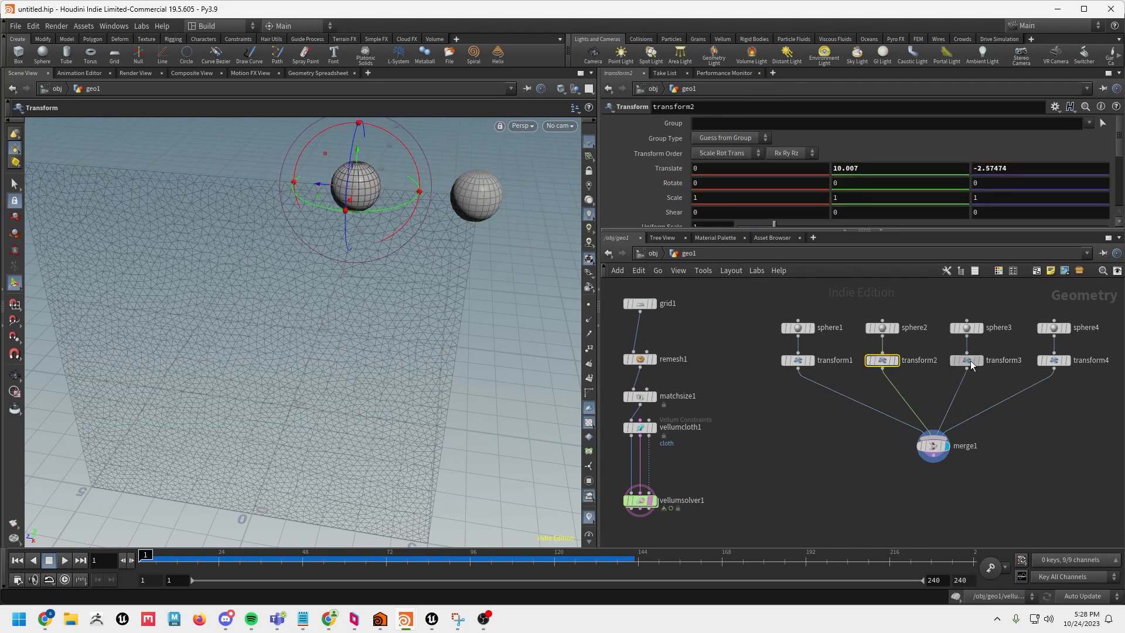
left_click(966, 359)
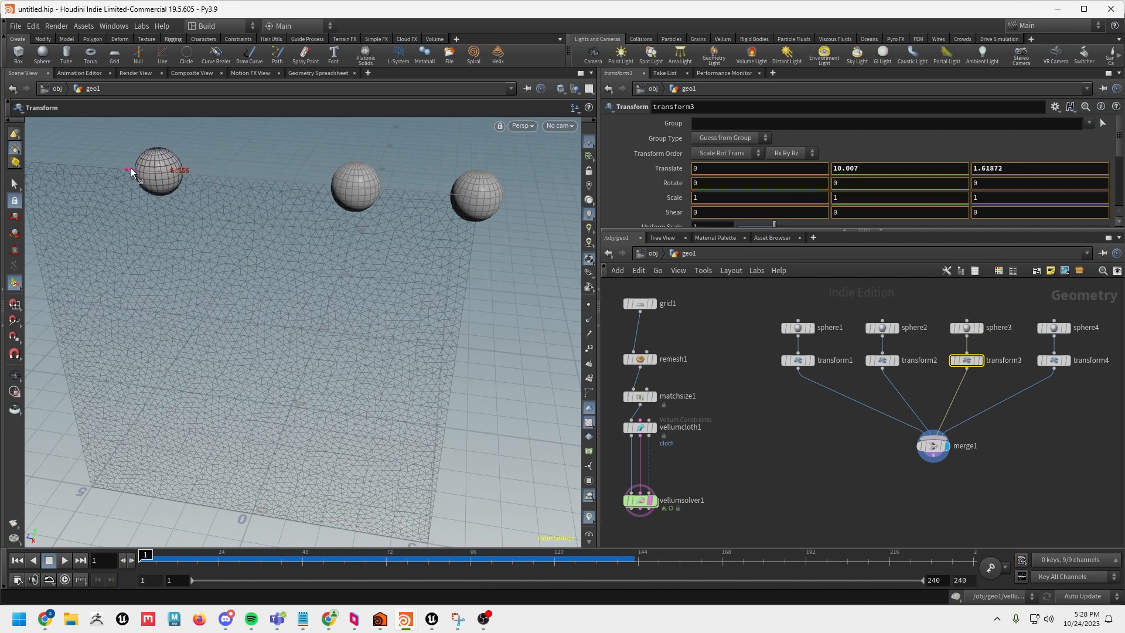
left_click(1067, 360)
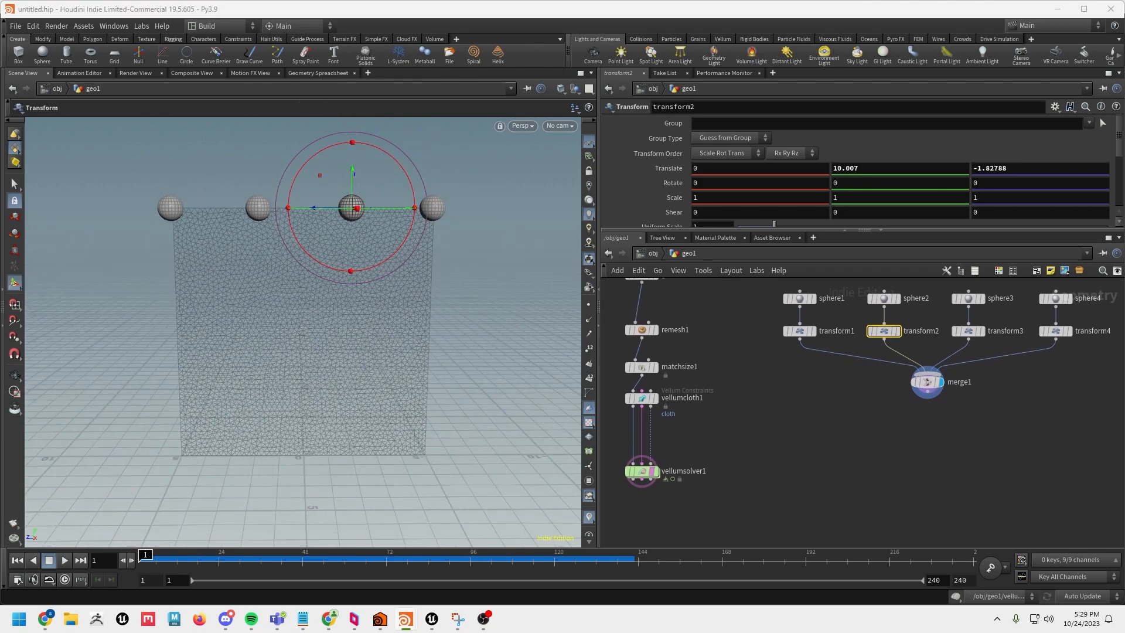
- Add a null named ATTACH after the merge and display the solver's output again
key("Tab")
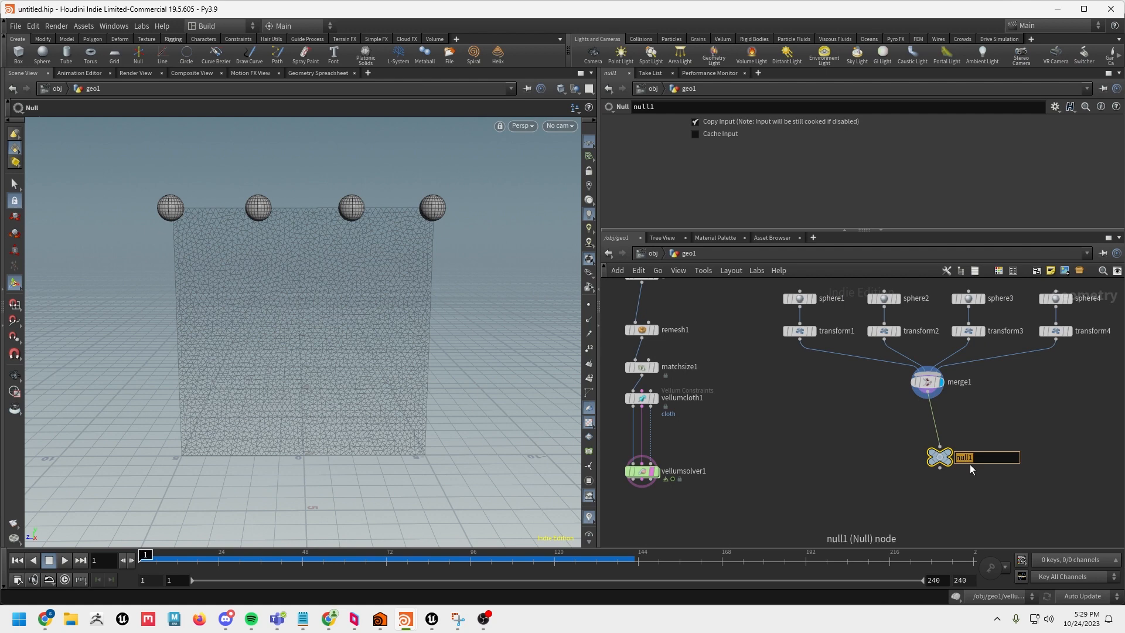
type("ATTACH")
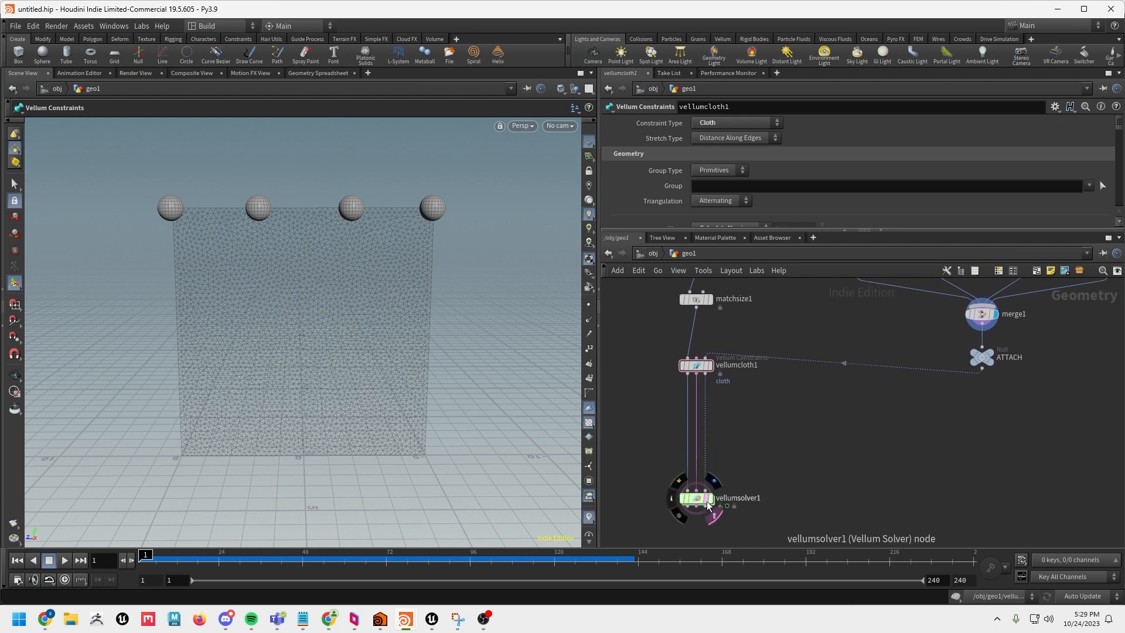
left_click(697, 497)
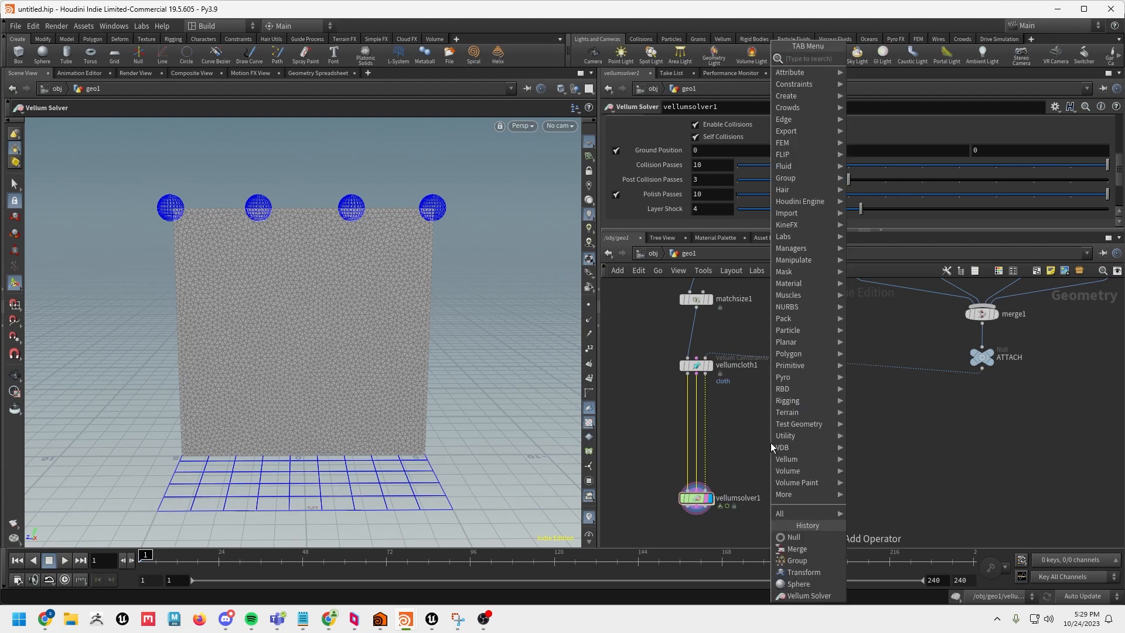
- Insert a Vellum Constraints node after the cloth, set to Attach to Geometry
type("vec")
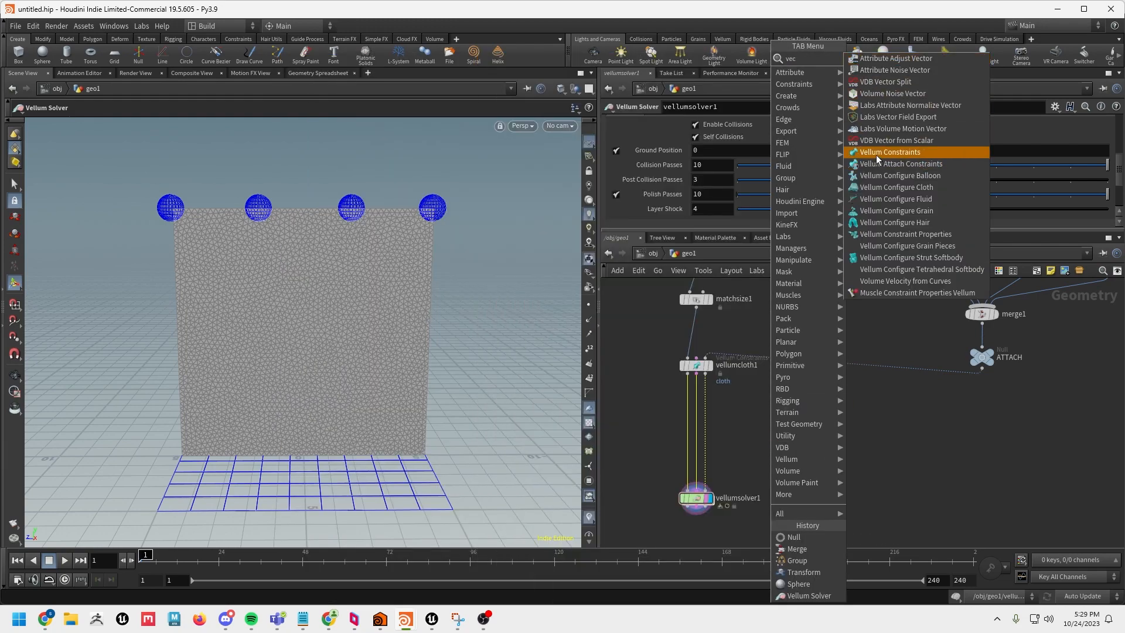
left_click(890, 151)
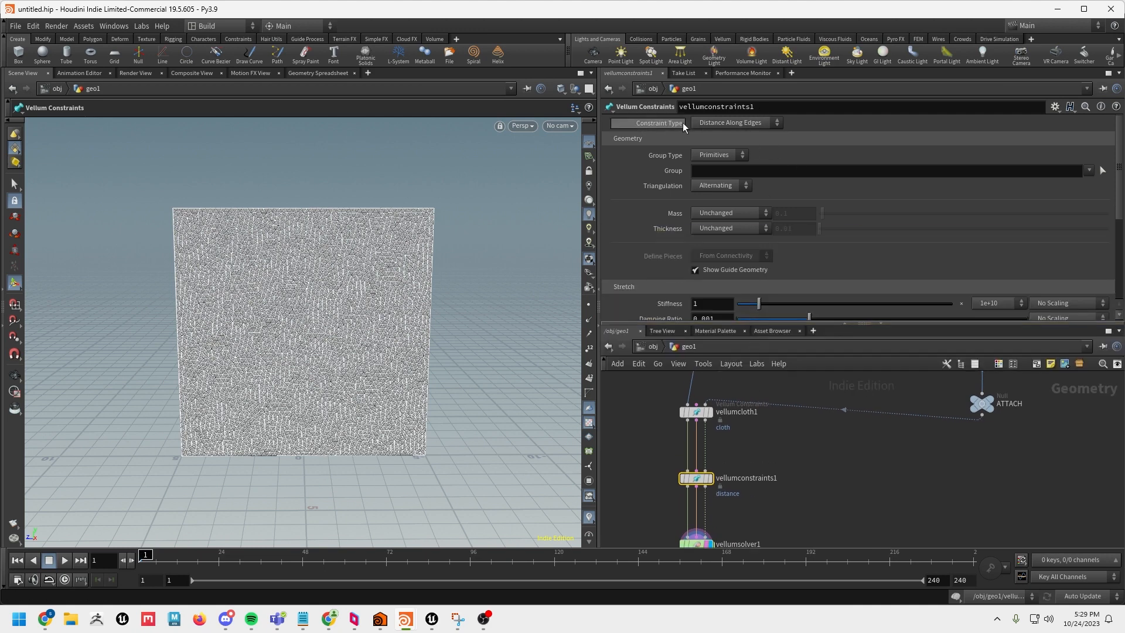
left_click(733, 122)
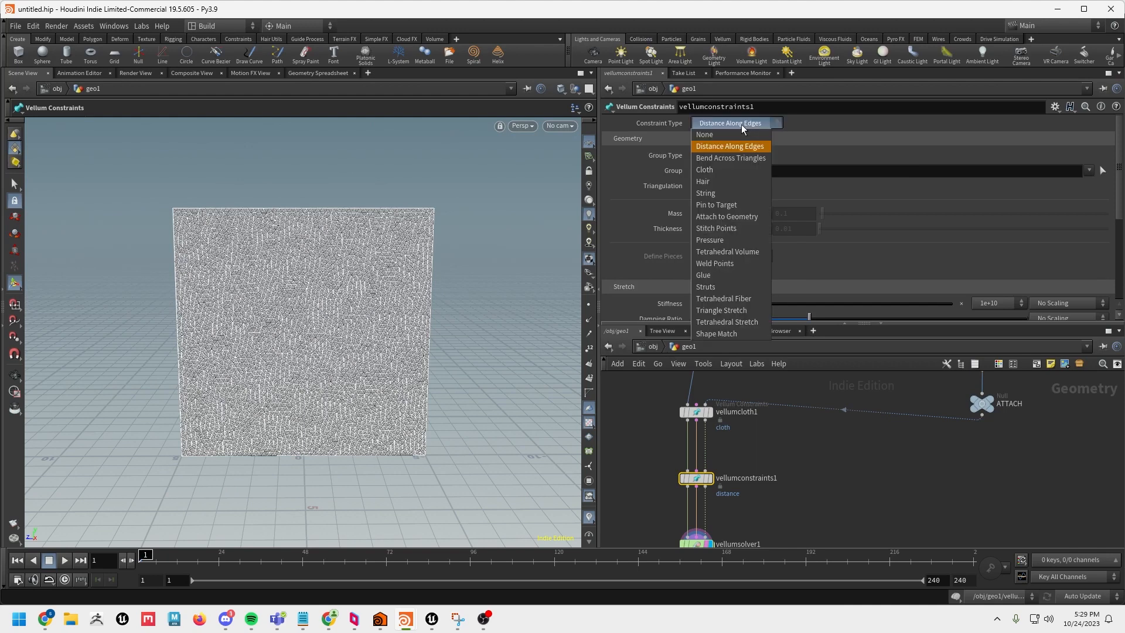
left_click(729, 146)
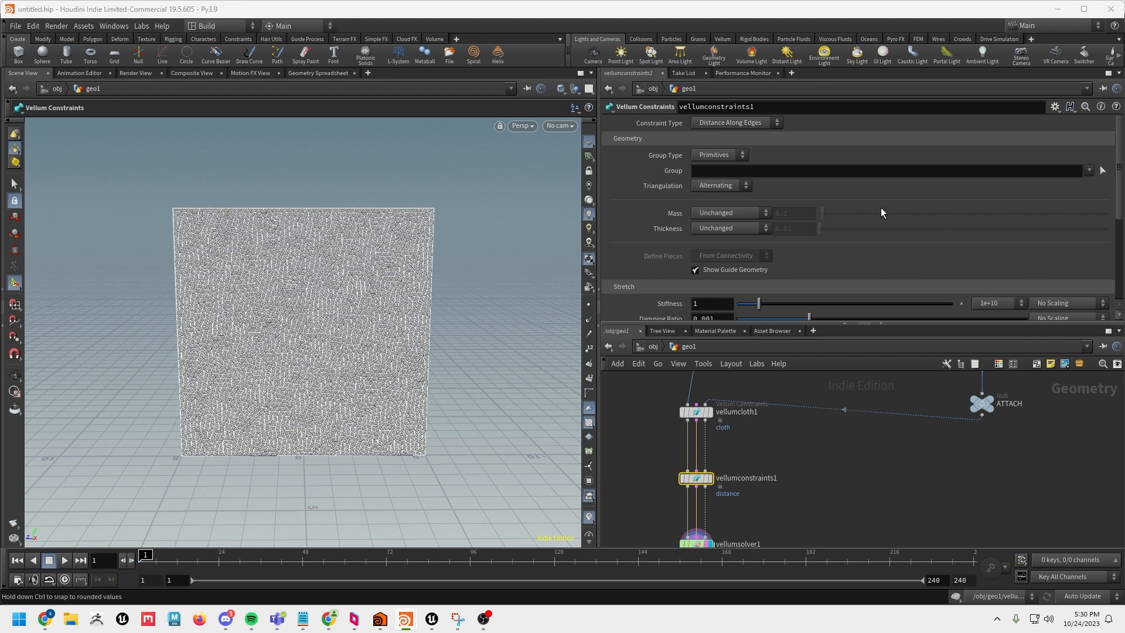
left_click(731, 122)
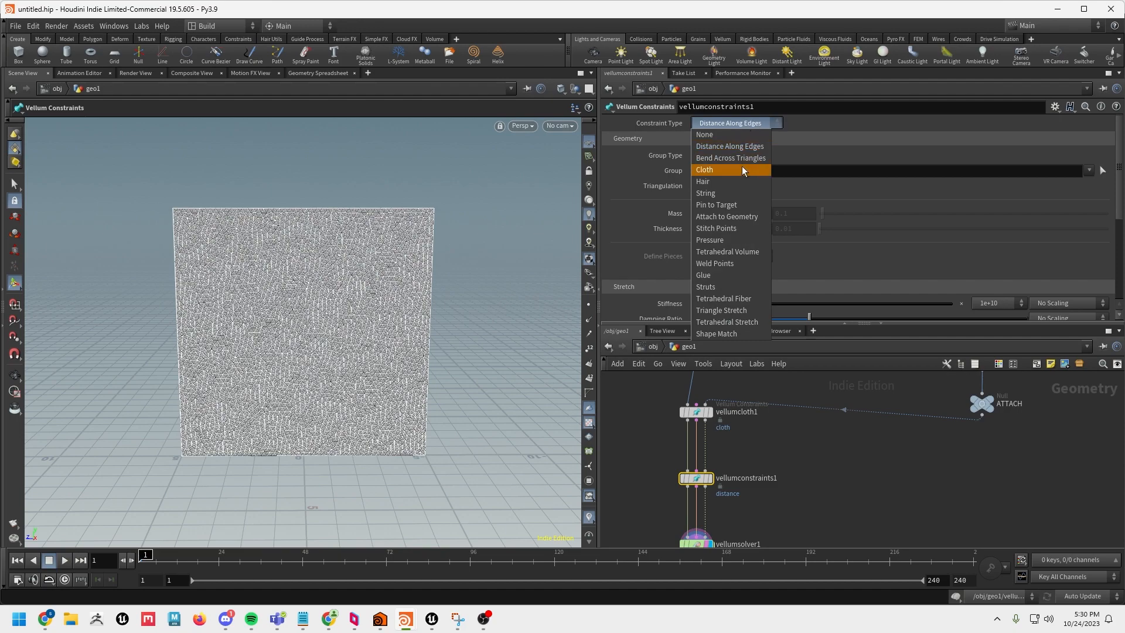
left_click(727, 216)
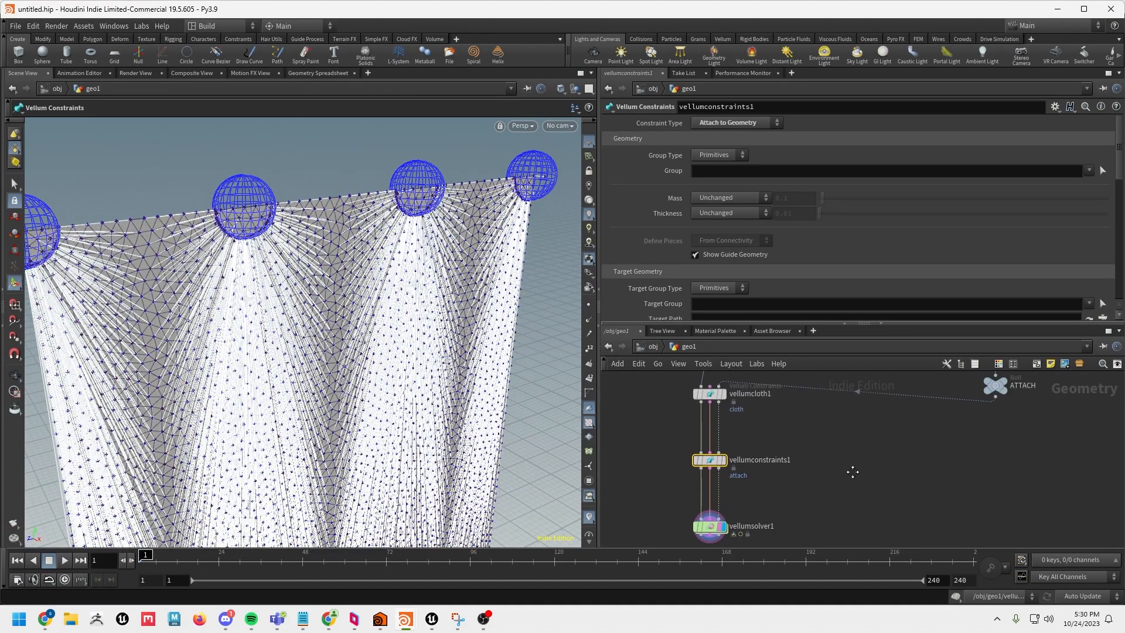
- Enable Max Distance at 0.21 and play the curtain hanging from the spheres
scroll("down", 3)
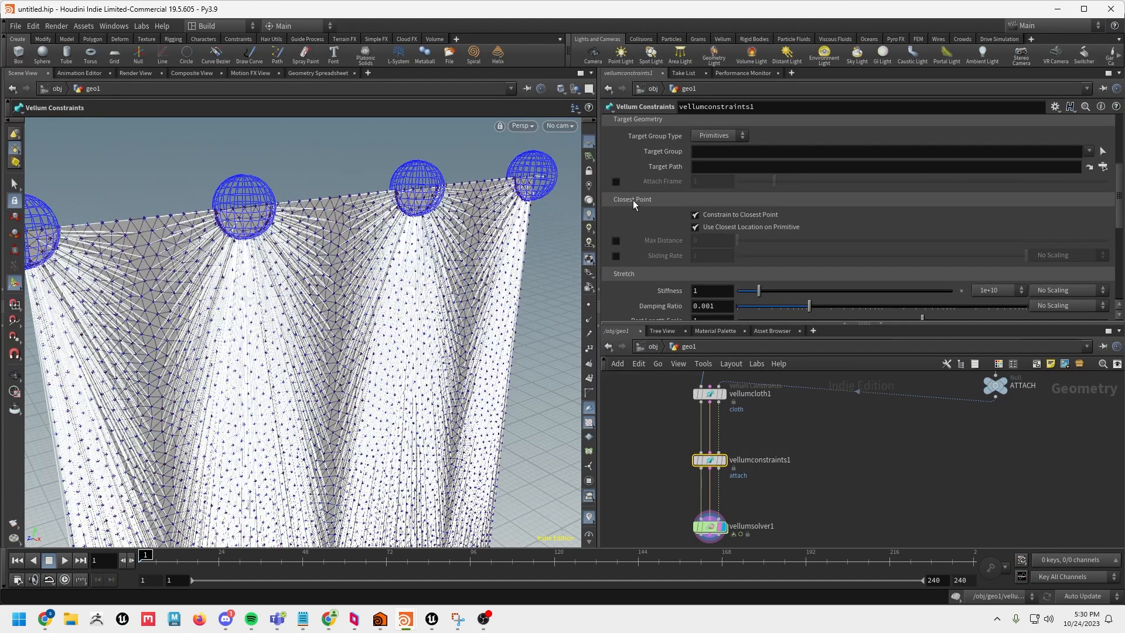
left_click(615, 240)
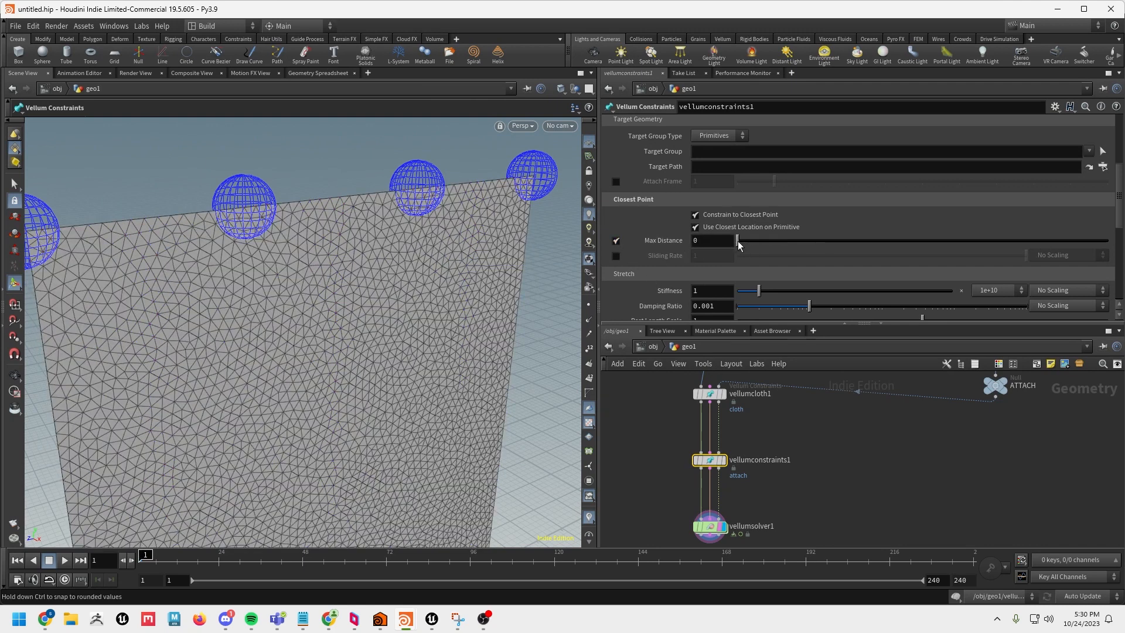
left_click_drag(737, 241, 744, 240)
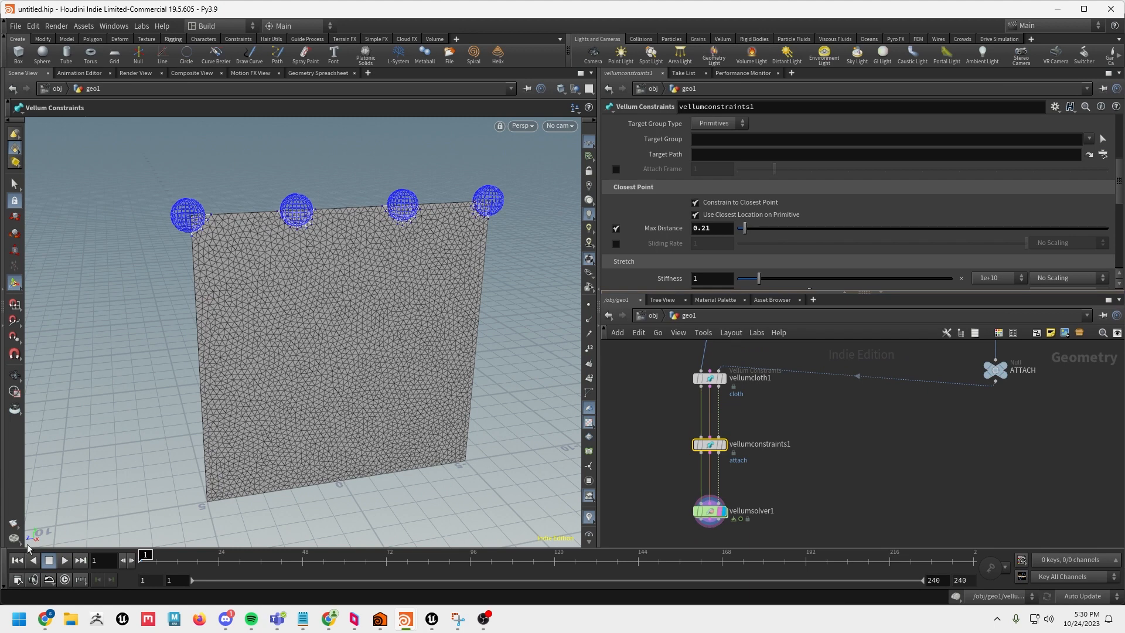
left_click(63, 561)
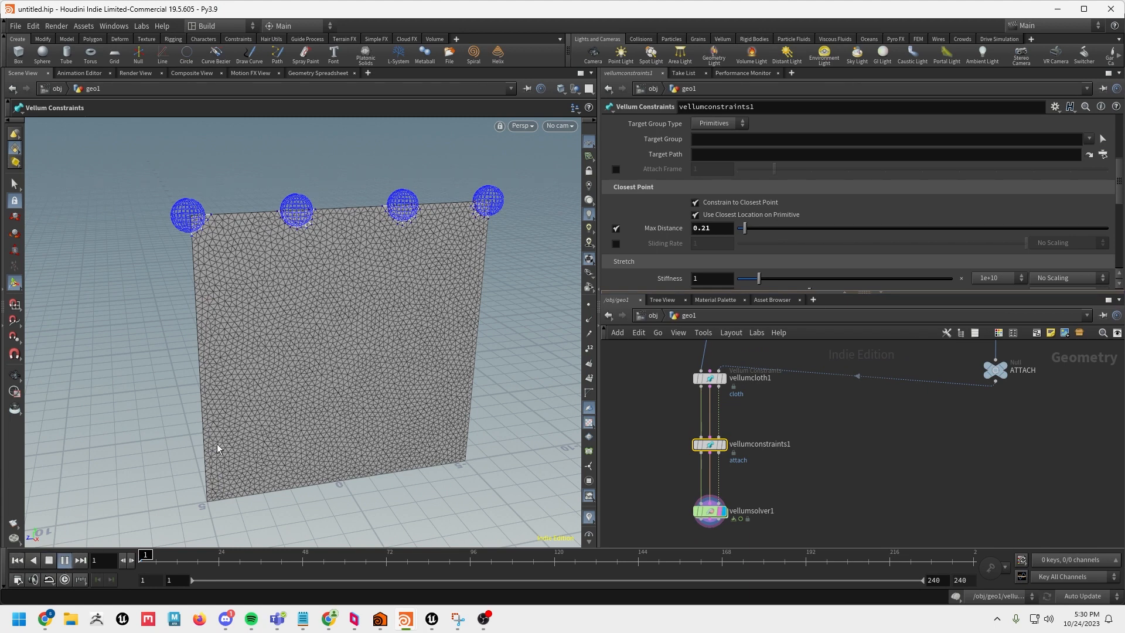
left_click(63, 560)
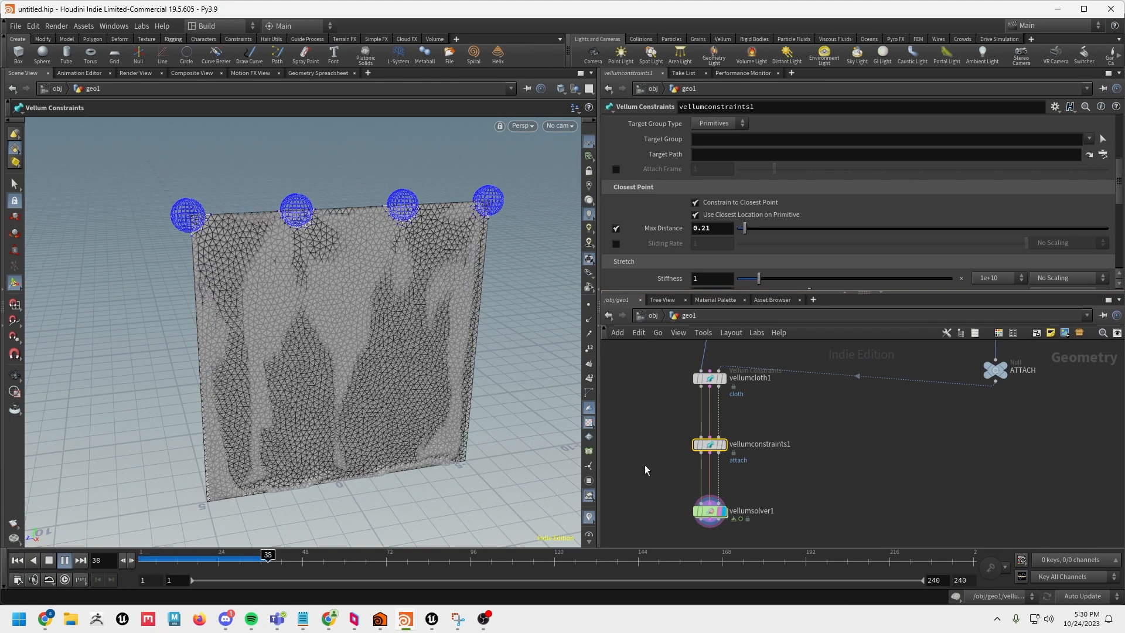
left_click(709, 510)
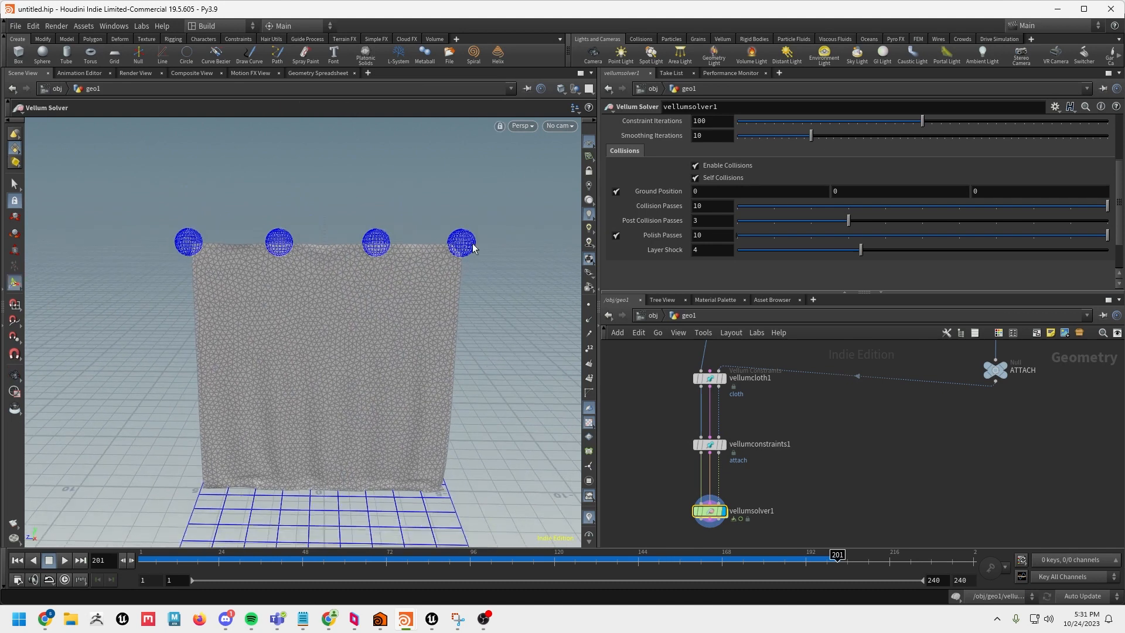
mouse_move(334, 252)
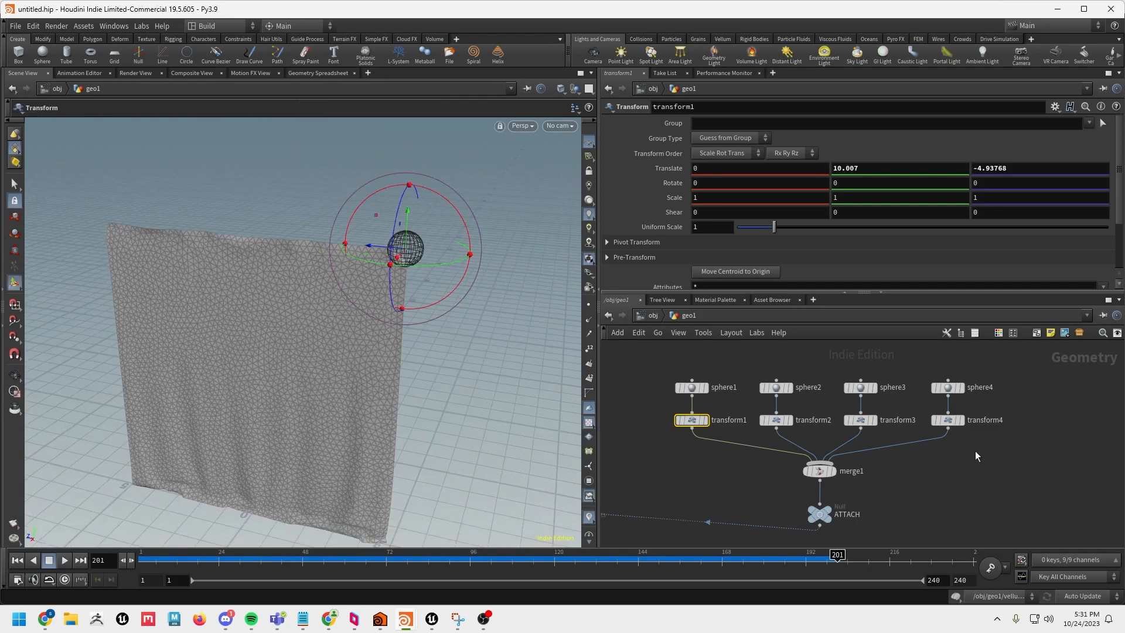
- Select the transform3 node to show the third sphere's transform parameters
left_click(947, 420)
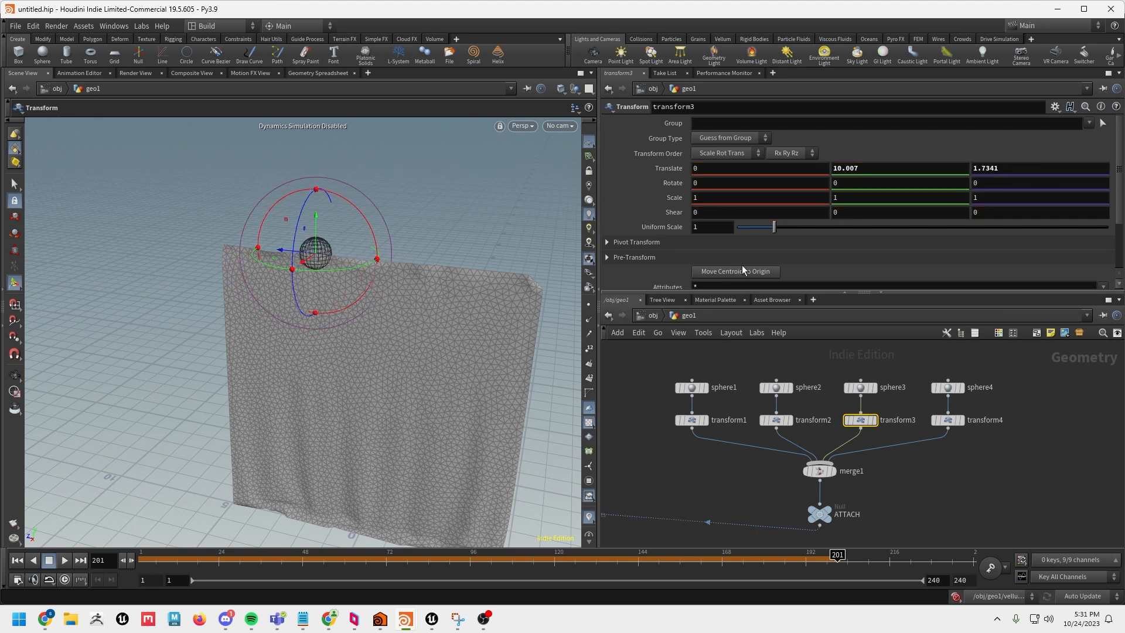
mouse_move(439, 363)
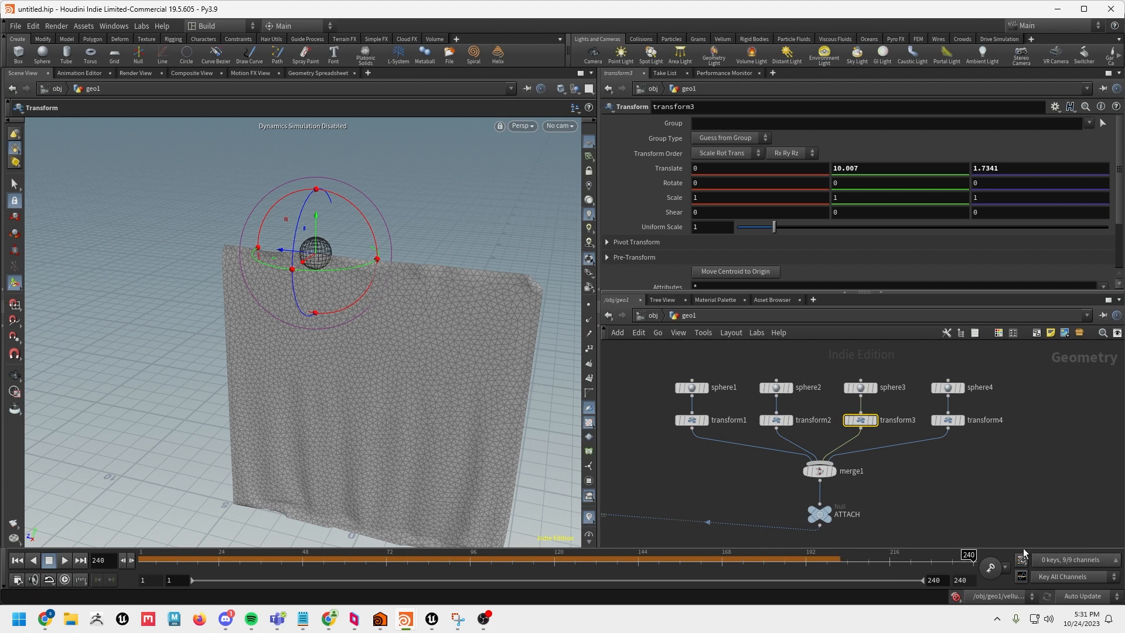
- Key the third sphere's Translate Z and slide it to the cloth's right edge at the start
left_click_drag(966, 560, 660, 561)
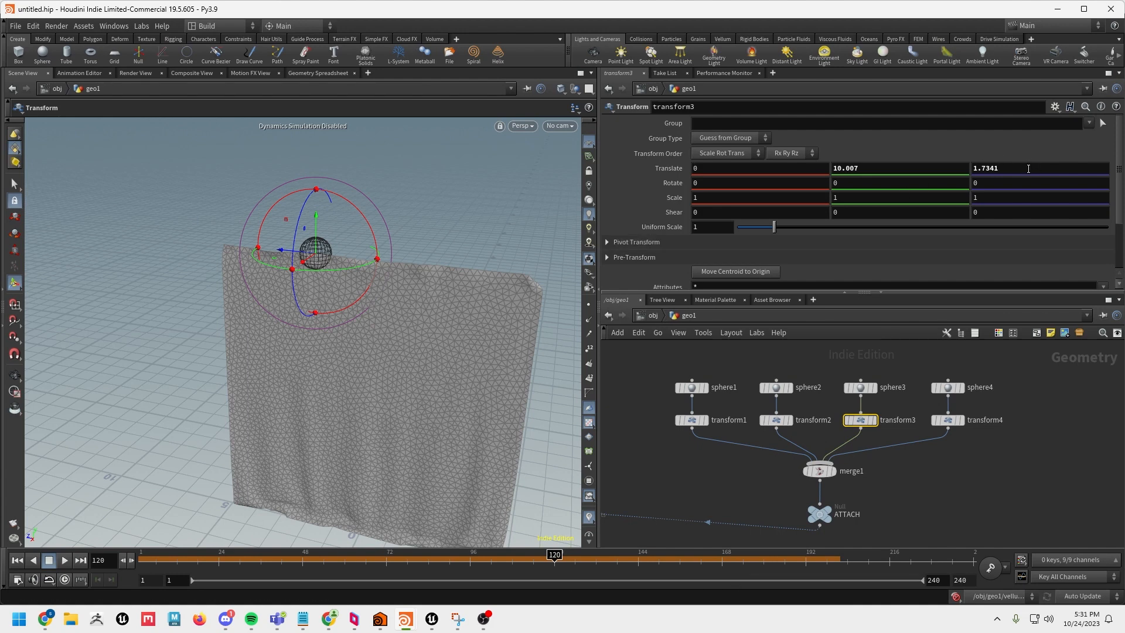
left_click(1038, 168)
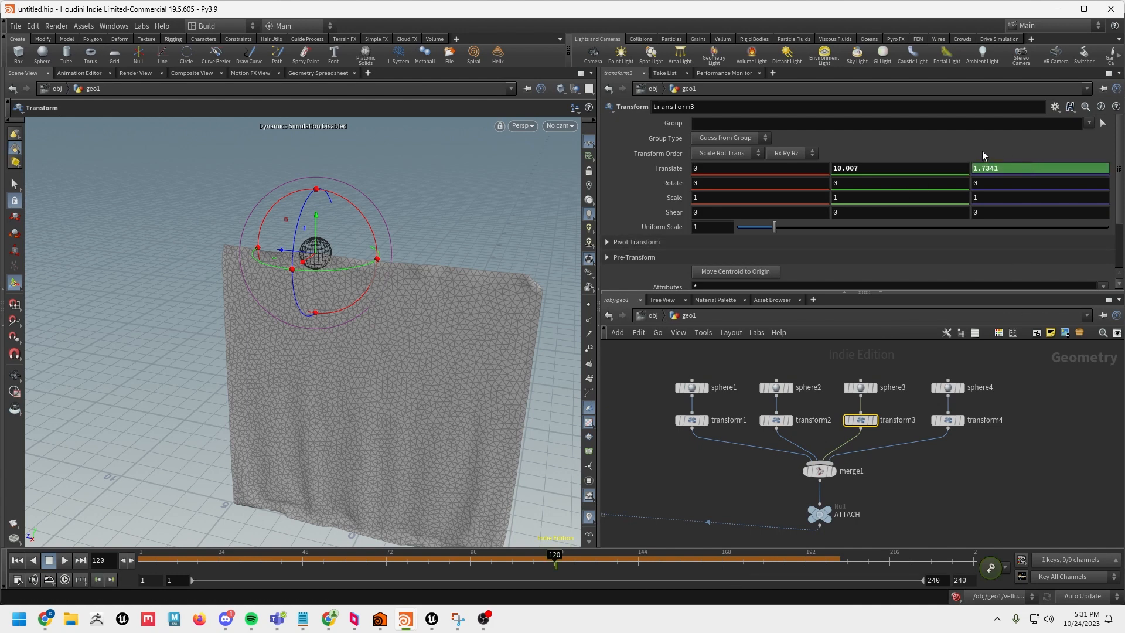
left_click_drag(554, 553, 190, 553)
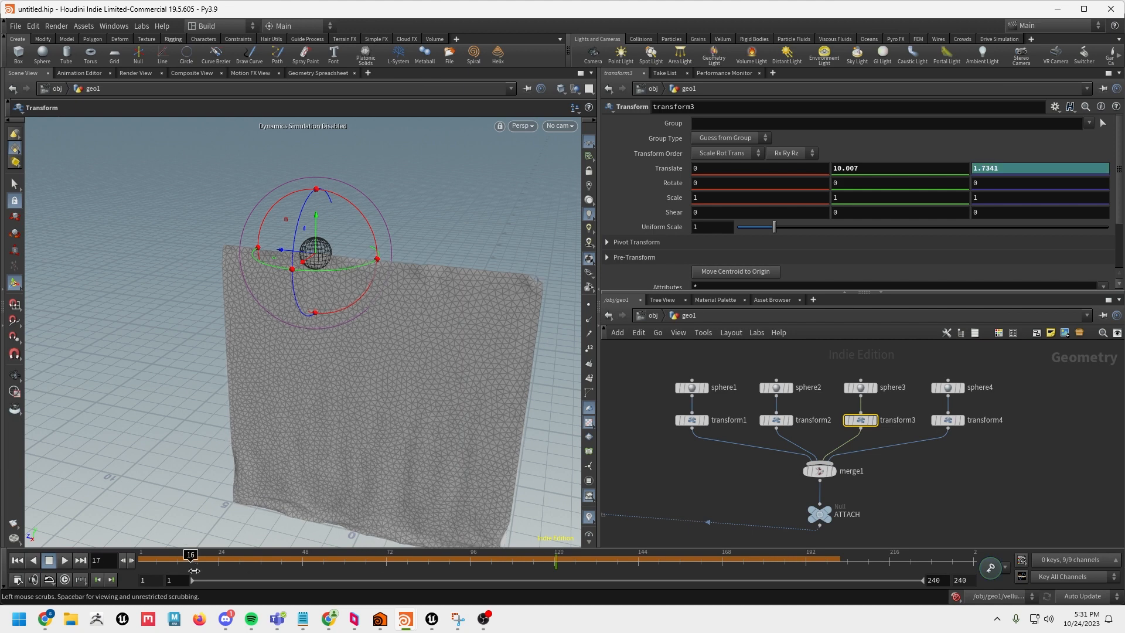
left_click_drag(191, 553, 143, 554)
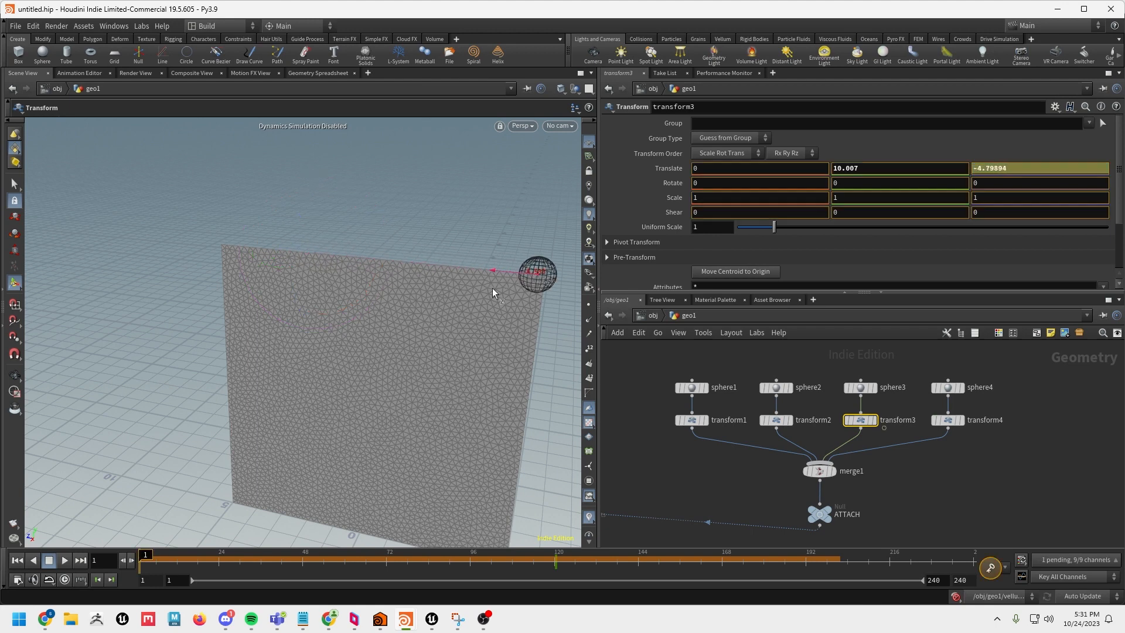
left_click_drag(538, 273, 542, 276)
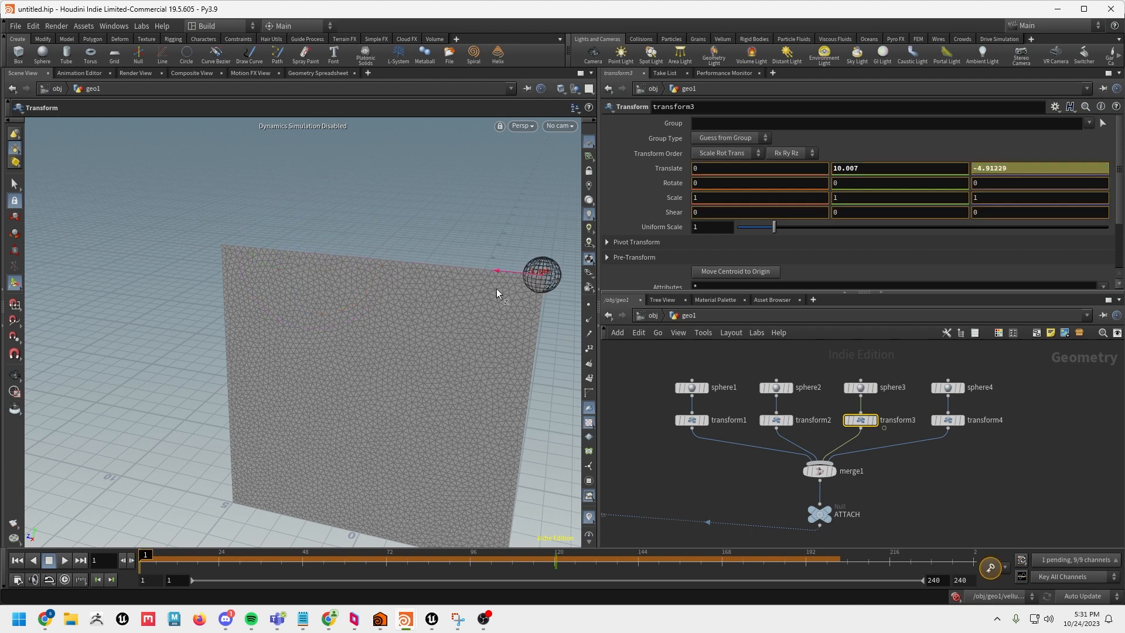
left_click_drag(541, 273, 477, 269)
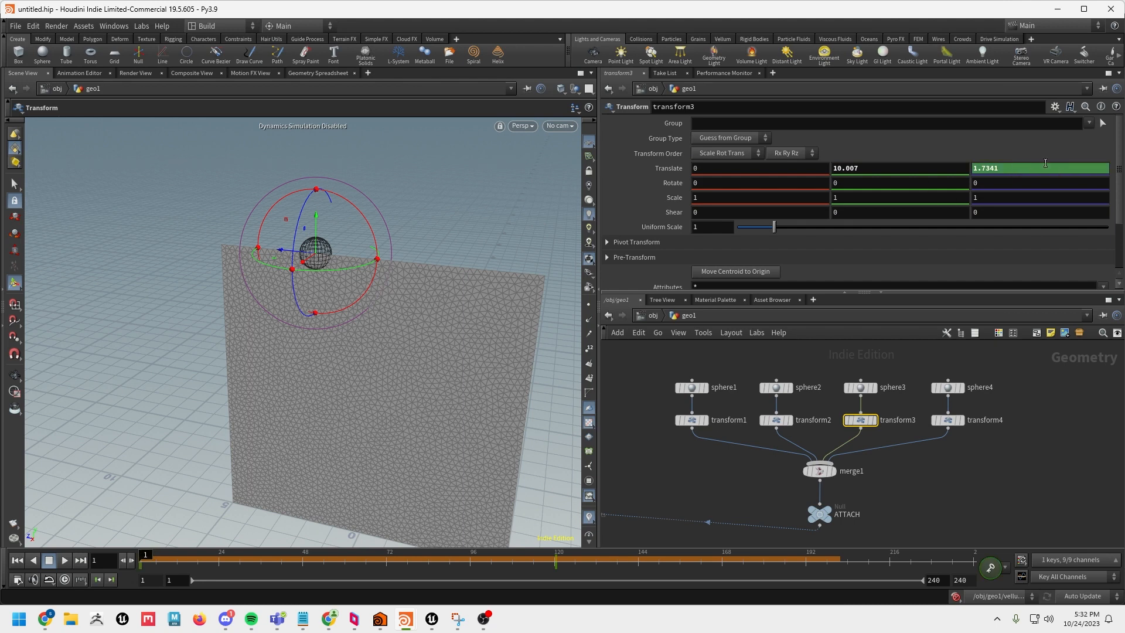
mouse_move(146, 560)
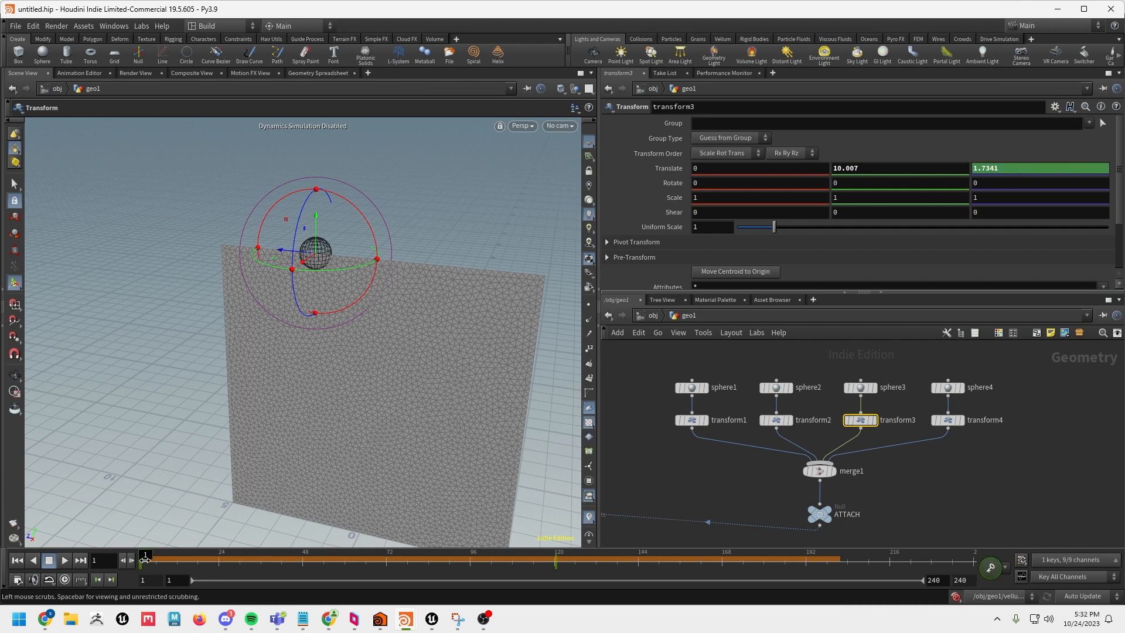
- At frame 240, slide the third sphere to the cloth's left end and return to frame 1
left_click_drag(146, 558, 913, 558)
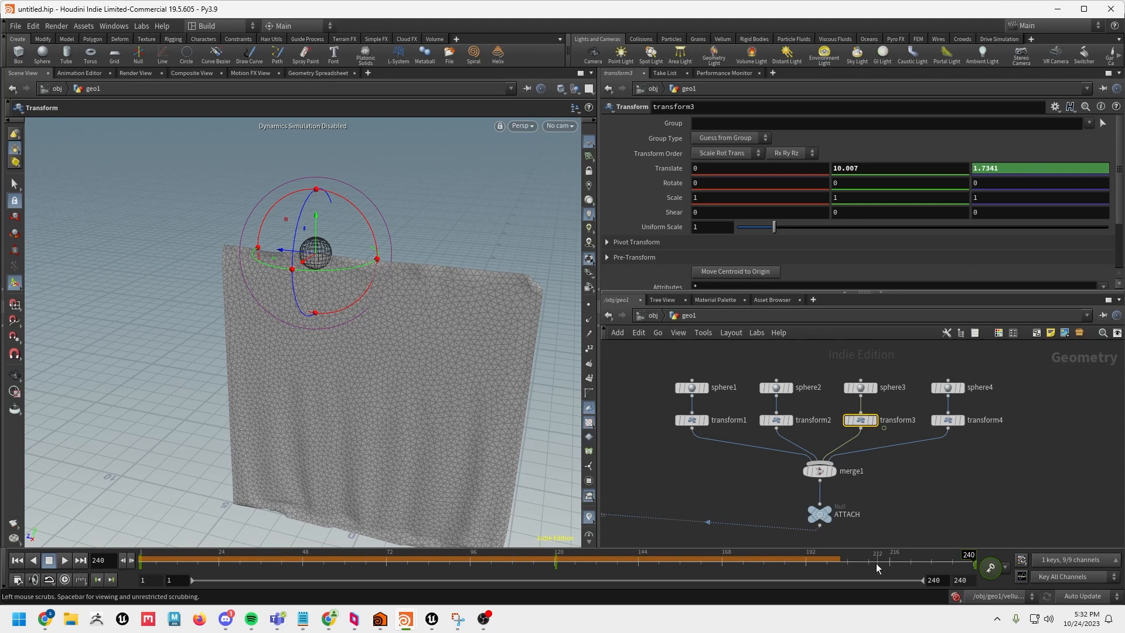
left_click(17, 560)
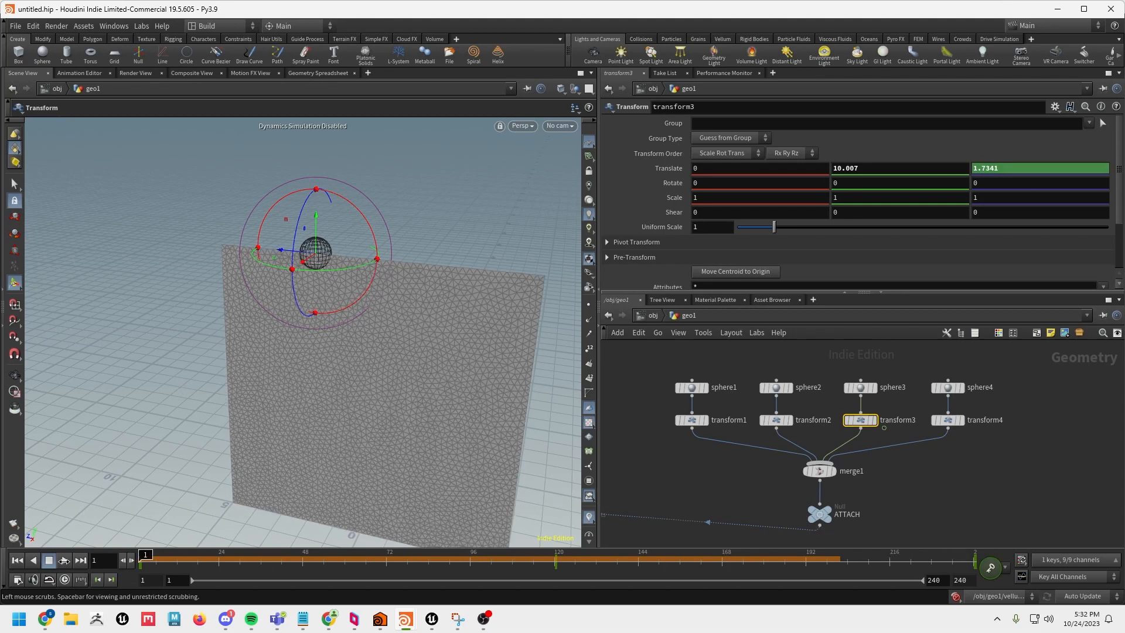
left_click(63, 561)
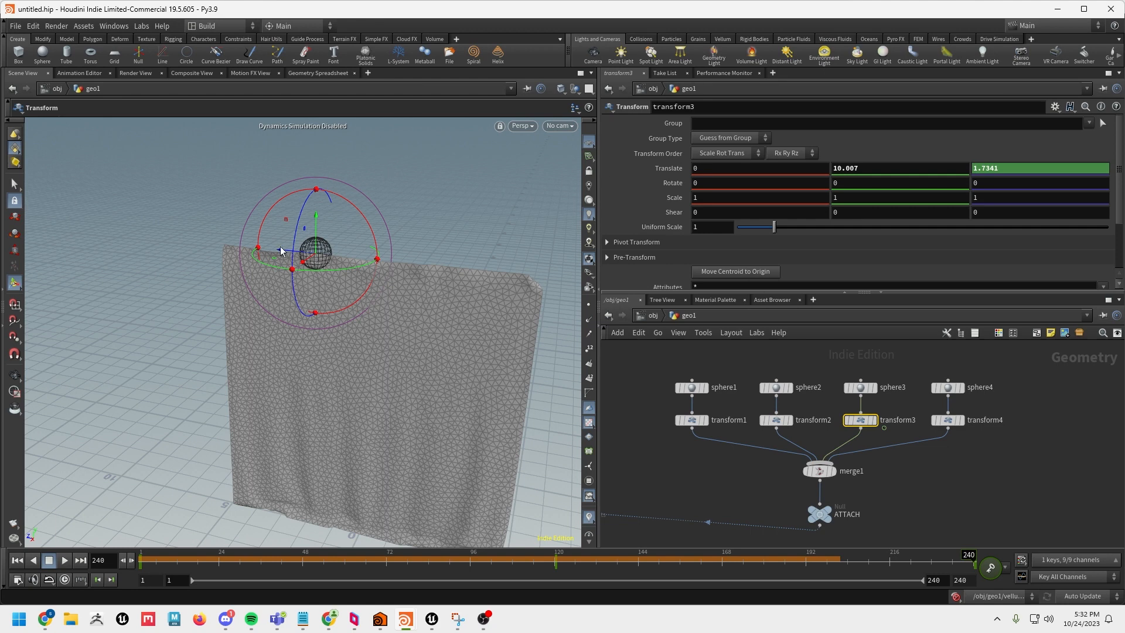
left_click_drag(292, 269, 201, 242)
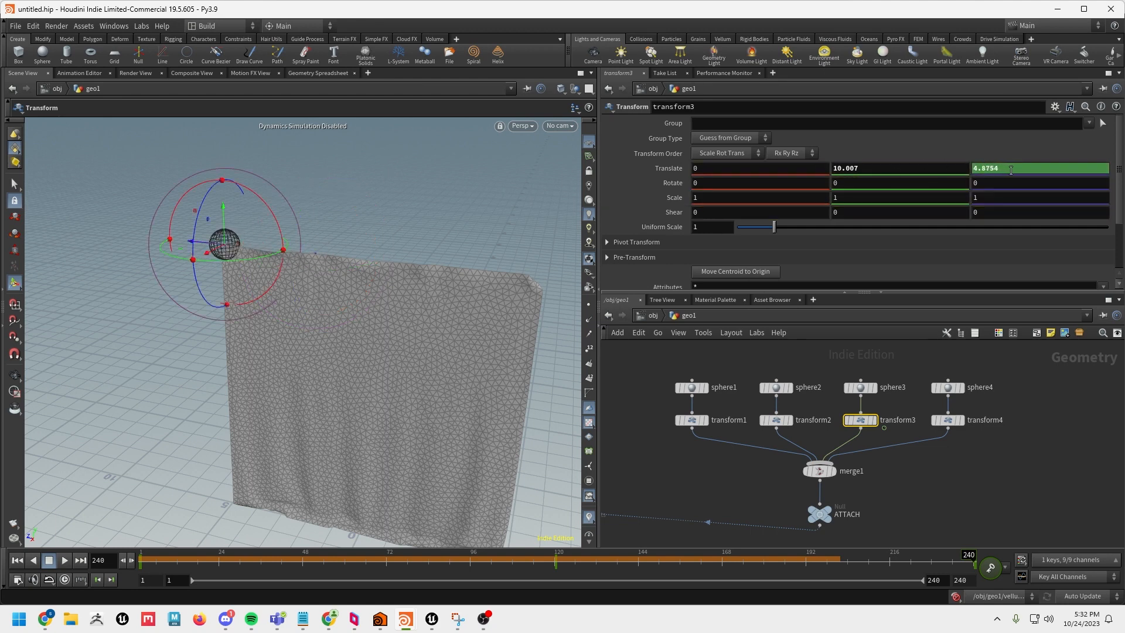
left_click_drag(970, 563, 886, 563)
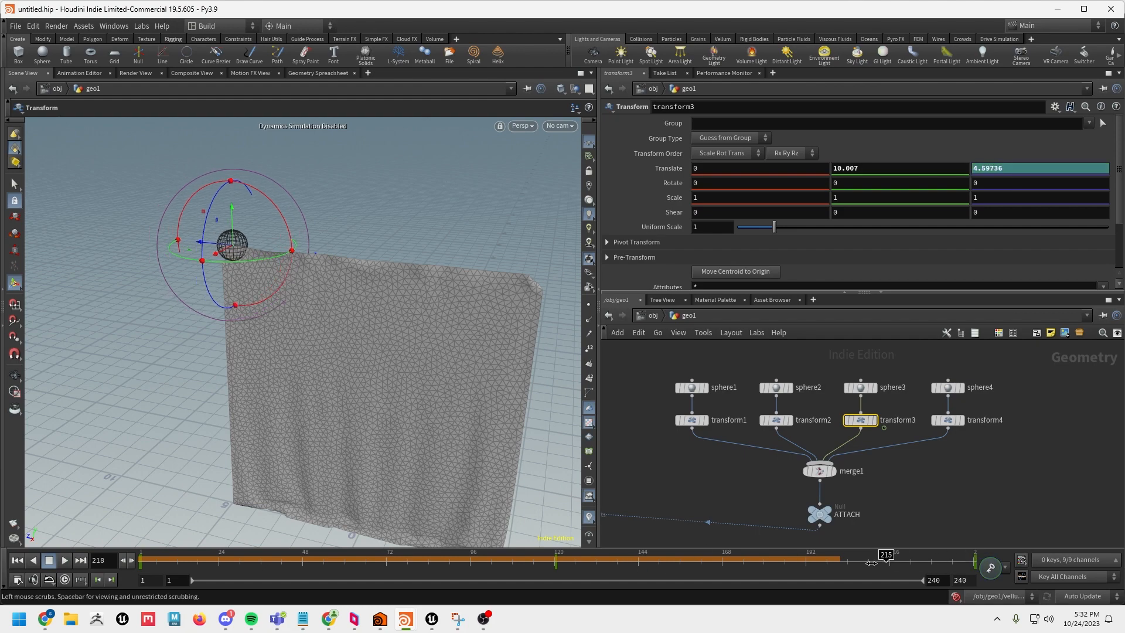
left_click_drag(889, 560, 197, 554)
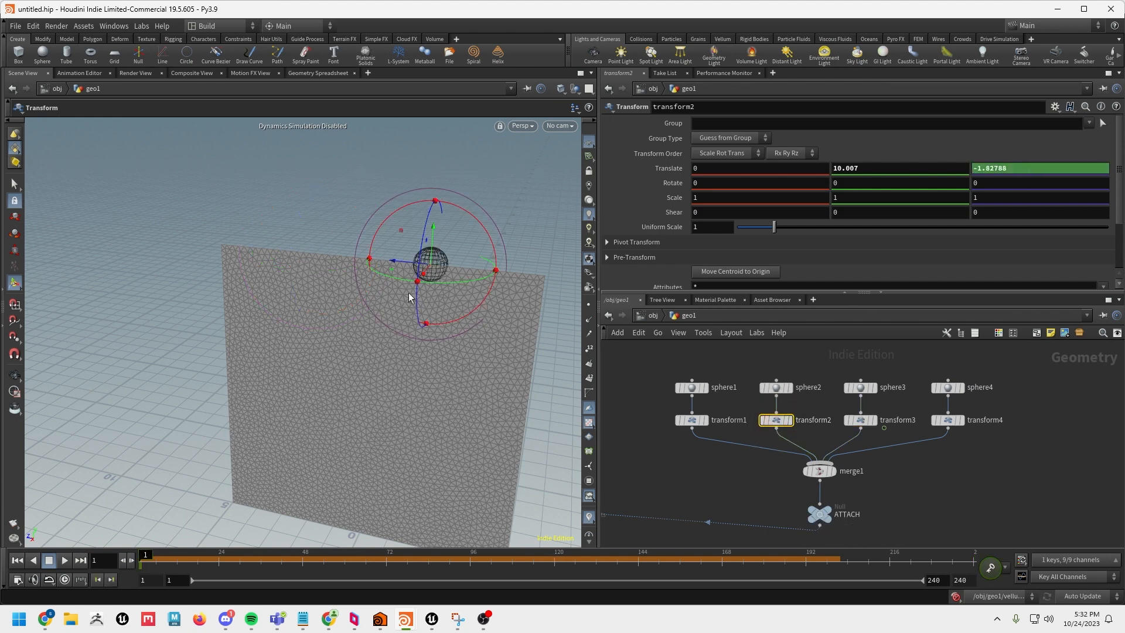
- Animate the second sphere to the left end, then start moving the first sphere on transform1
left_click_drag(147, 561, 230, 560)
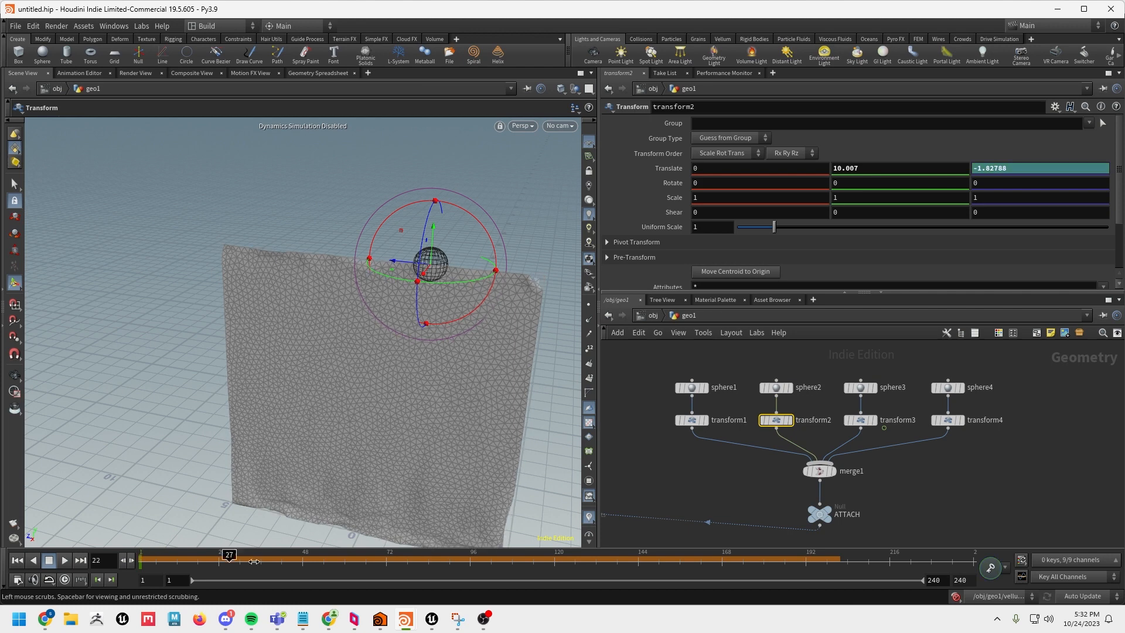
left_click_drag(230, 560, 969, 561)
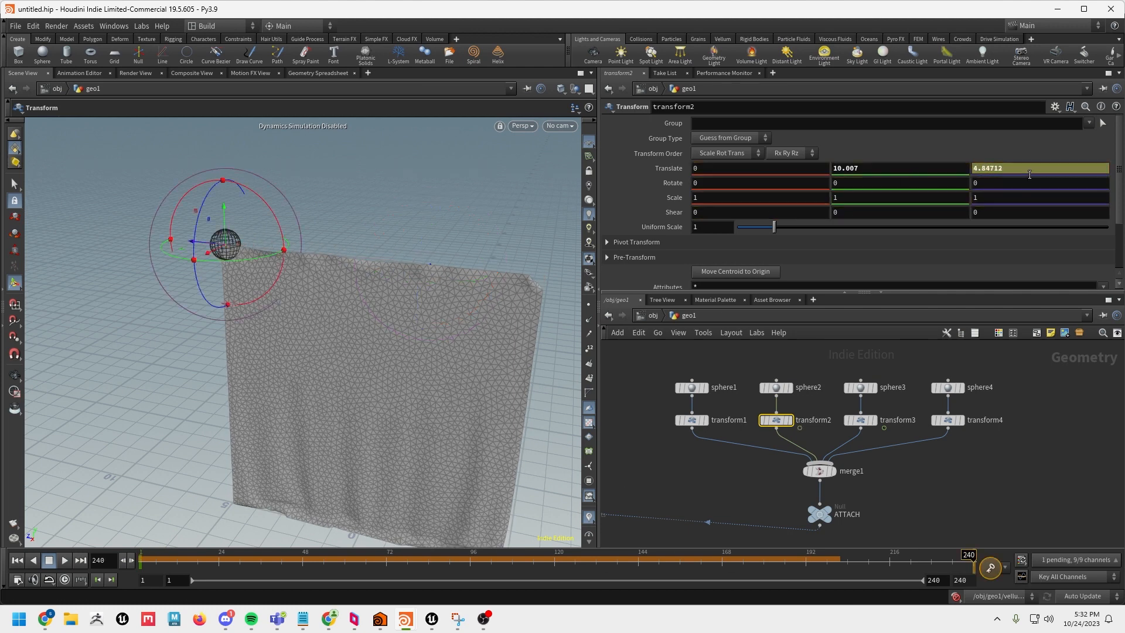
left_click_drag(970, 559, 145, 559)
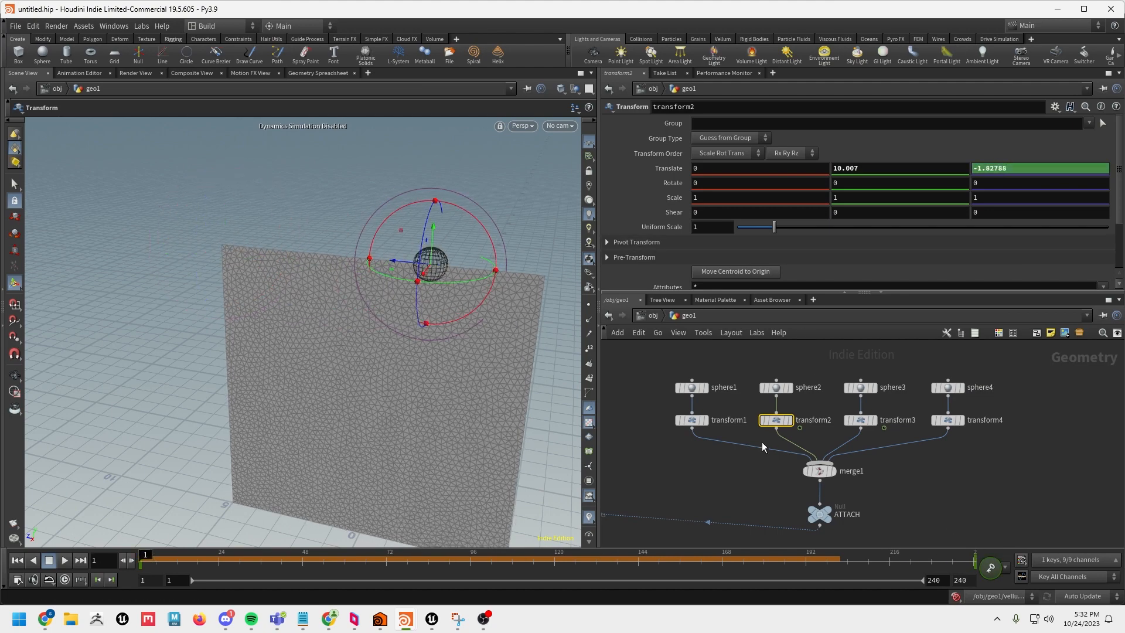
left_click(692, 420)
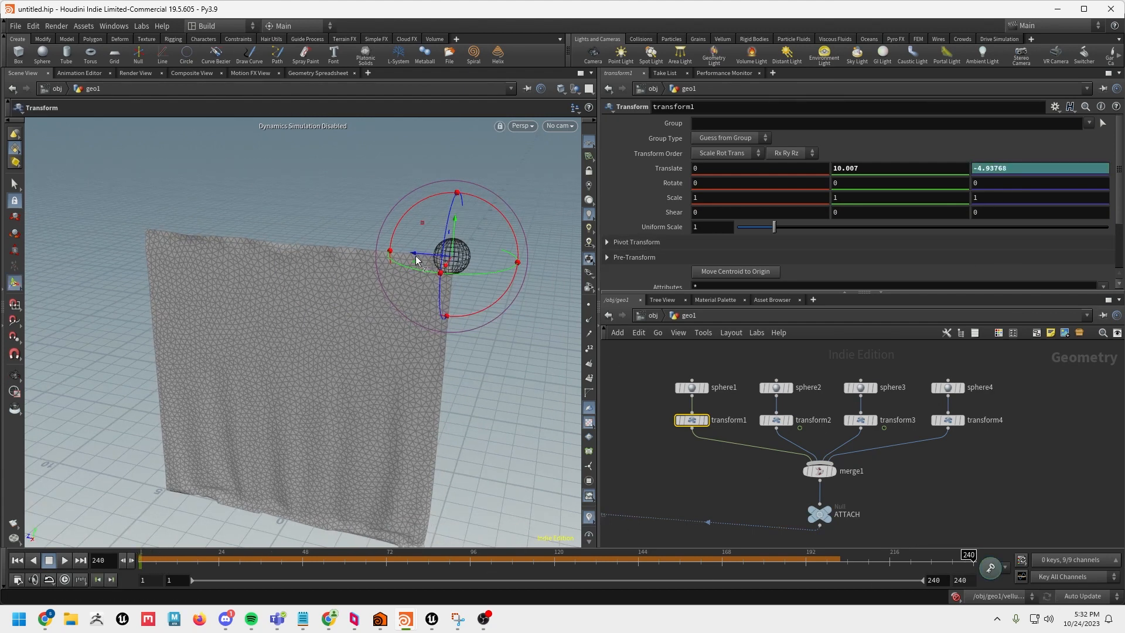
left_click_drag(417, 258, 149, 228)
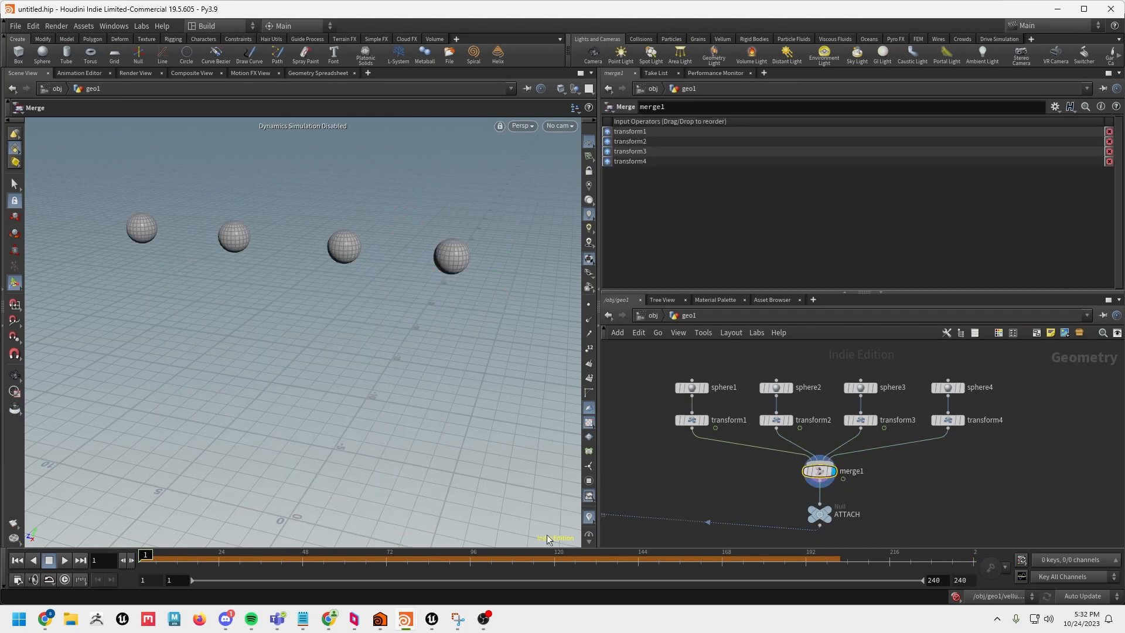
- View the merged spheres and play the solver so the curtain bunches toward one side
left_click(63, 560)
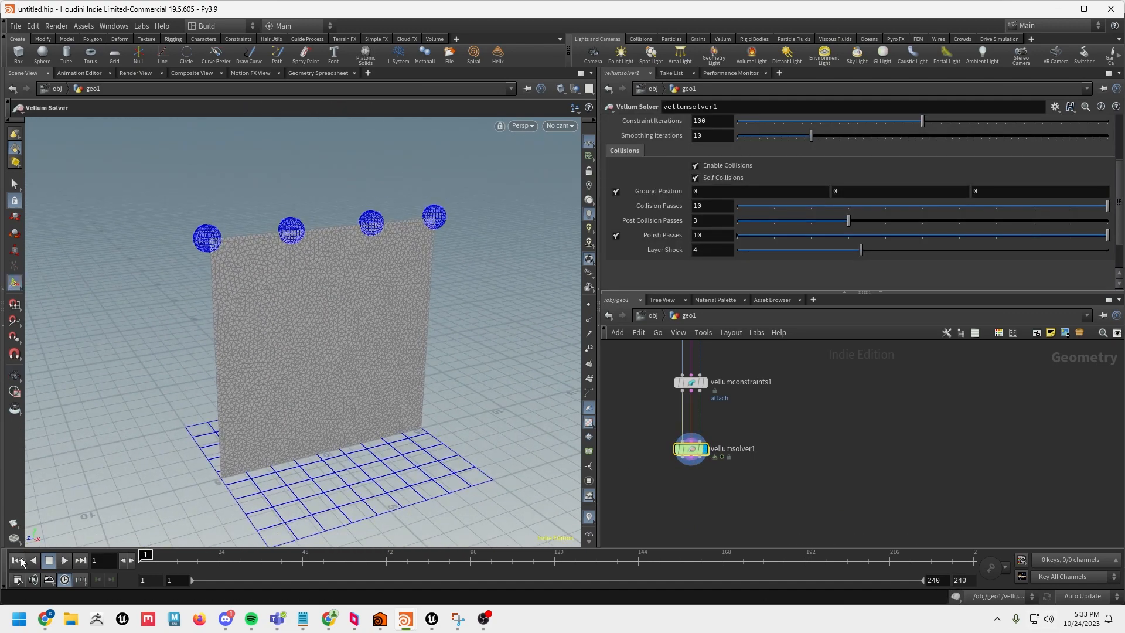
left_click(64, 561)
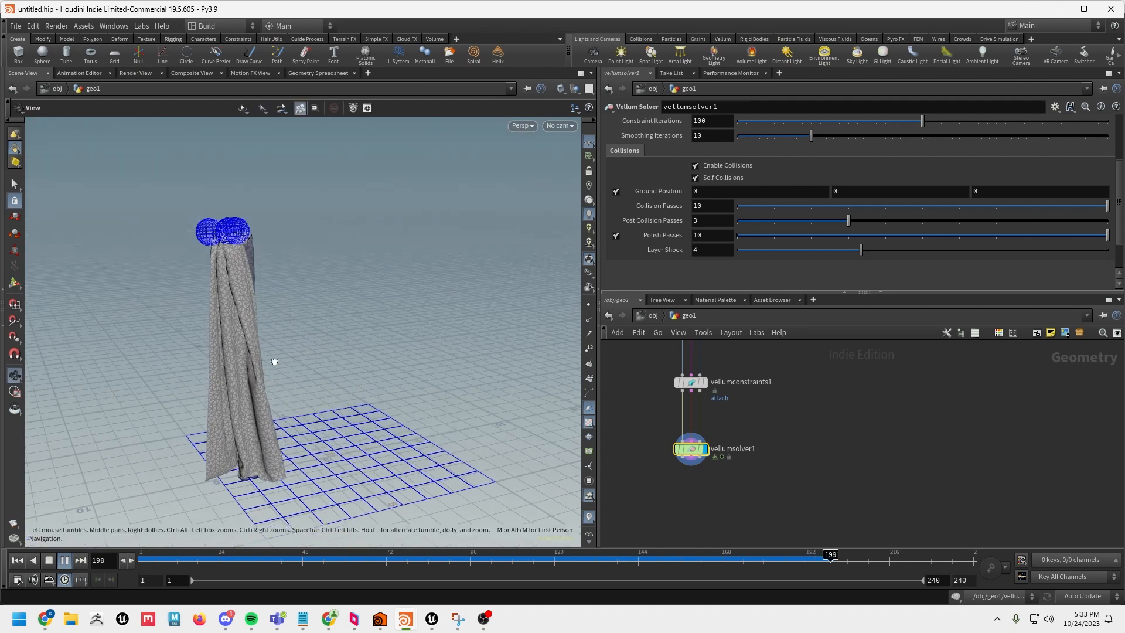
left_click(64, 560)
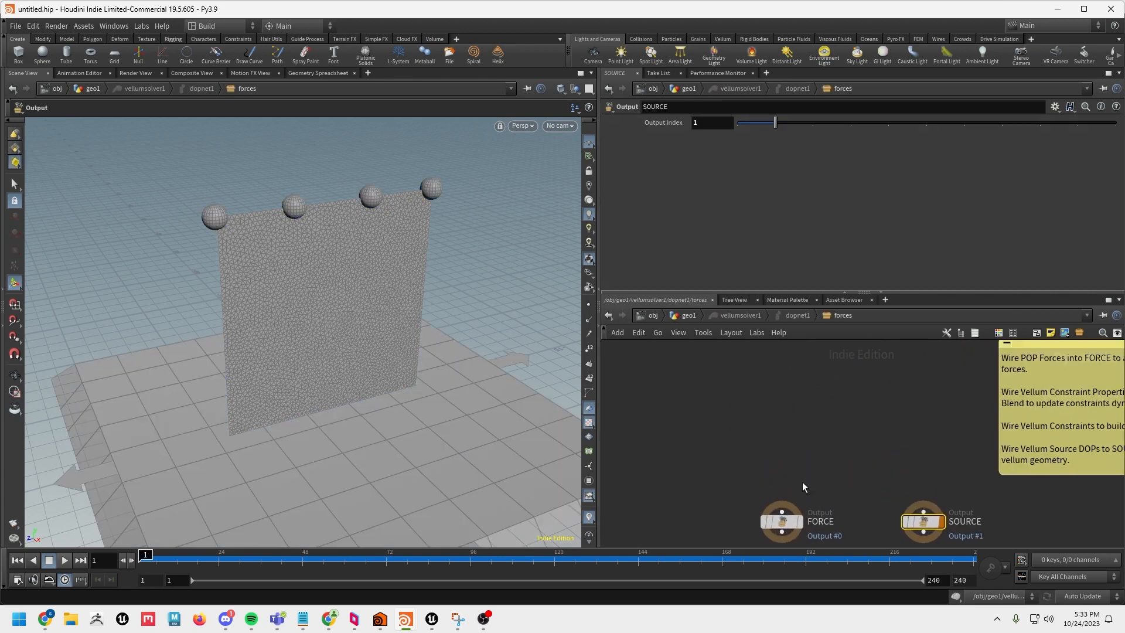
- Search 'pop' in the forces network and place a POP Wind node feeding FORCE
key("Tab")
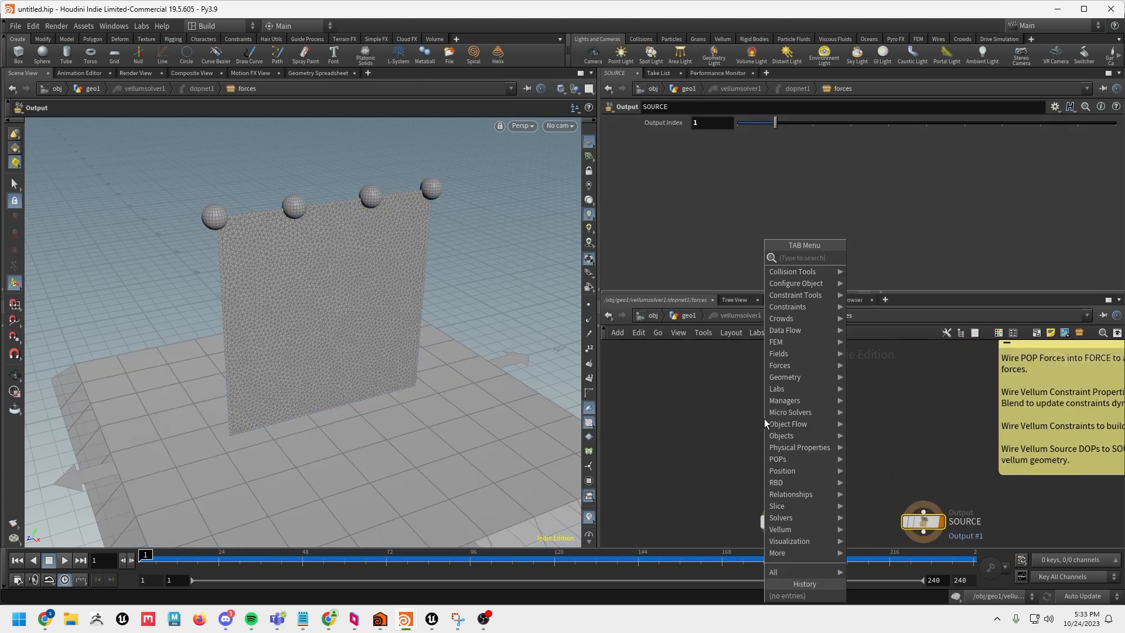
type("popw")
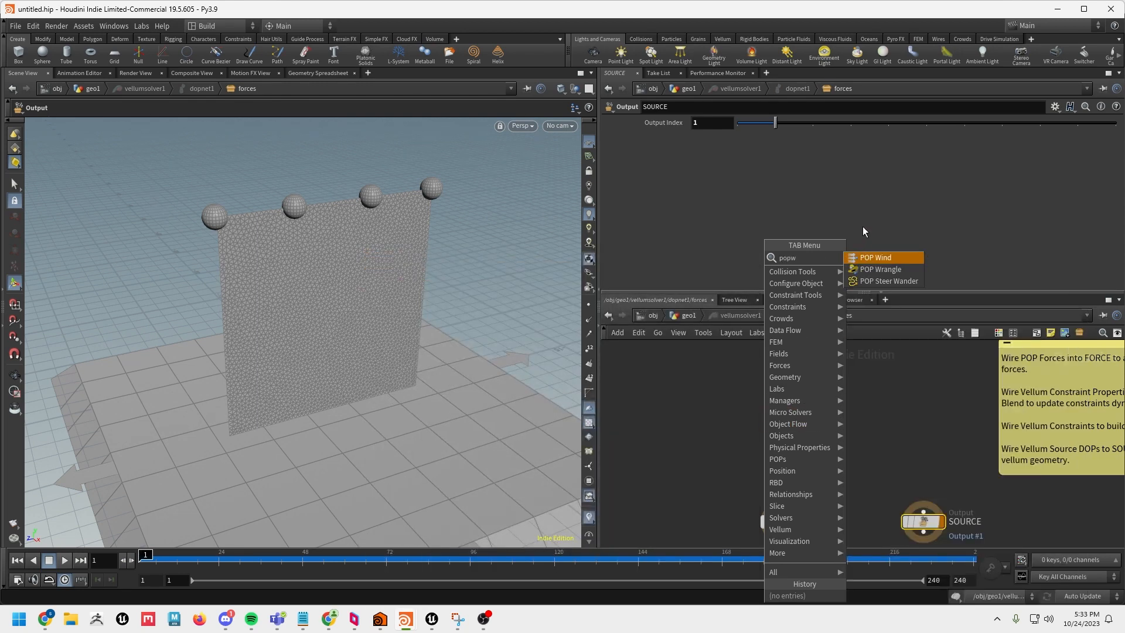
left_click(874, 256)
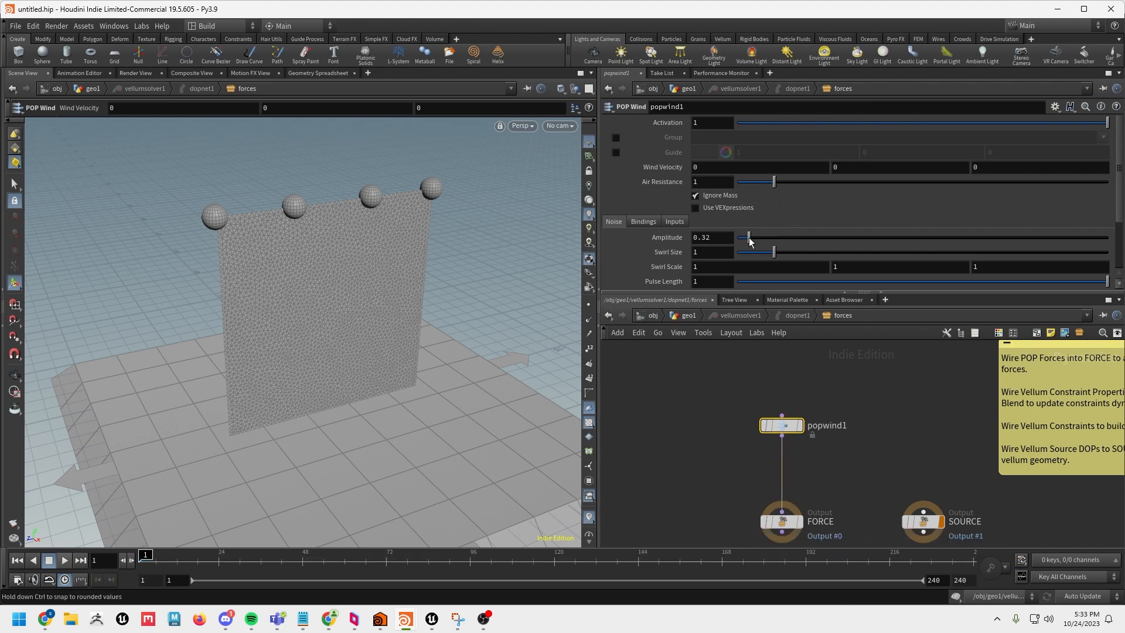
left_click_drag(749, 236, 754, 237)
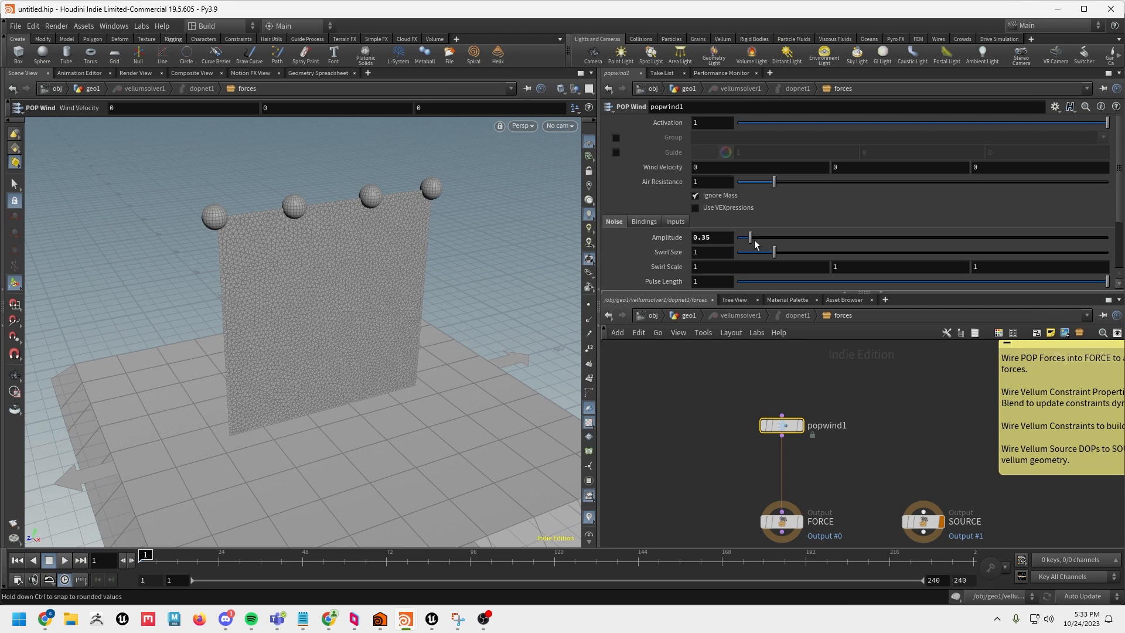
left_click_drag(774, 252, 769, 252)
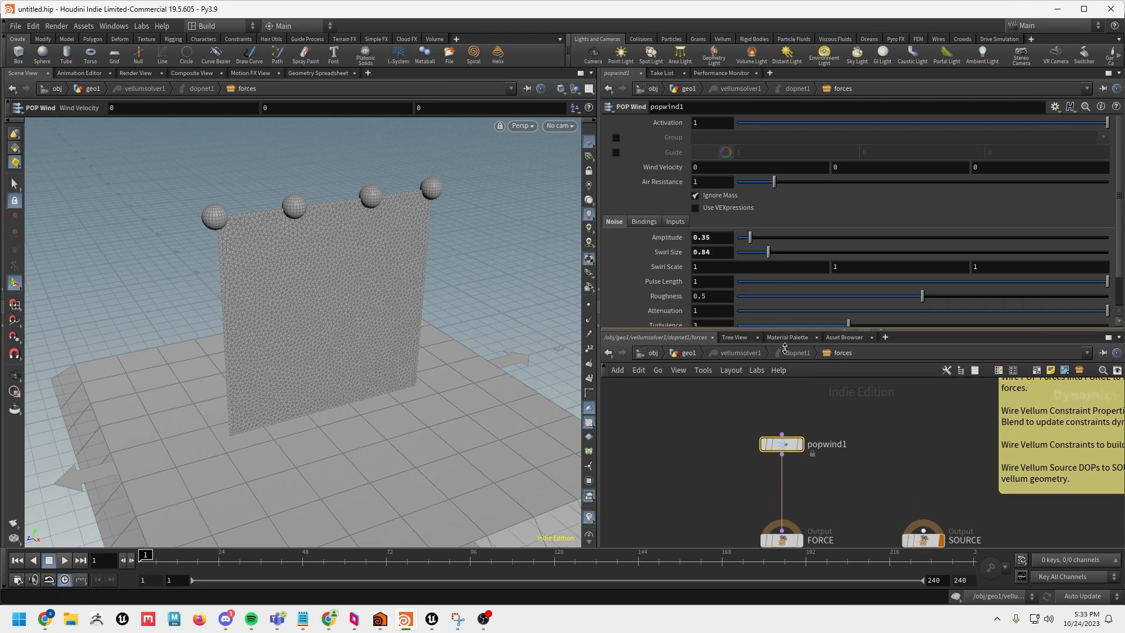
left_click_drag(923, 295, 832, 296)
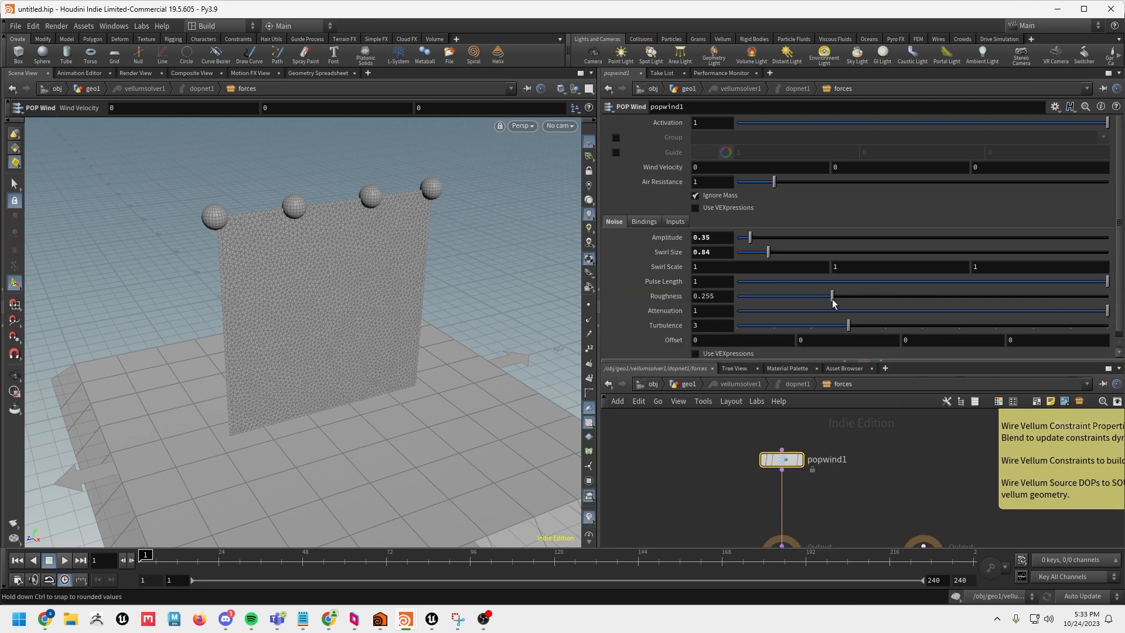
left_click_drag(846, 325, 773, 325)
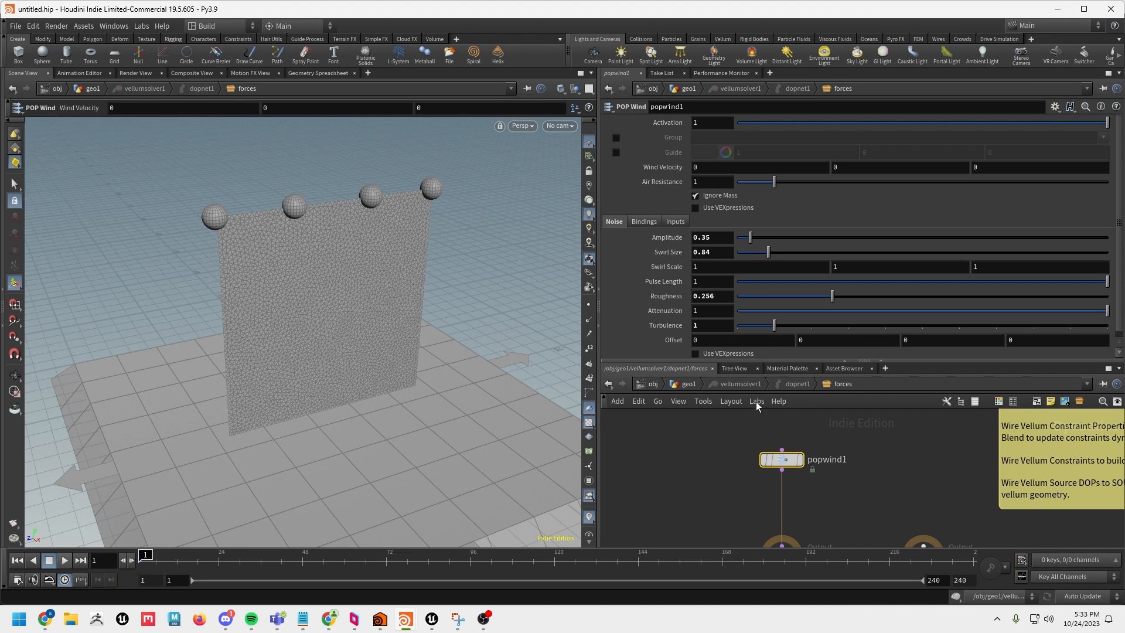
mouse_move(773, 181)
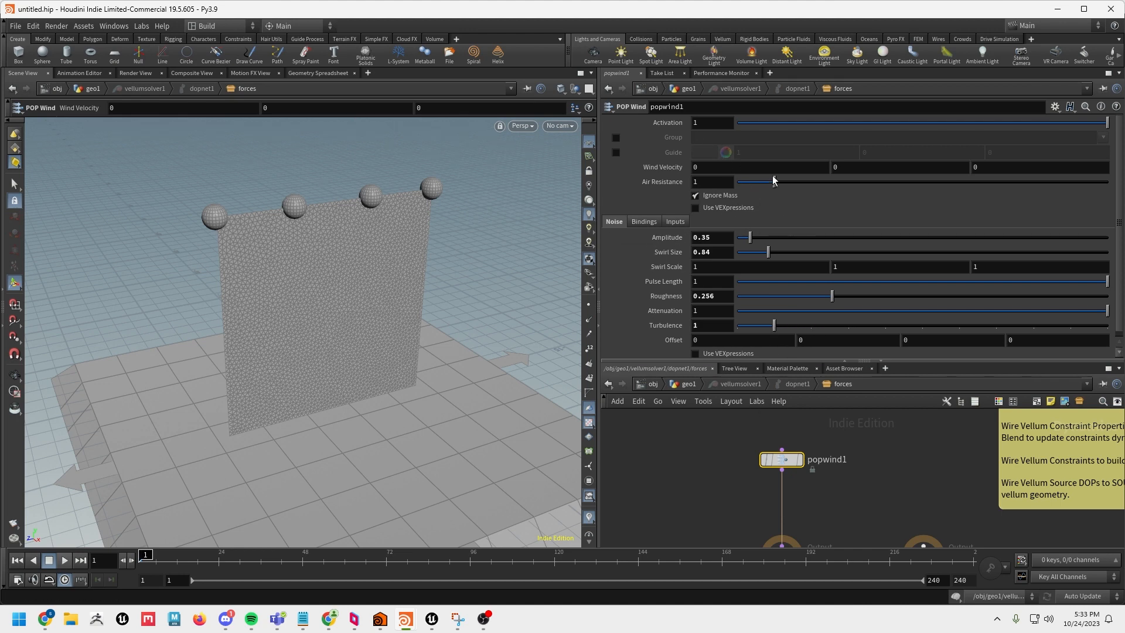
mouse_move(266, 381)
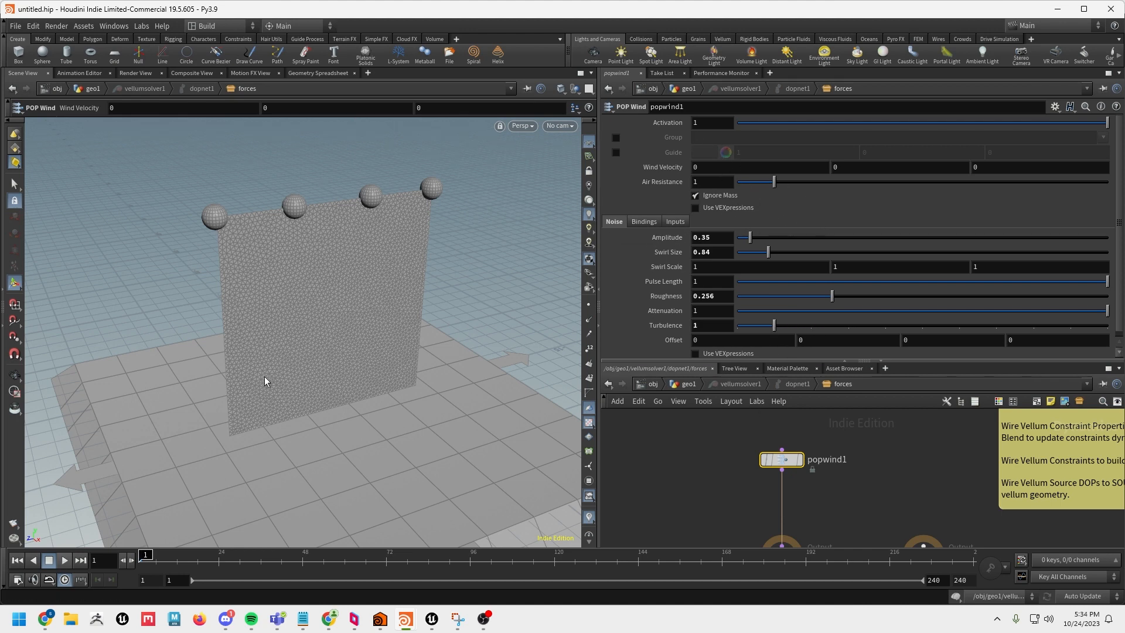
mouse_move(758, 230)
type("1")
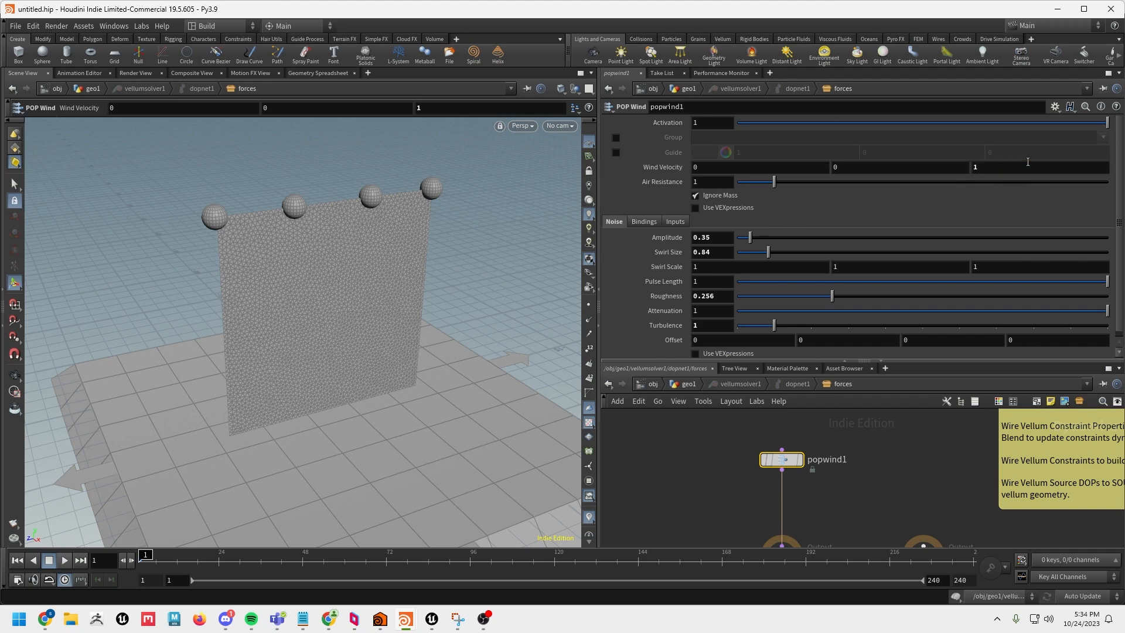
- Try Wind Velocity Z of 1 then 5, playing the curtain simulation after each
left_click(63, 561)
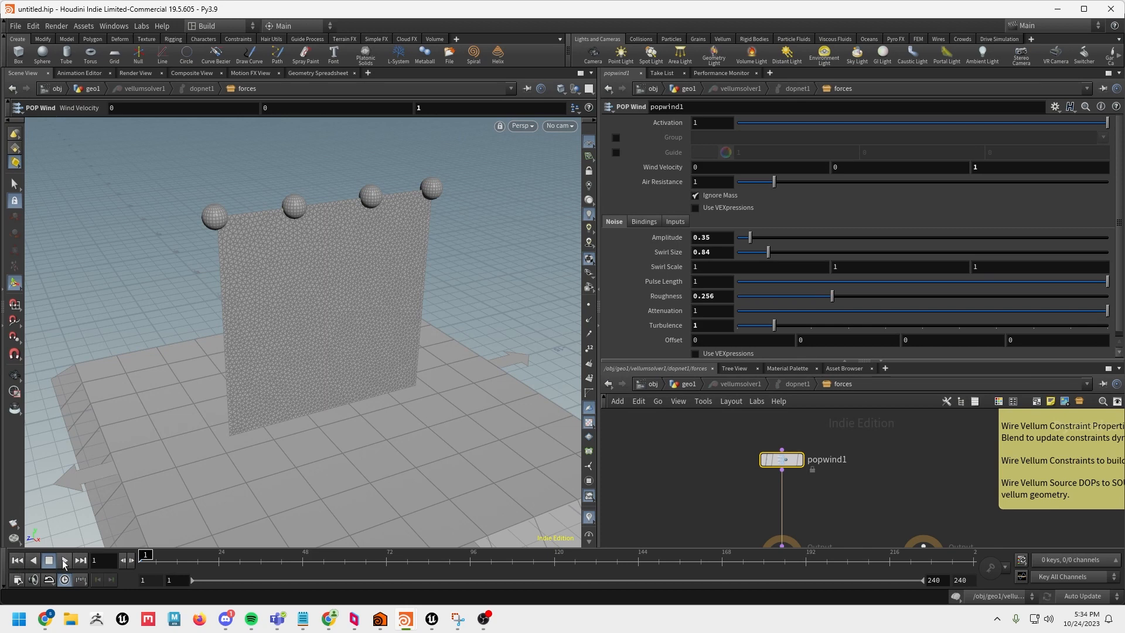
left_click(63, 561)
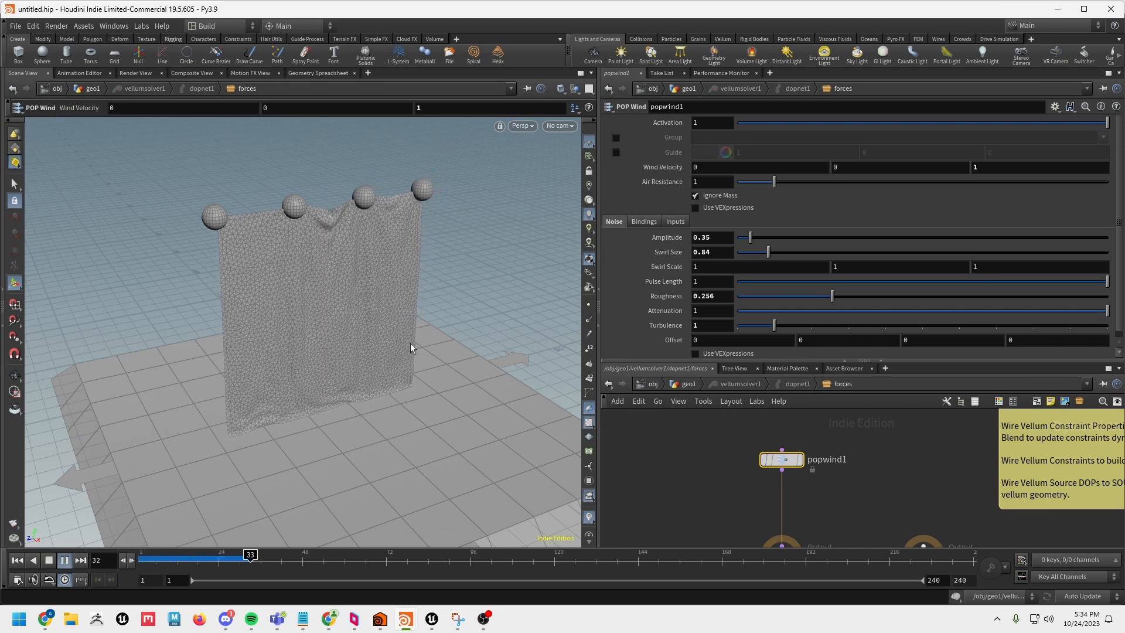
left_click(49, 560)
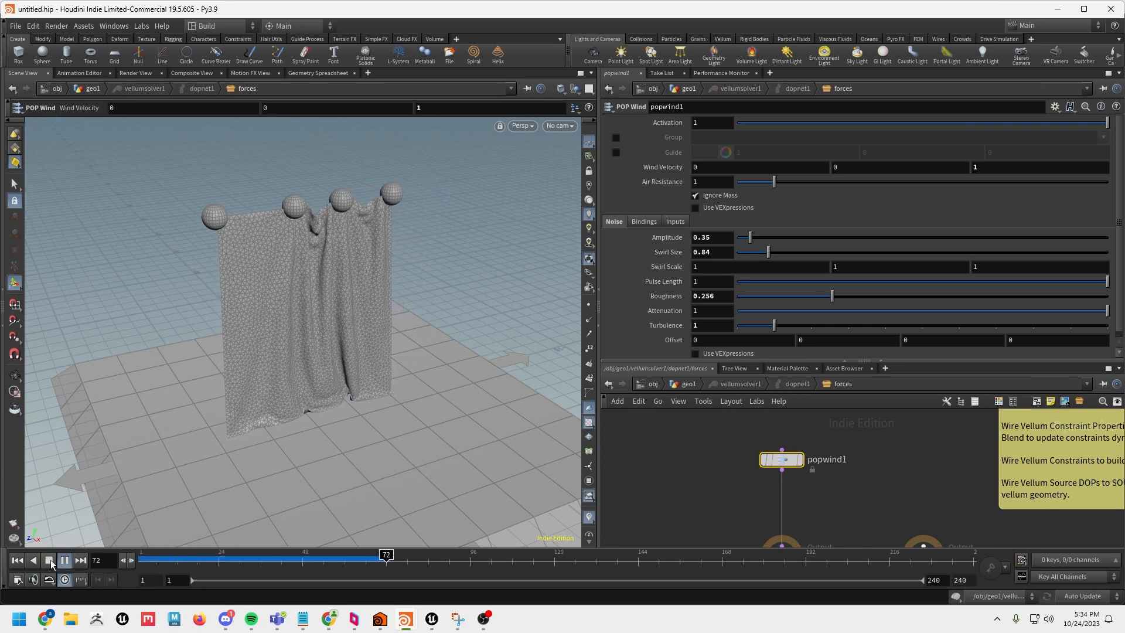
left_click(49, 560)
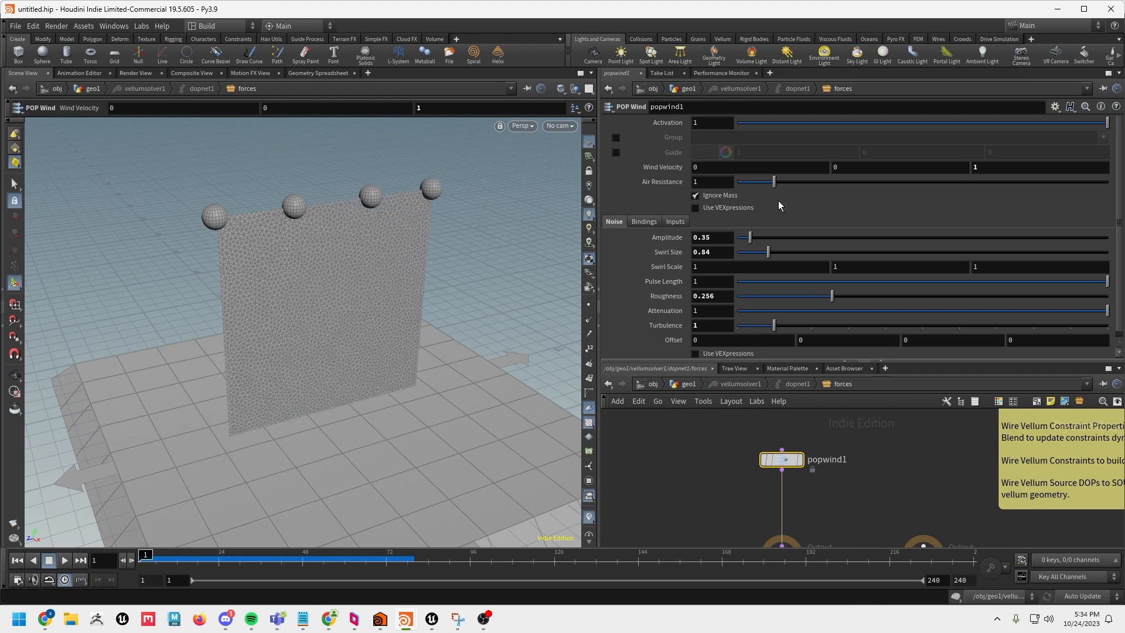
left_click(1039, 168)
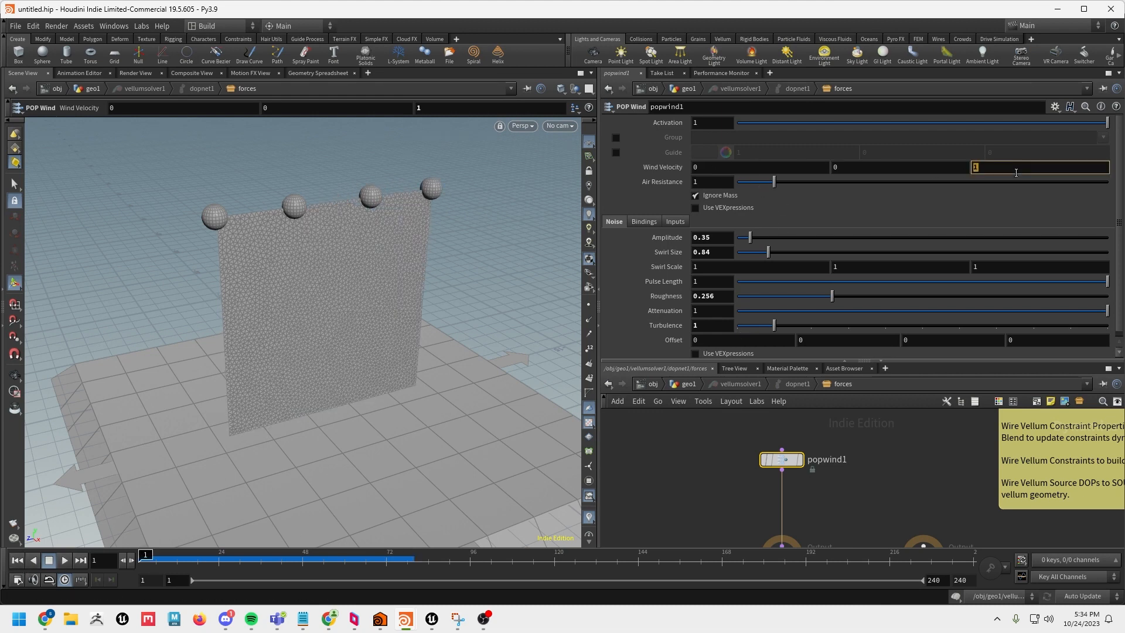
type("5")
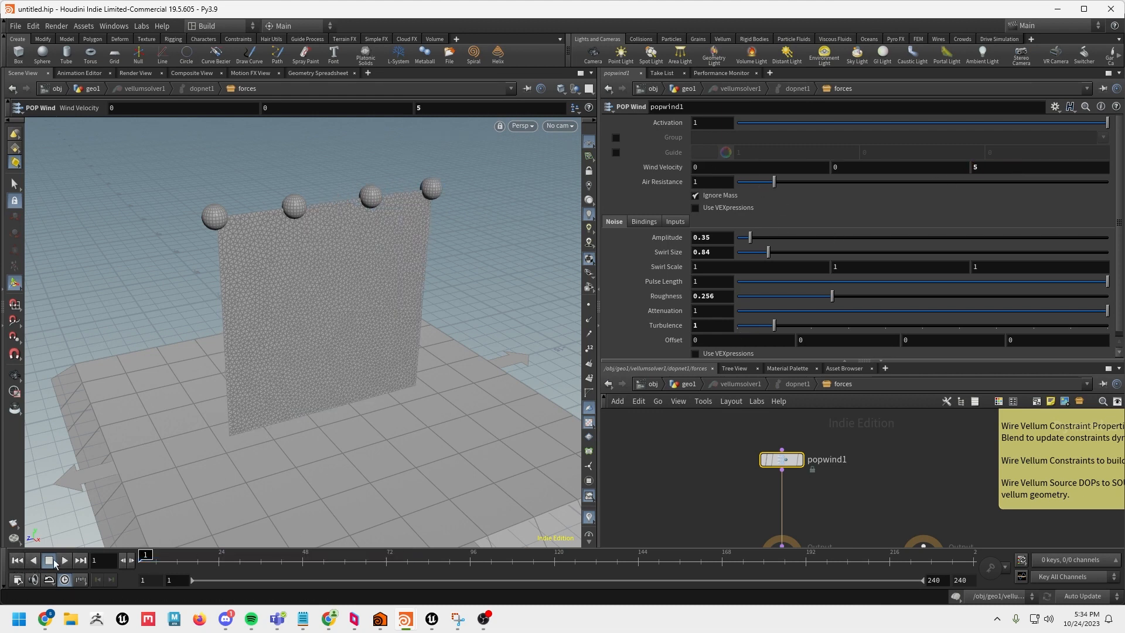
left_click(49, 560)
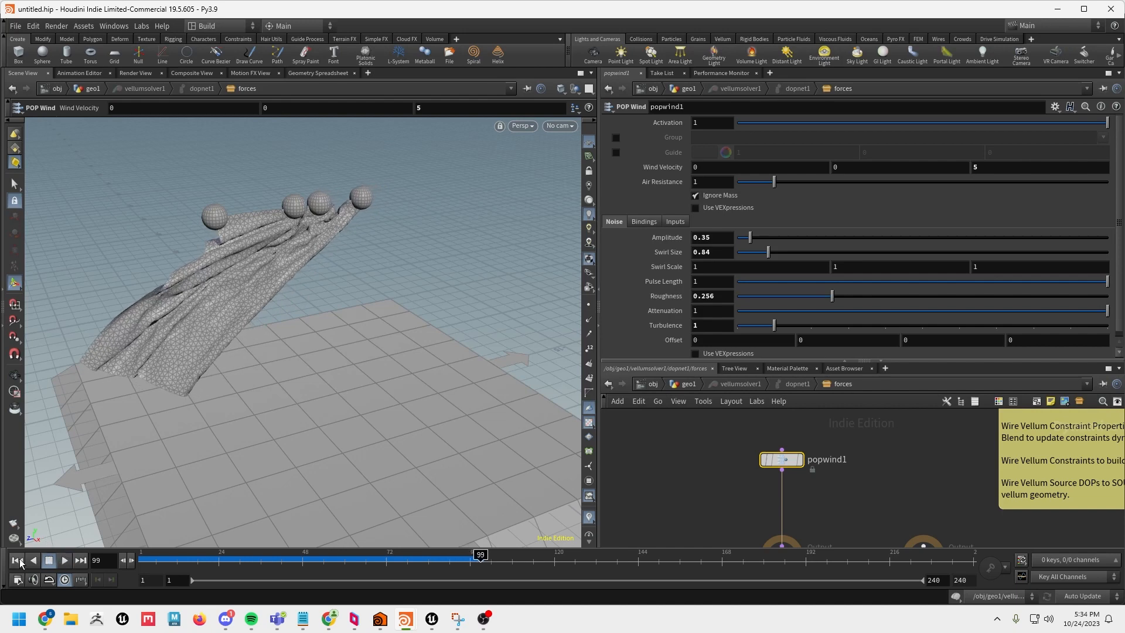
left_click(17, 560)
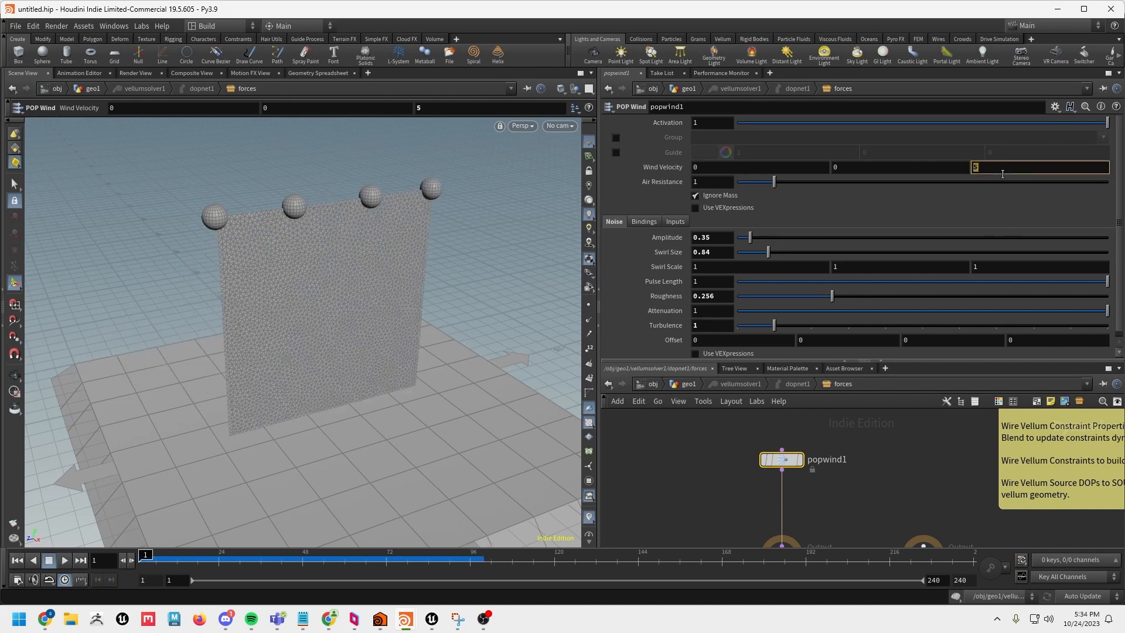
- Settle on Wind Velocity Z 2 with X 1 then -1, playing back the angled wind
type("2")
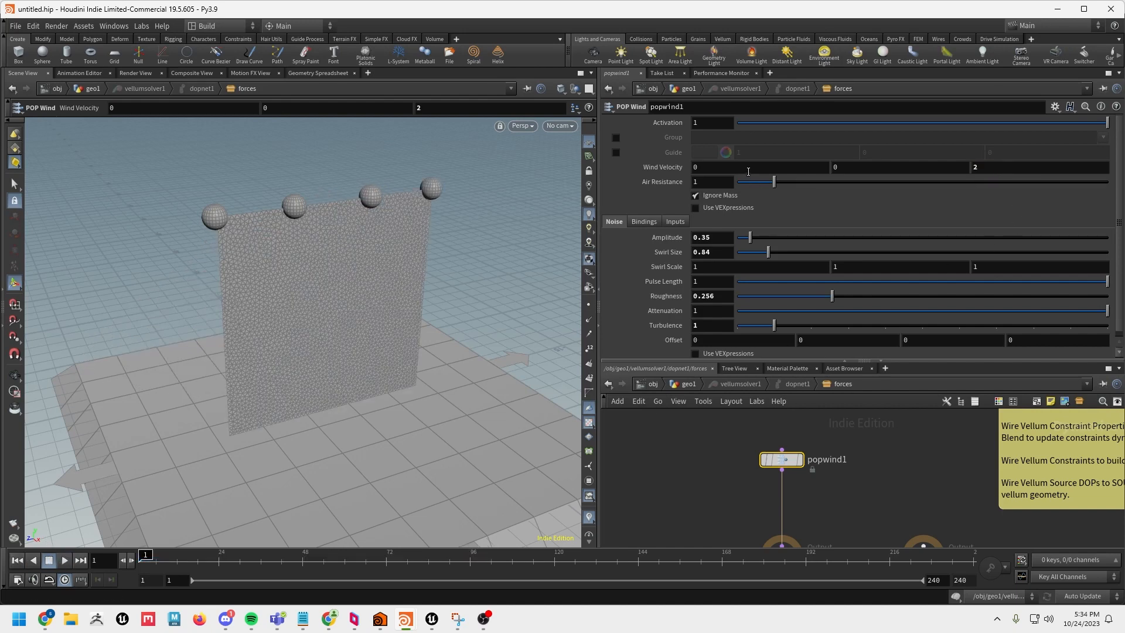
type("1")
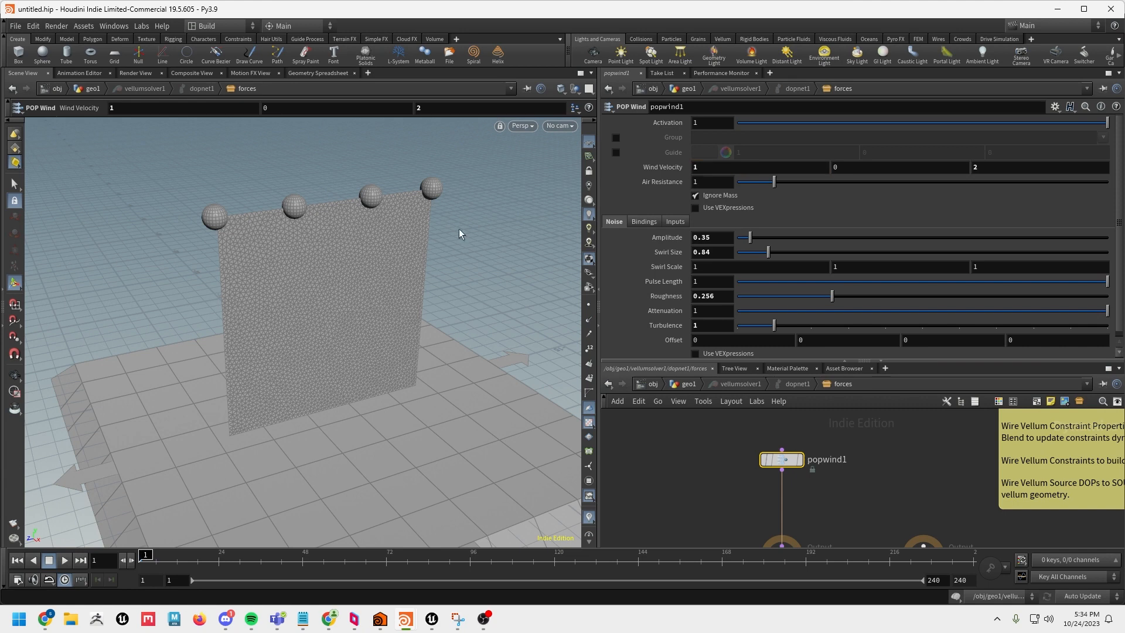
left_click(64, 561)
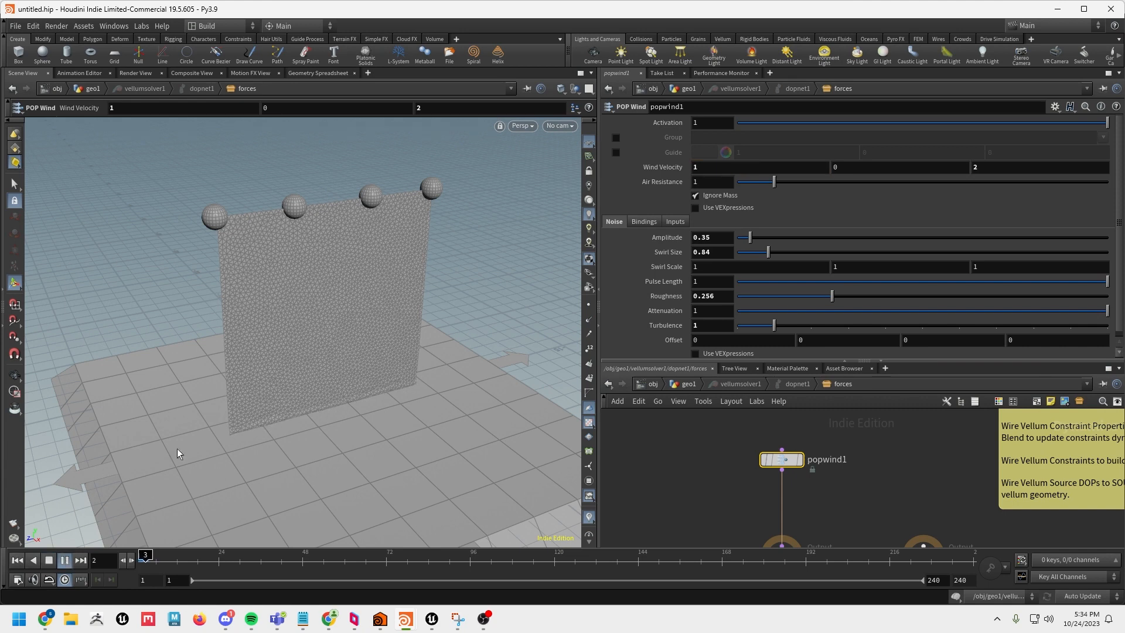
left_click(63, 560)
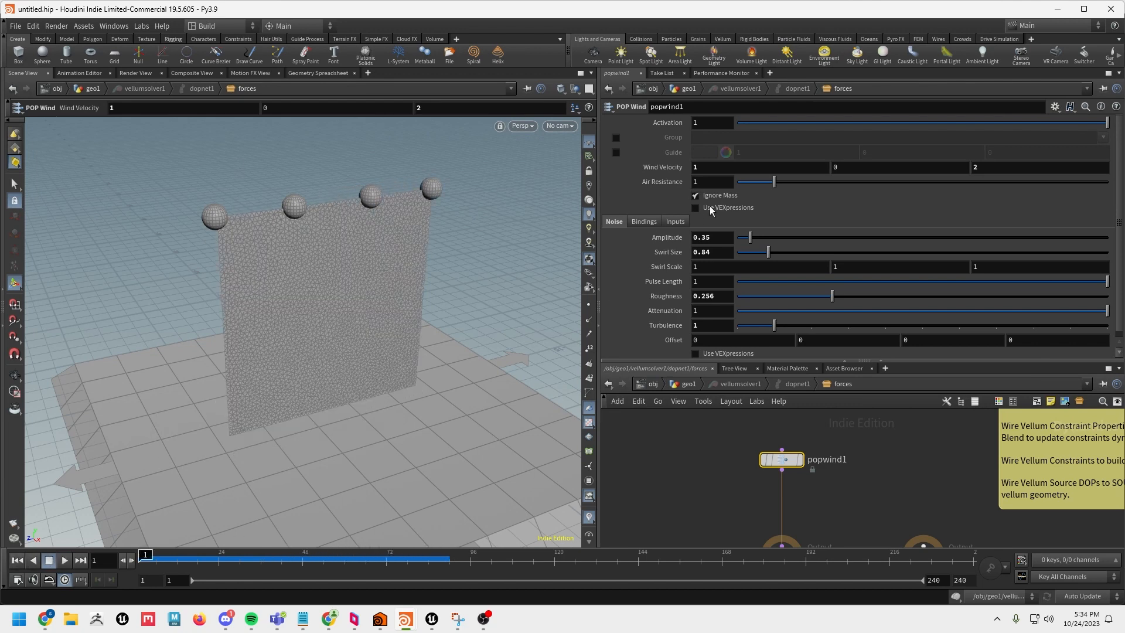
type("-1")
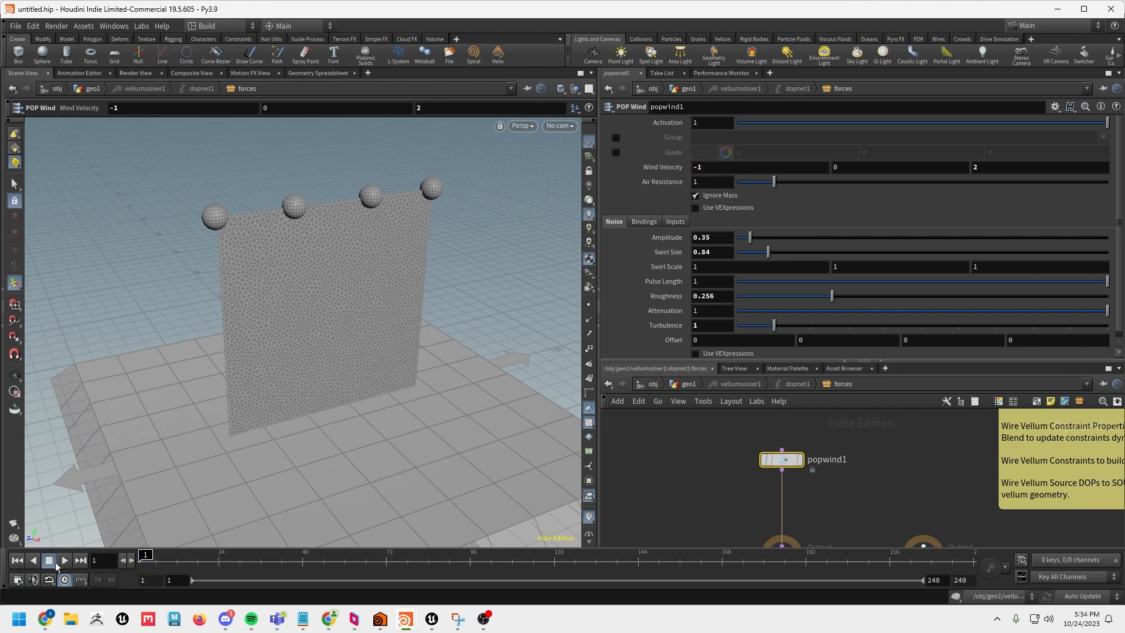
left_click(49, 560)
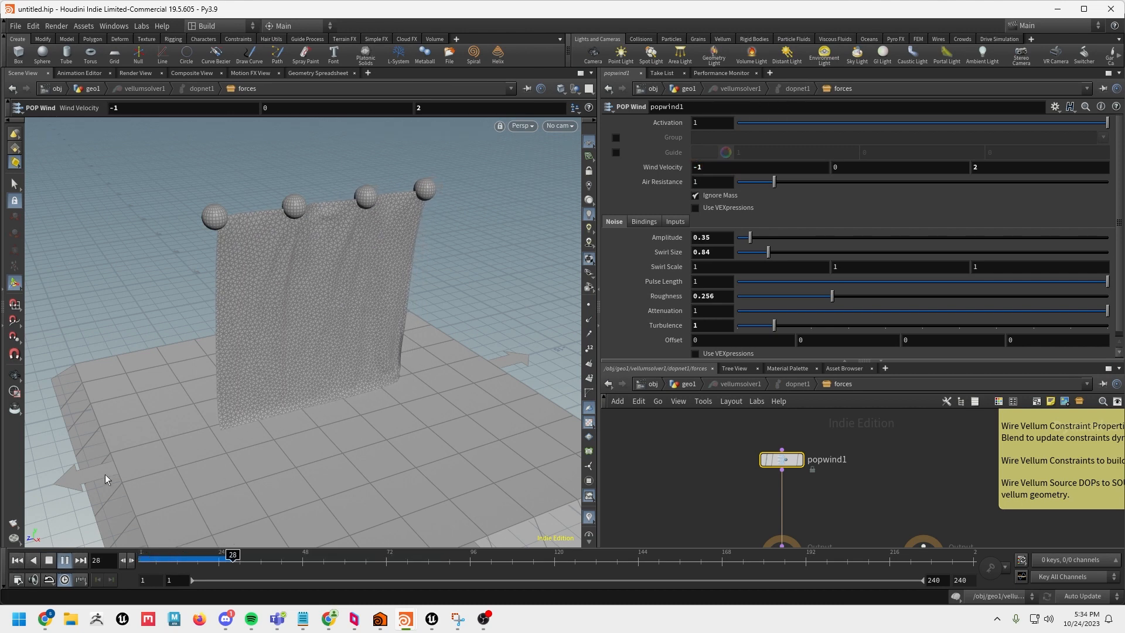
left_click(63, 560)
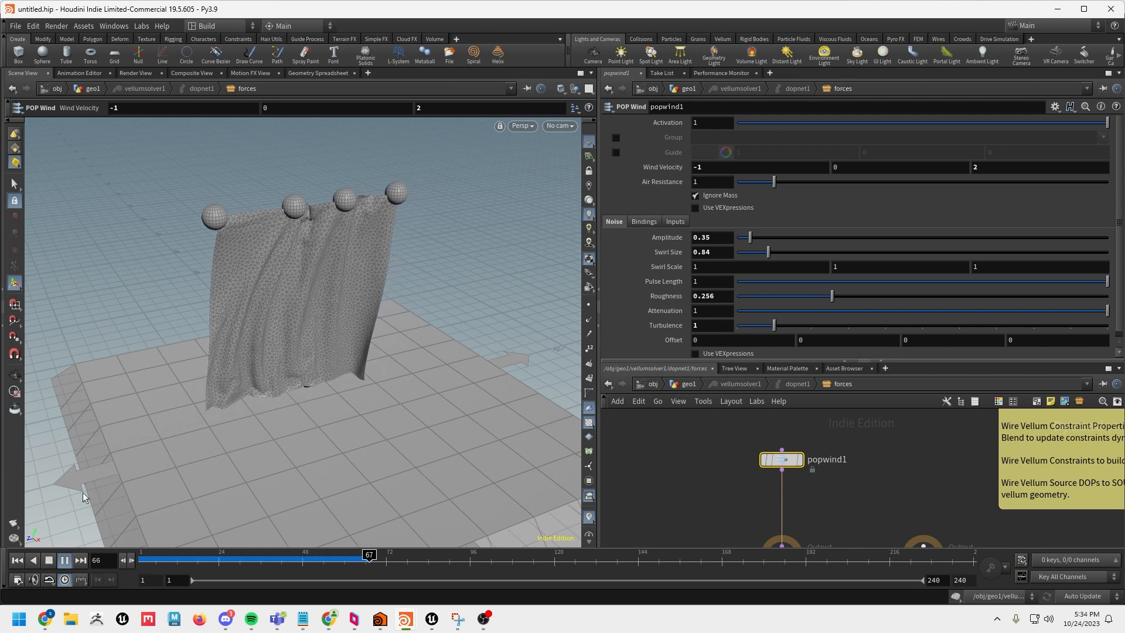
left_click(63, 560)
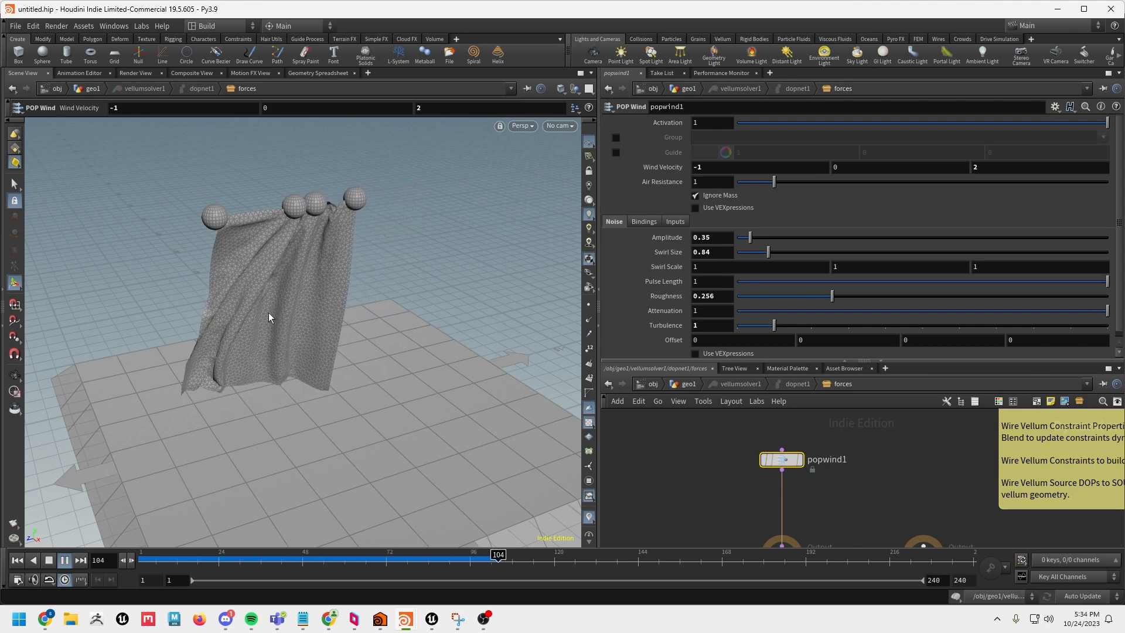
left_click(16, 560)
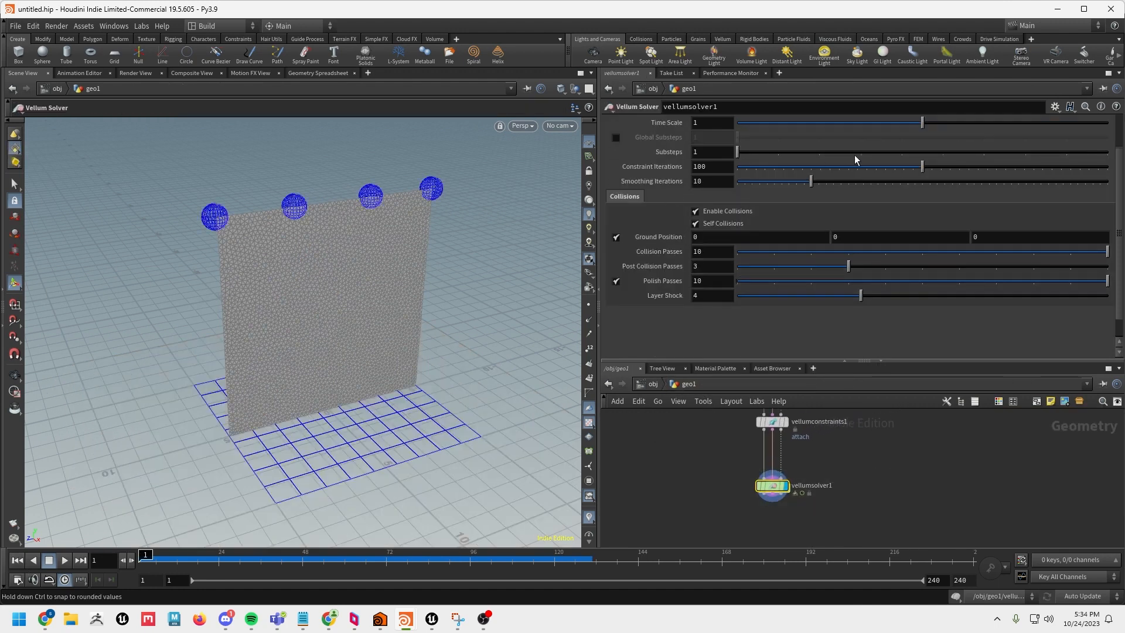
- Set vellumsolver1 to 4 substeps and 200 constraint iterations
left_click_drag(737, 152, 860, 151)
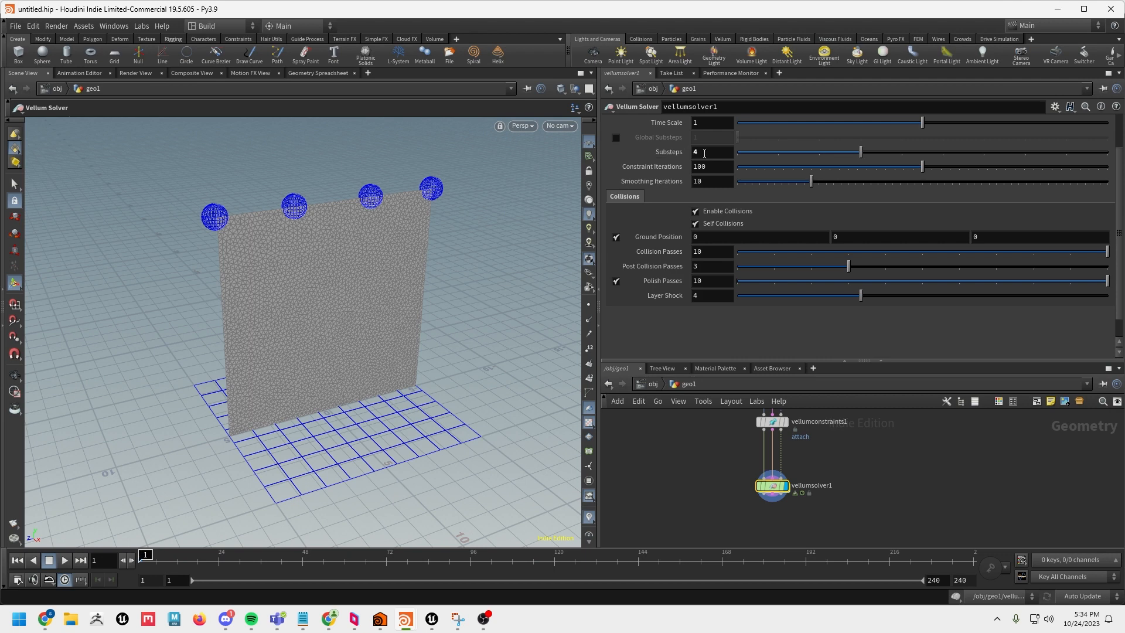
type("200")
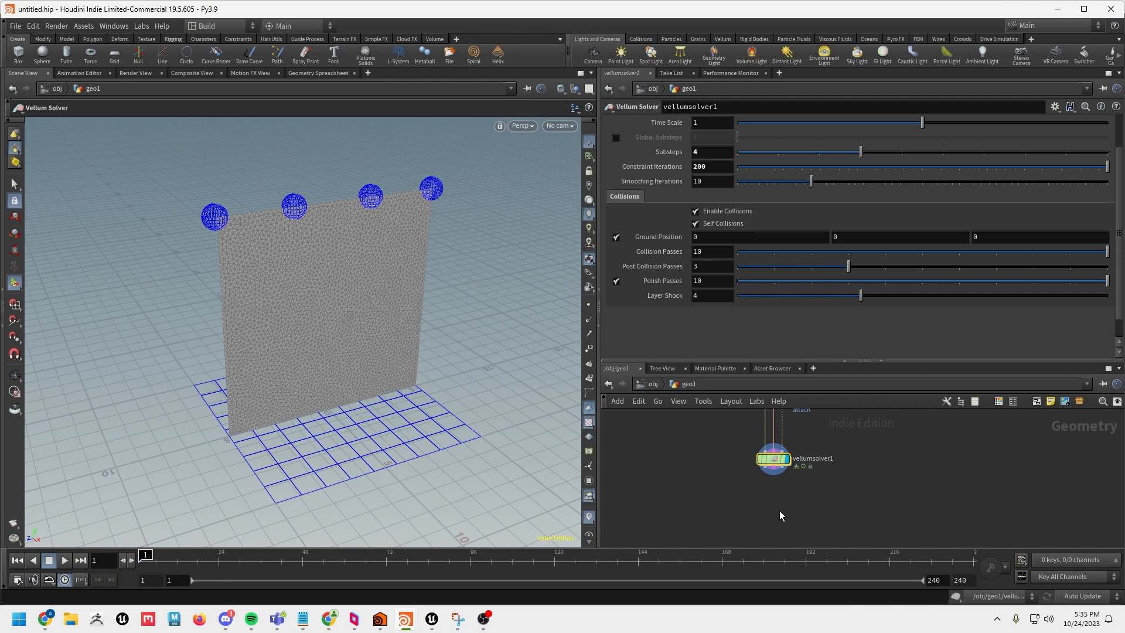
- Create a Vellum Post-Process node via 'vpp' and place it under vellumsolver1
key("tab")
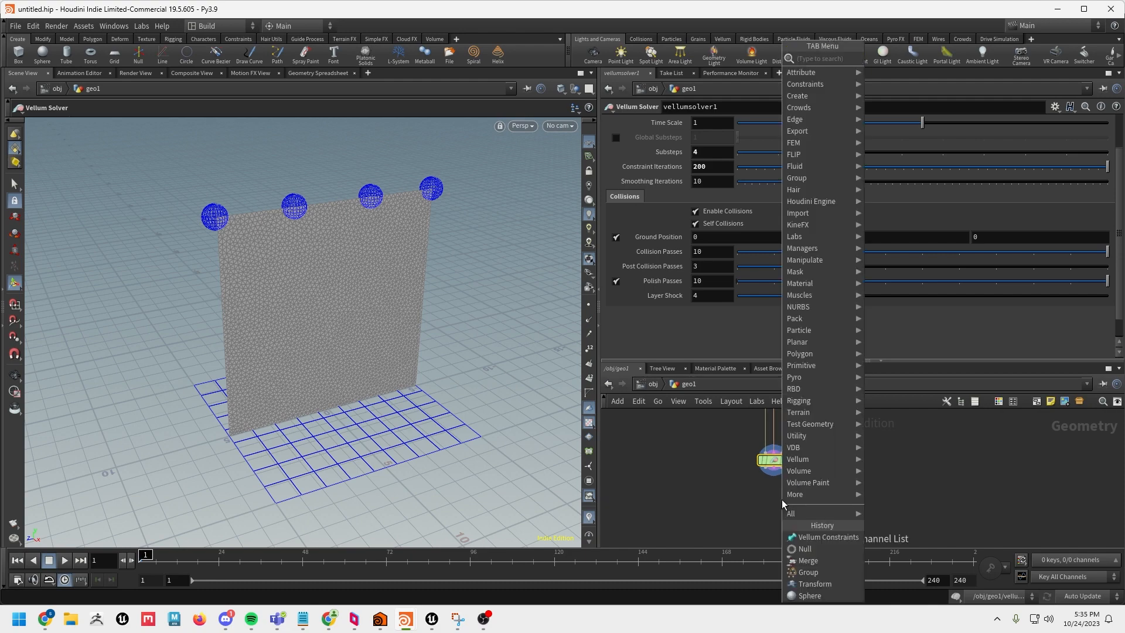
type("vpp")
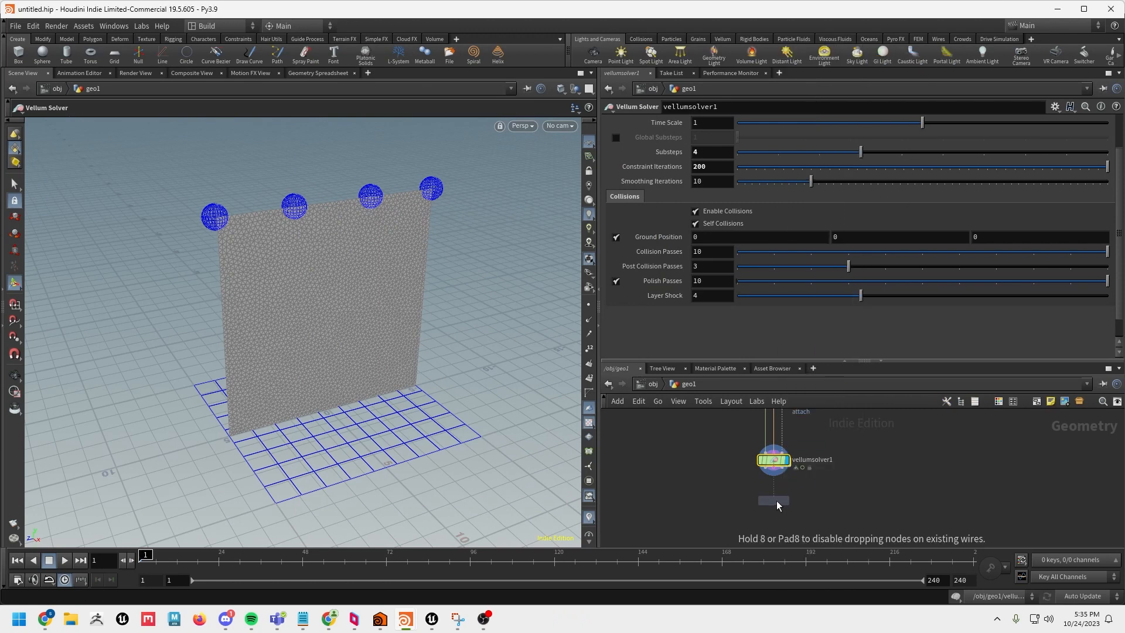
left_click(772, 500)
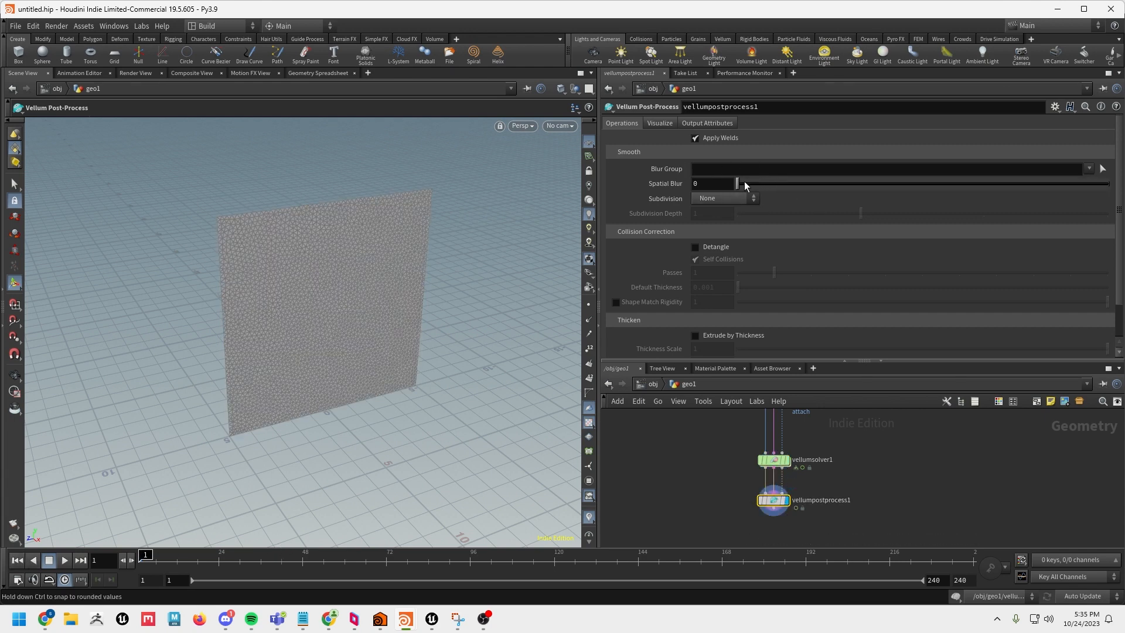
left_click(63, 561)
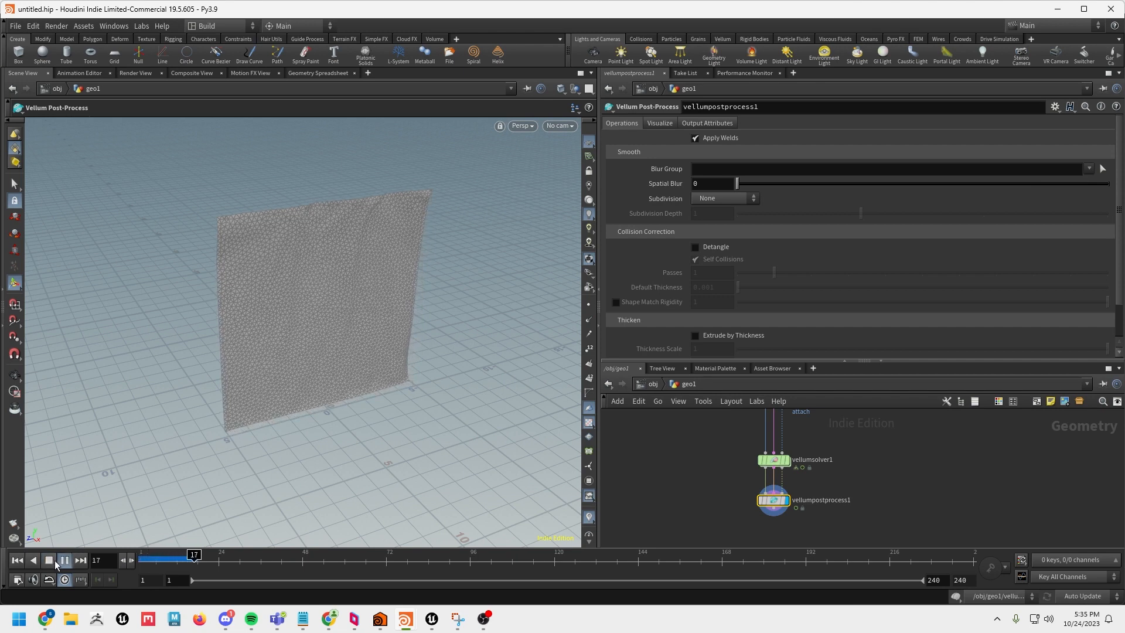
left_click(64, 561)
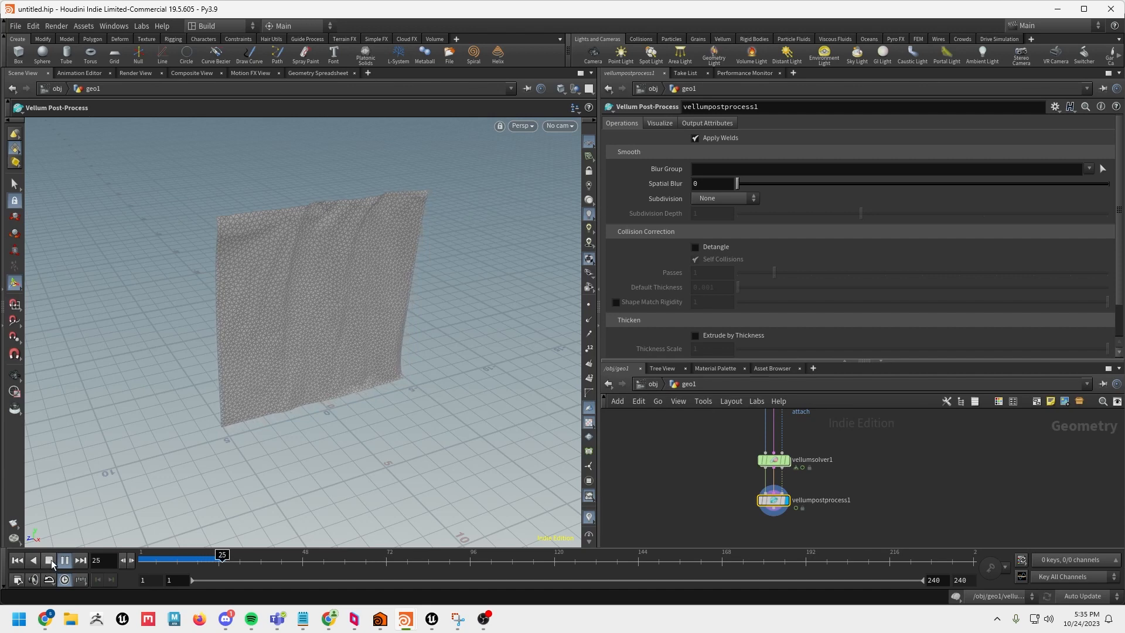
left_click(63, 560)
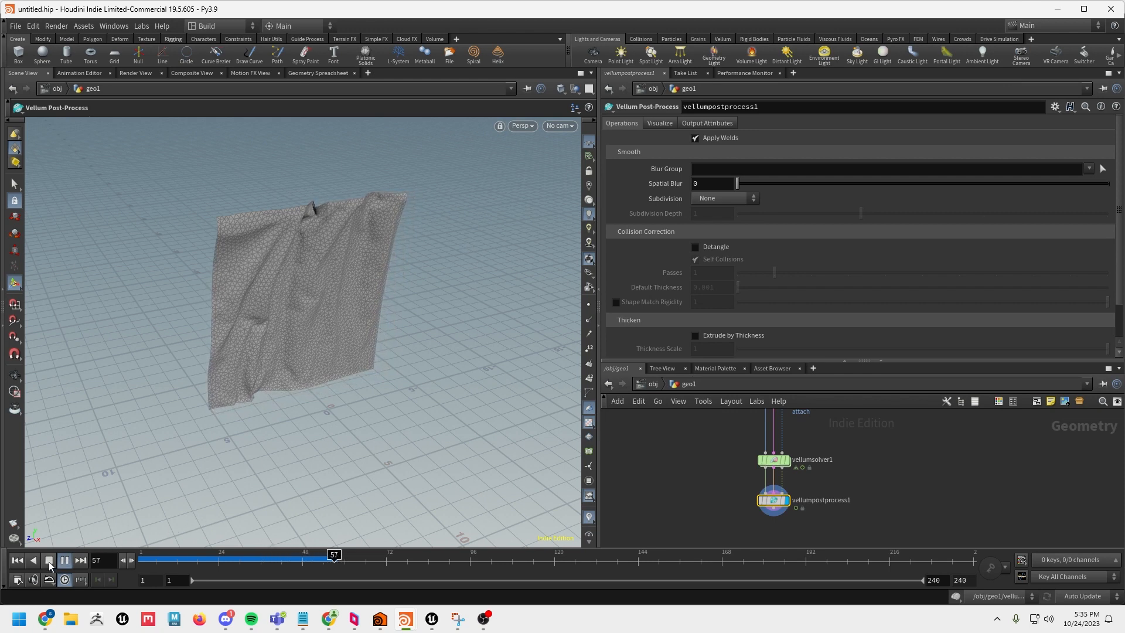
left_click(49, 561)
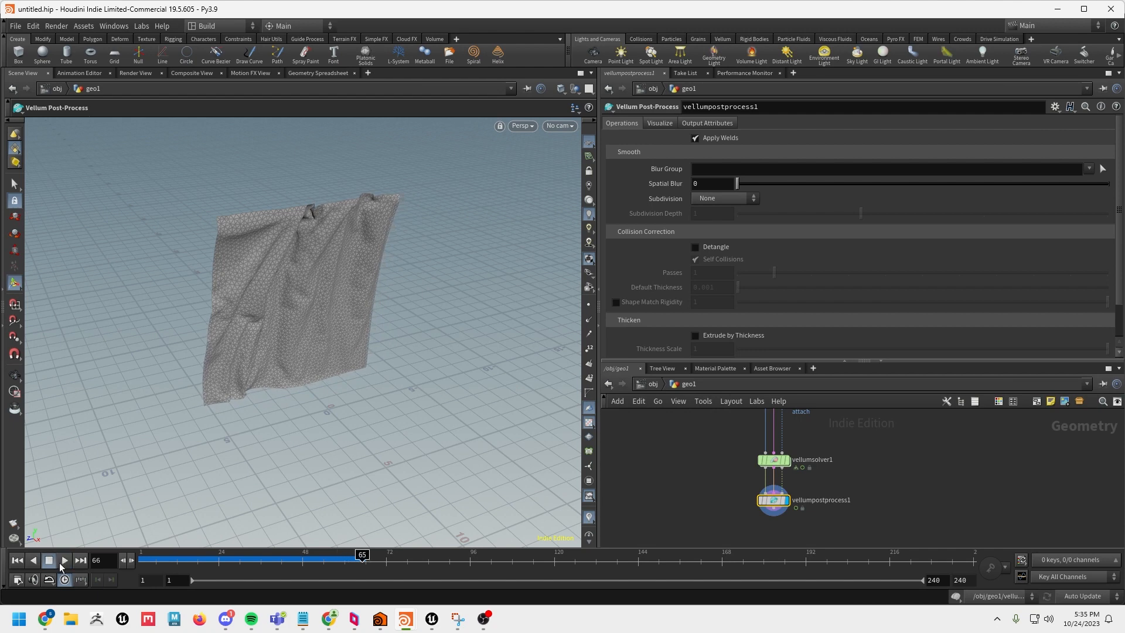
- Raise Spatial Blur to 0.347 and enable Detangle on vellumpostprocess1
left_click_drag(737, 183, 802, 183)
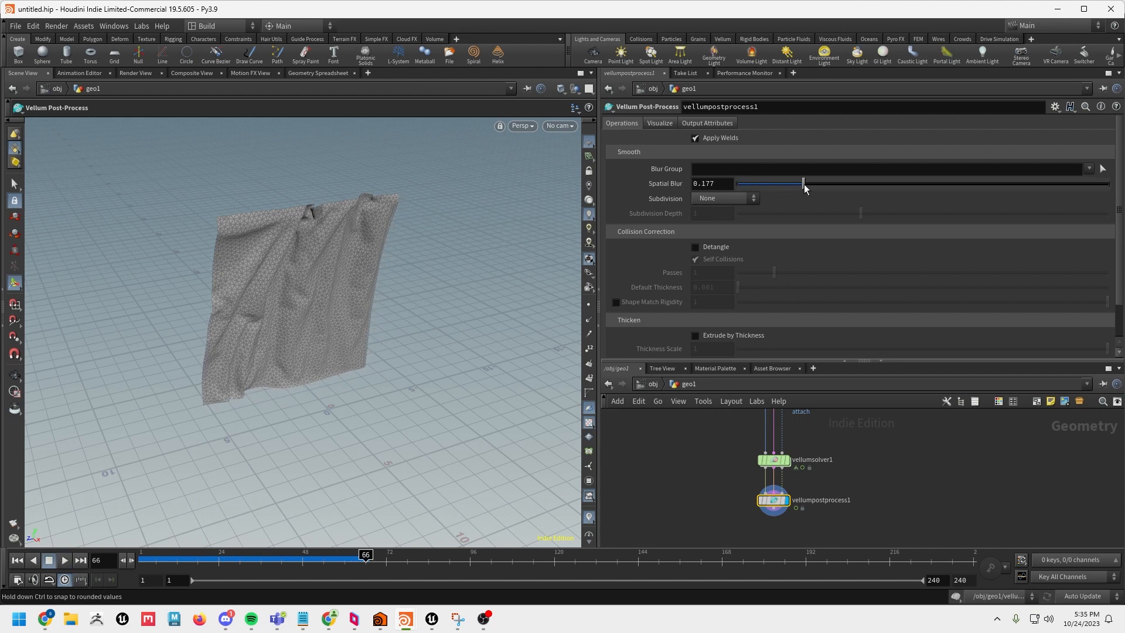
left_click_drag(804, 184, 865, 184)
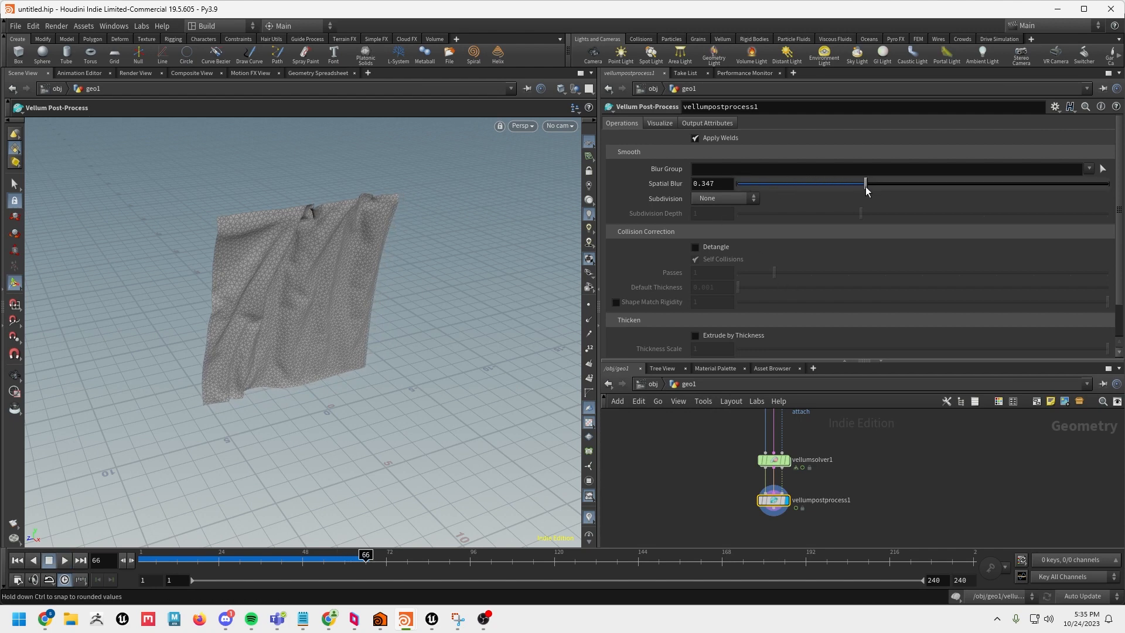
left_click(695, 246)
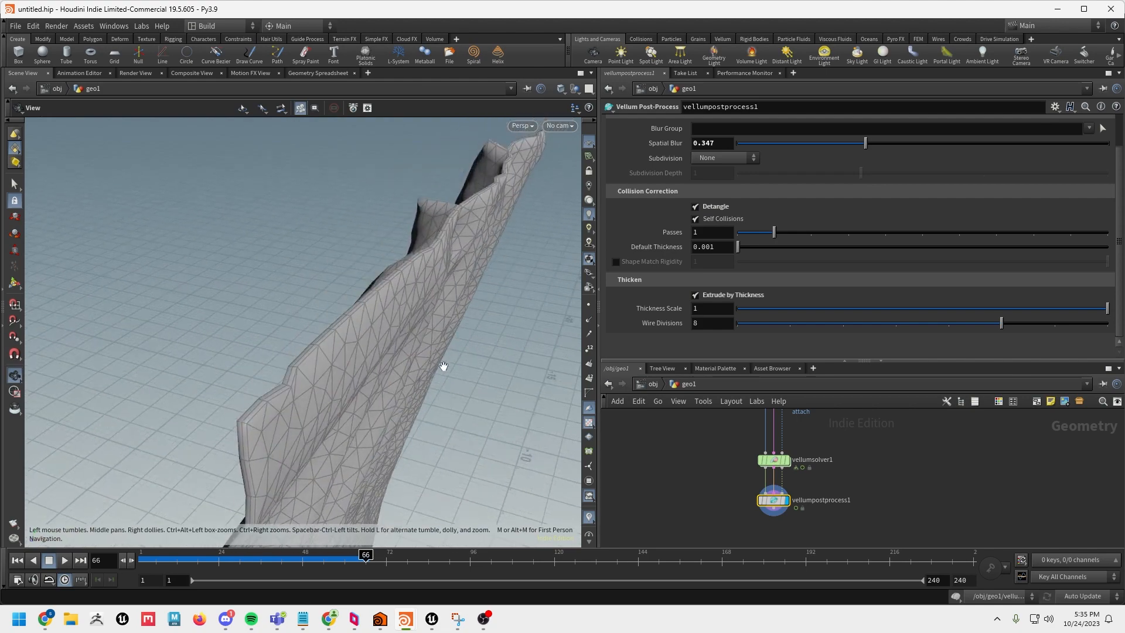
- Extrude by thickness with Thickness Scale 0.342 and play back the thickened curtain
left_click_drag(1107, 309, 935, 309)
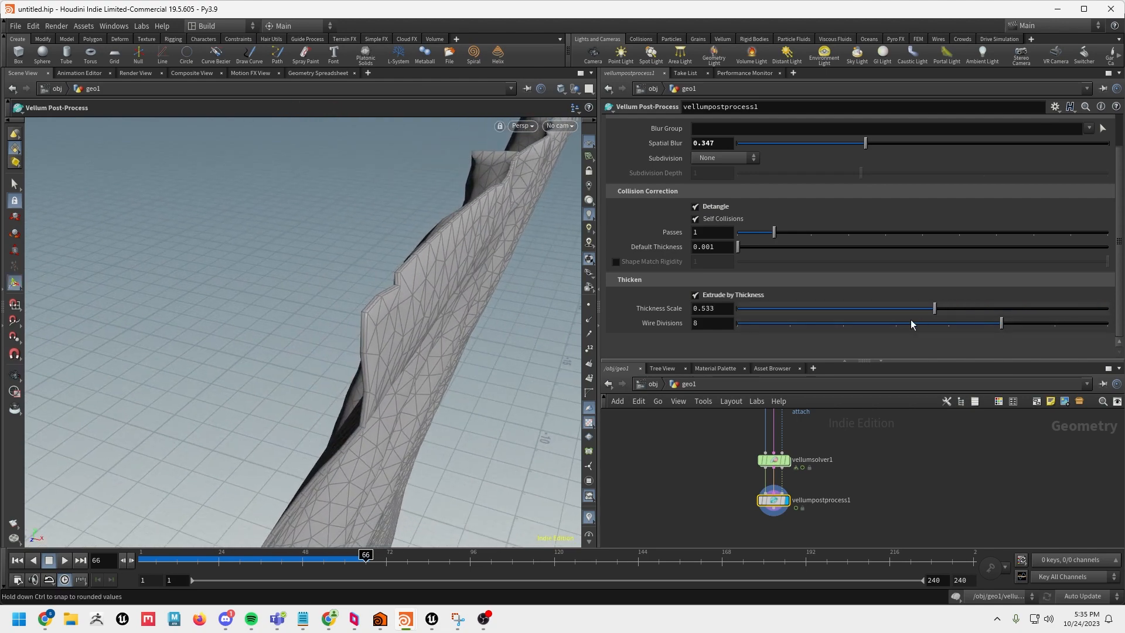
left_click_drag(934, 308, 902, 308)
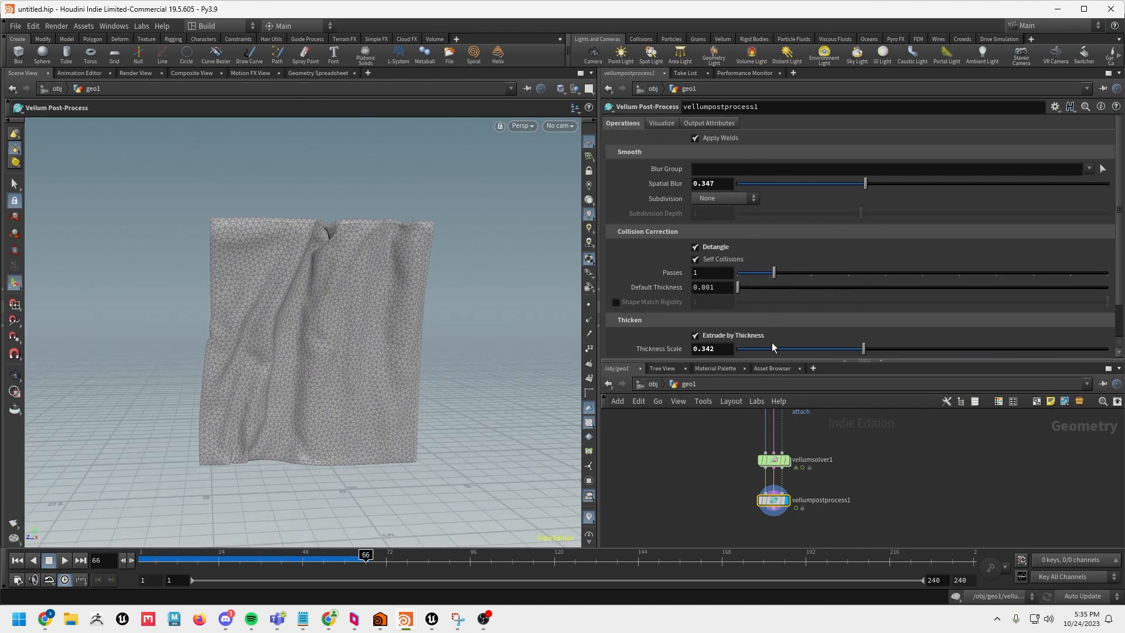
left_click(63, 560)
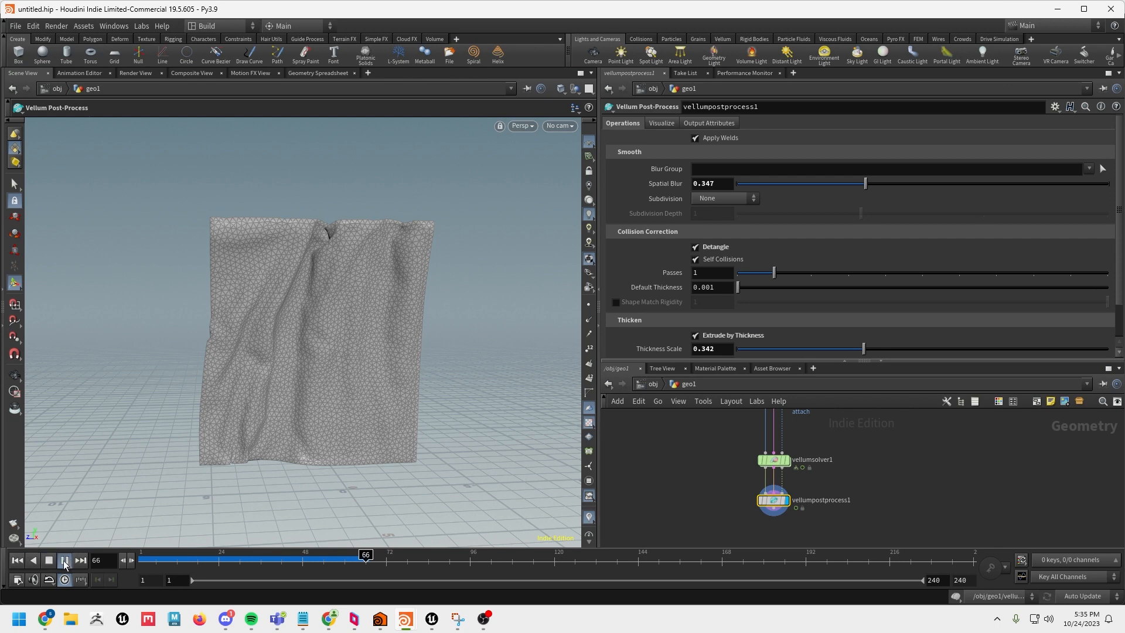
left_click(63, 560)
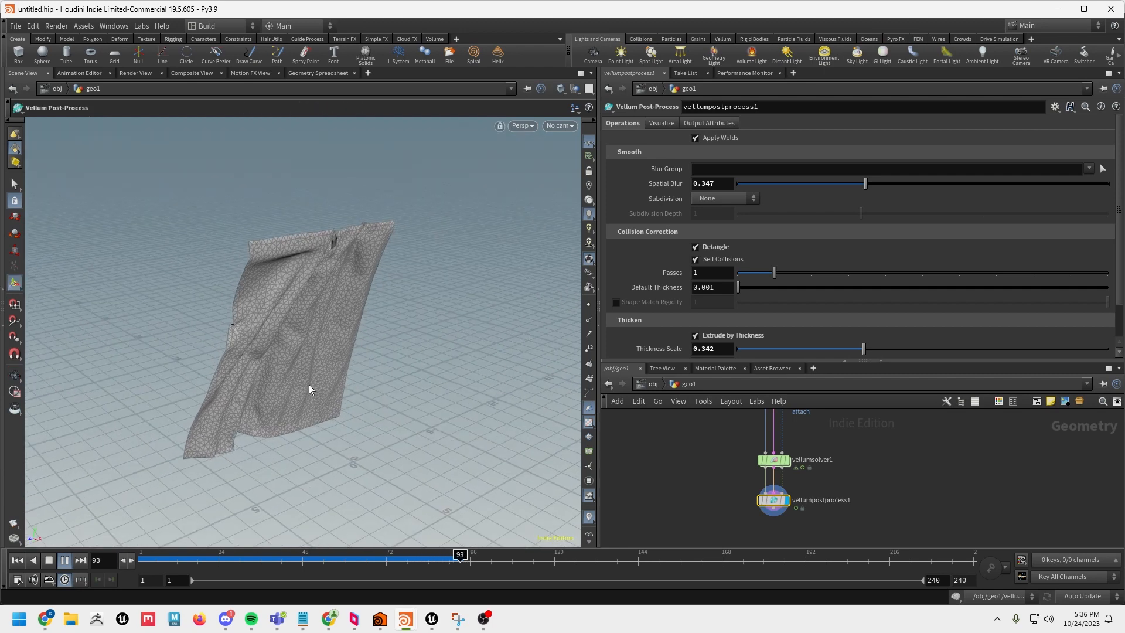
left_click(63, 562)
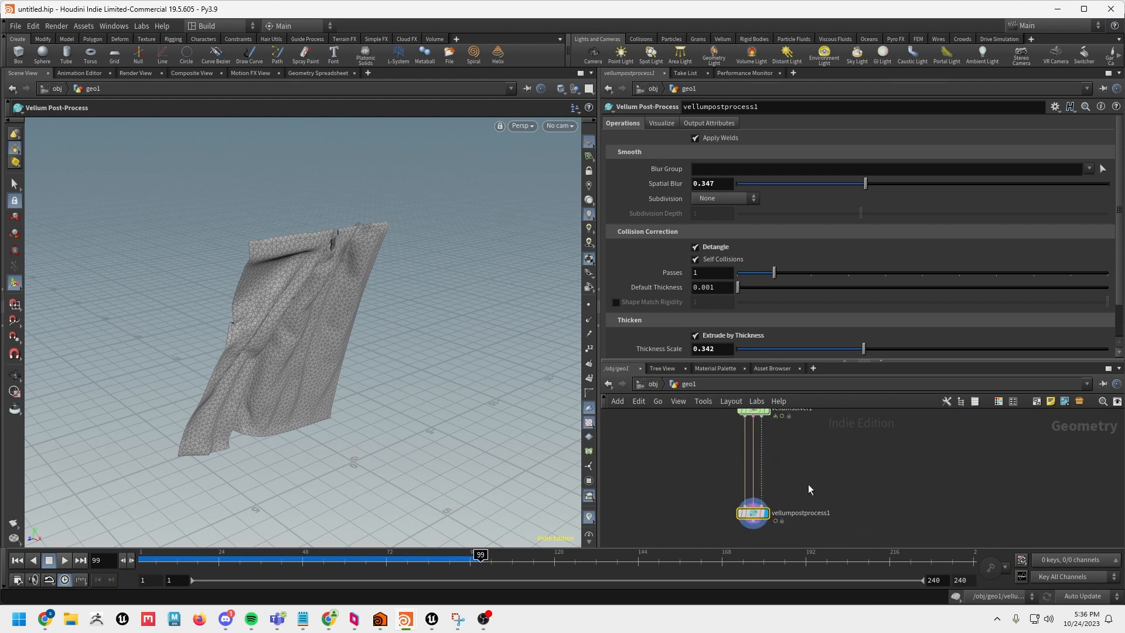
- Add a File Cache after vellumsolver1 and save frames 1-240 to disk
key("tab")
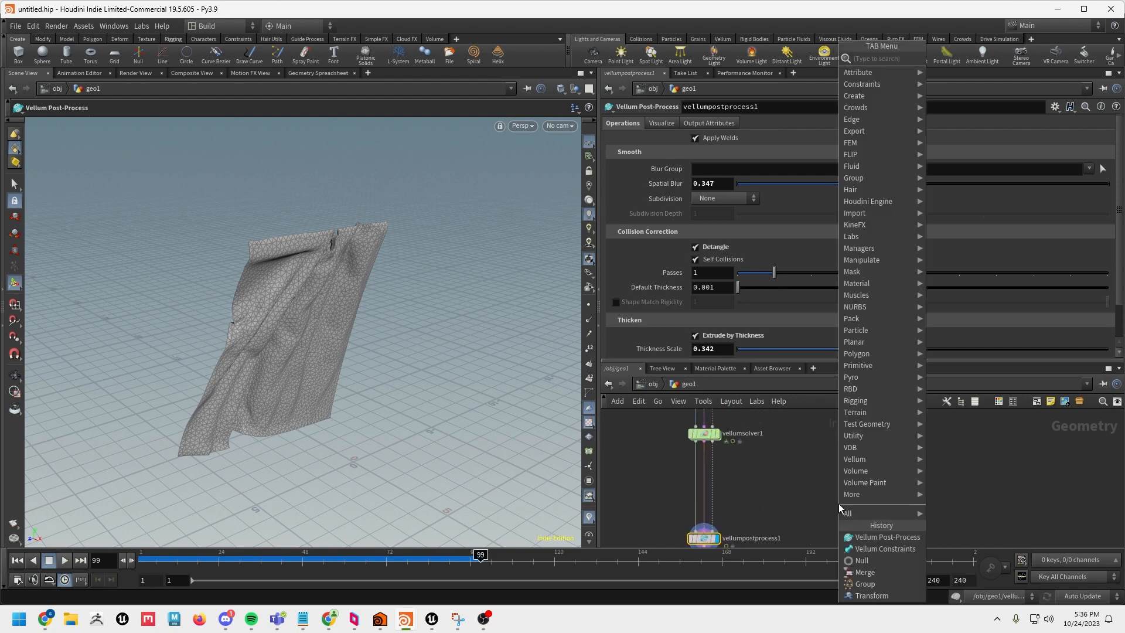
type("fil")
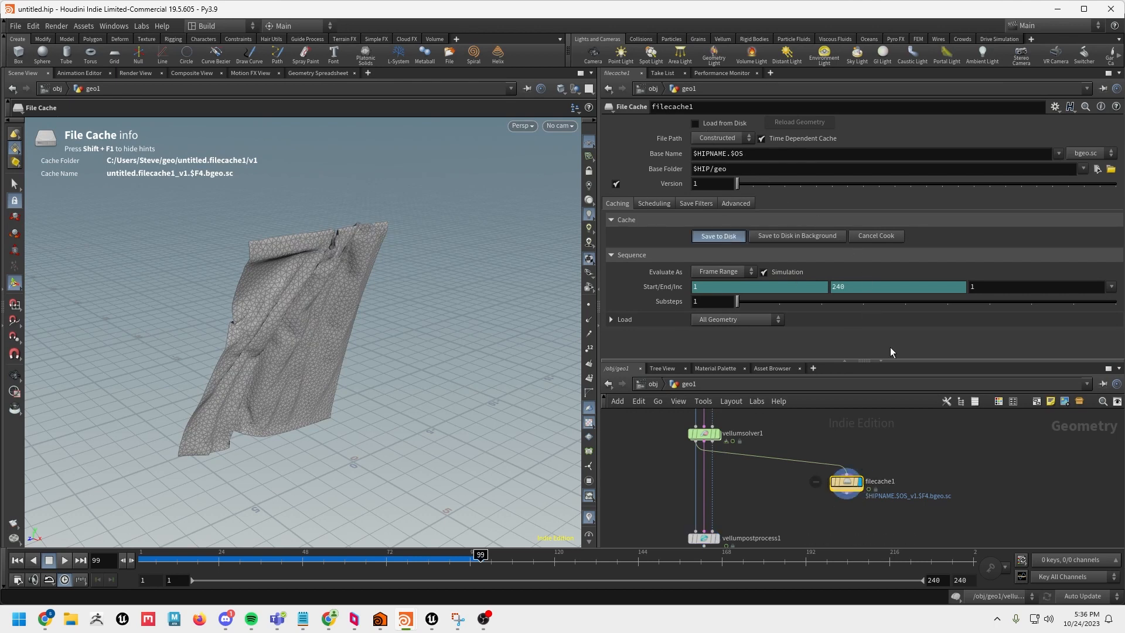
left_click(717, 236)
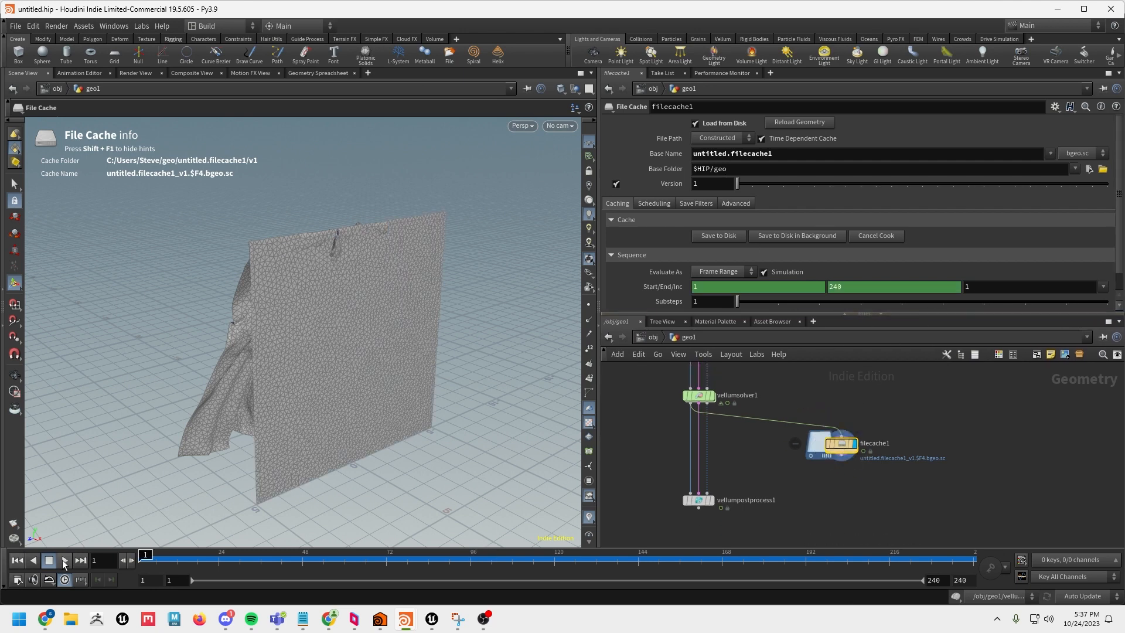
left_click(64, 560)
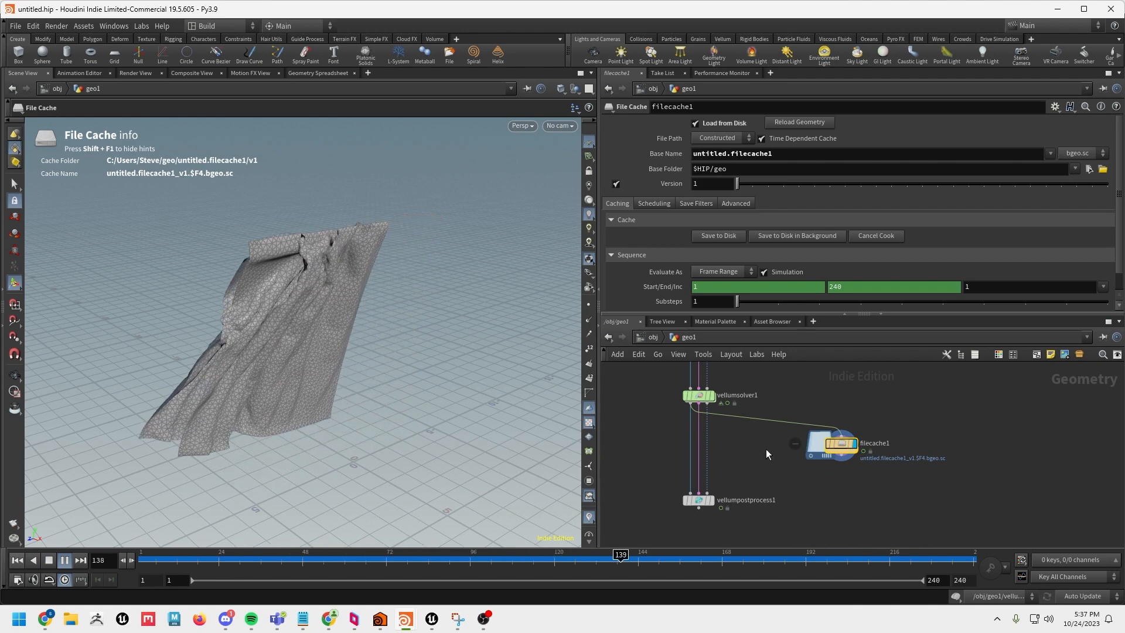
left_click(63, 561)
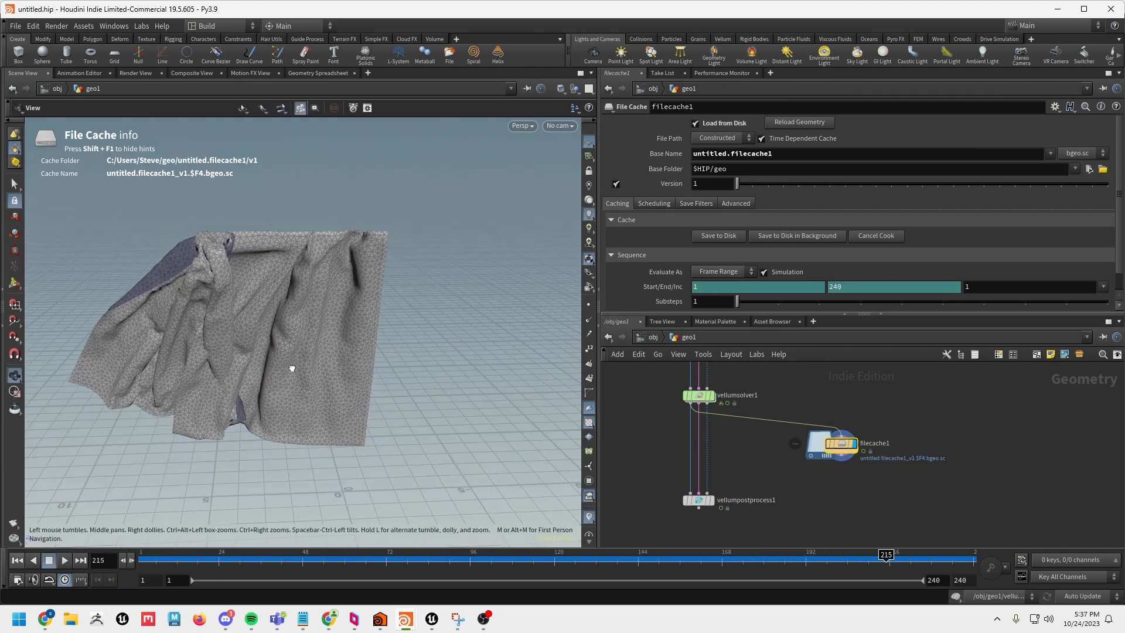
left_click_drag(292, 368, 482, 339)
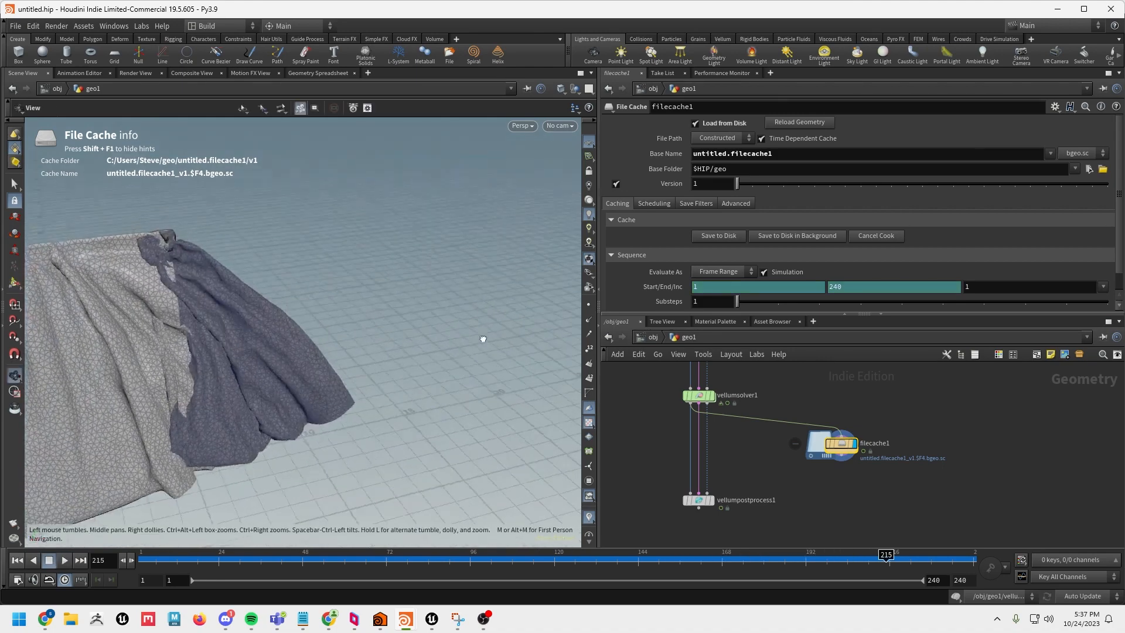
left_click_drag(481, 337, 274, 366)
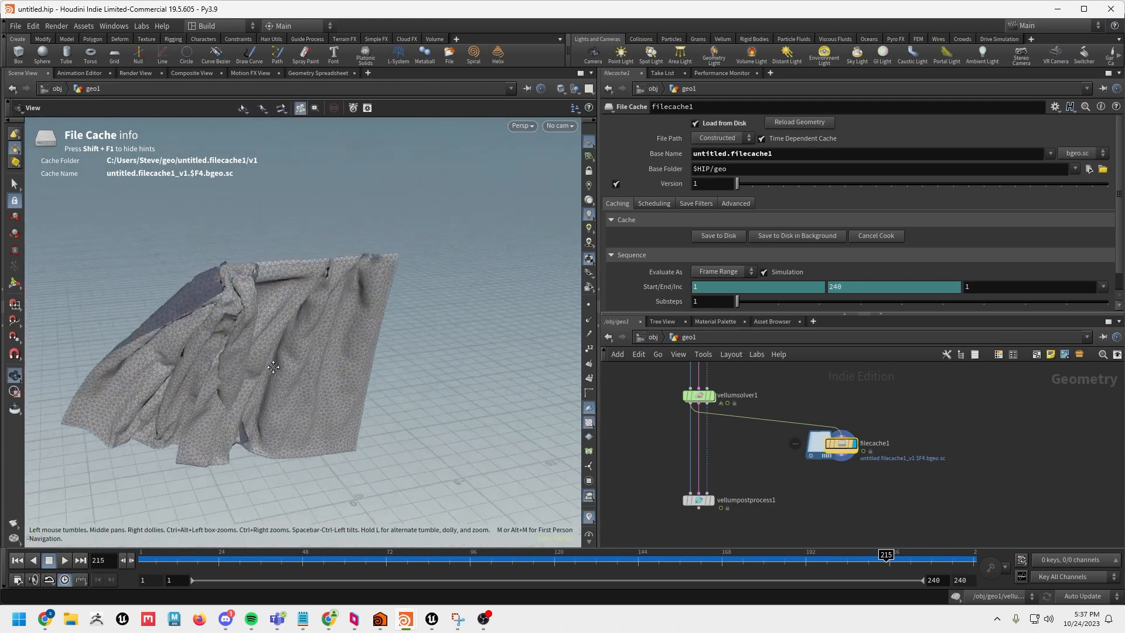
left_click(142, 25)
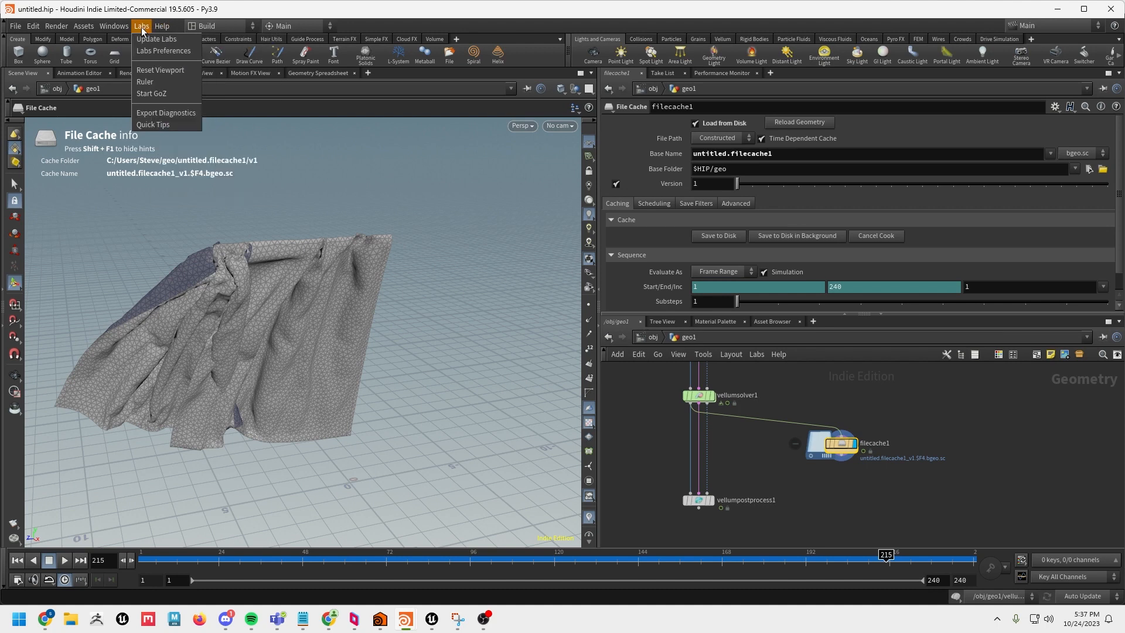
mouse_move(156, 39)
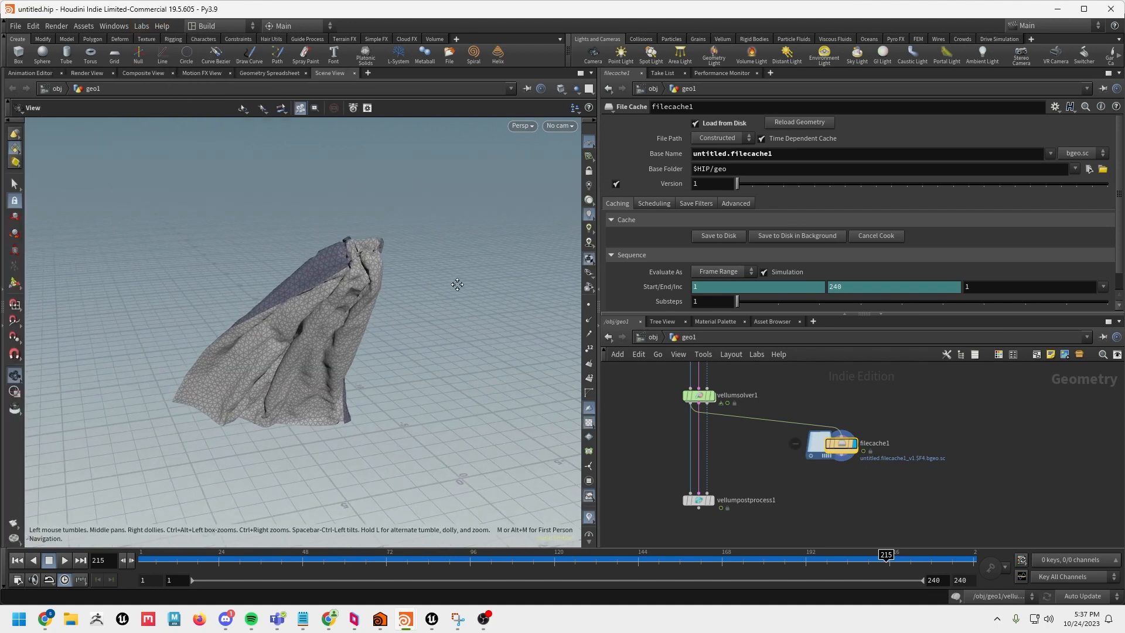
left_click(64, 560)
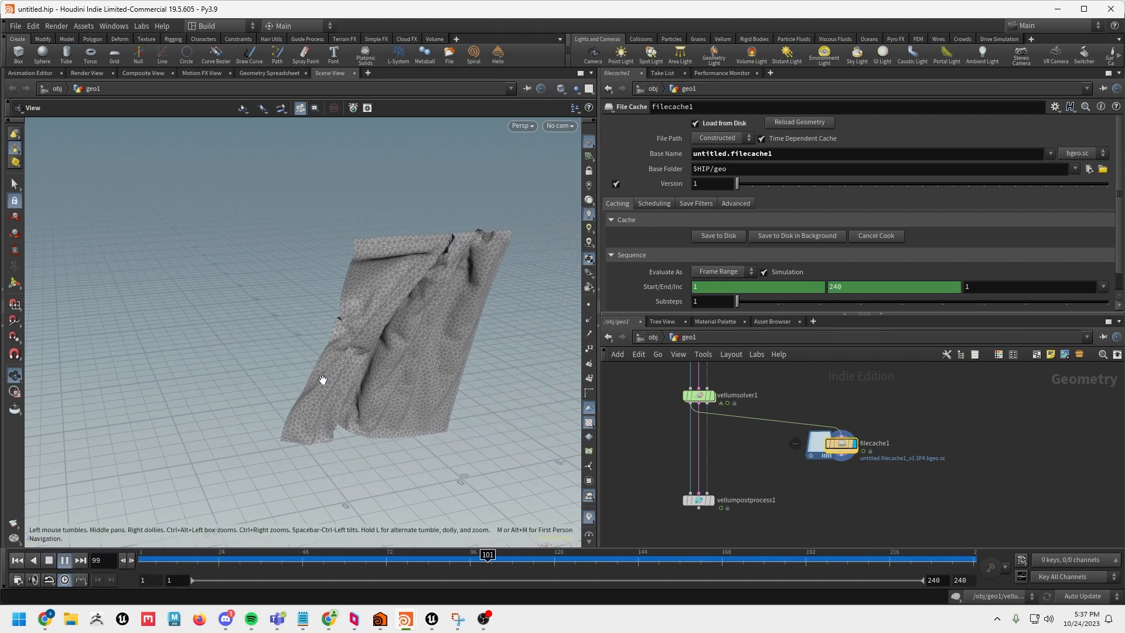
left_click(63, 560)
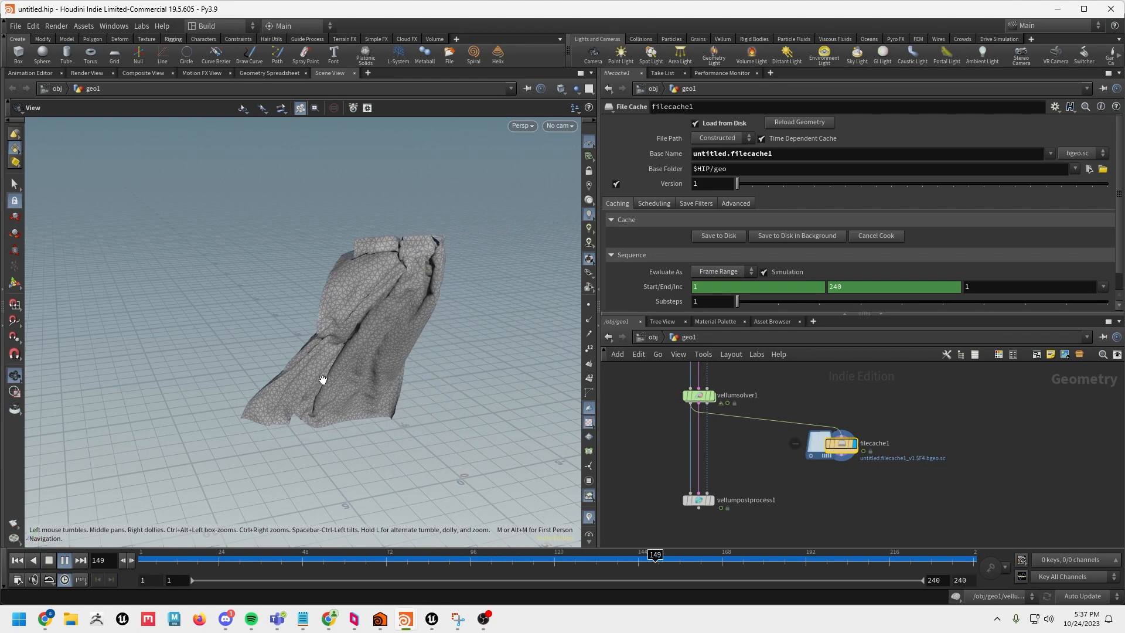
left_click(63, 561)
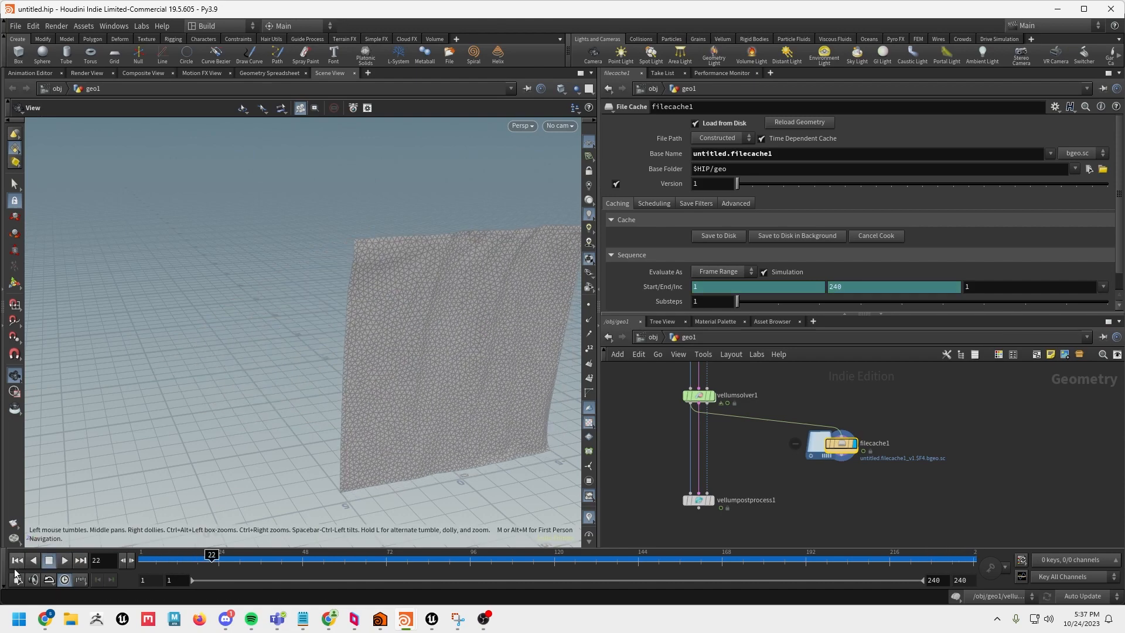
left_click(16, 560)
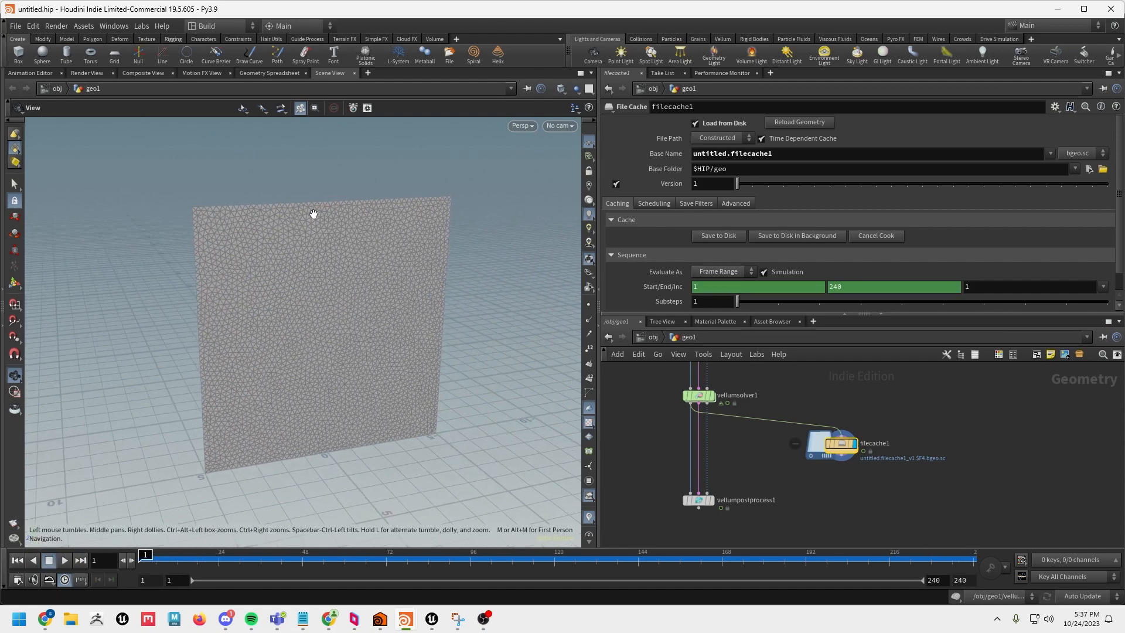
left_click_drag(145, 555, 752, 554)
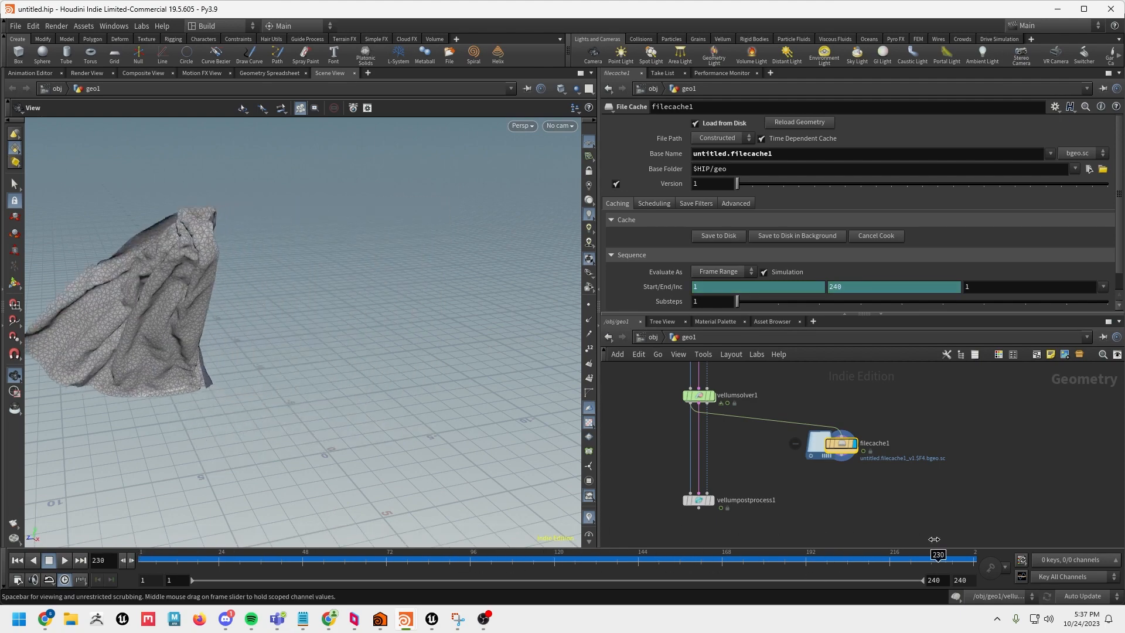
left_click_drag(938, 559, 482, 554)
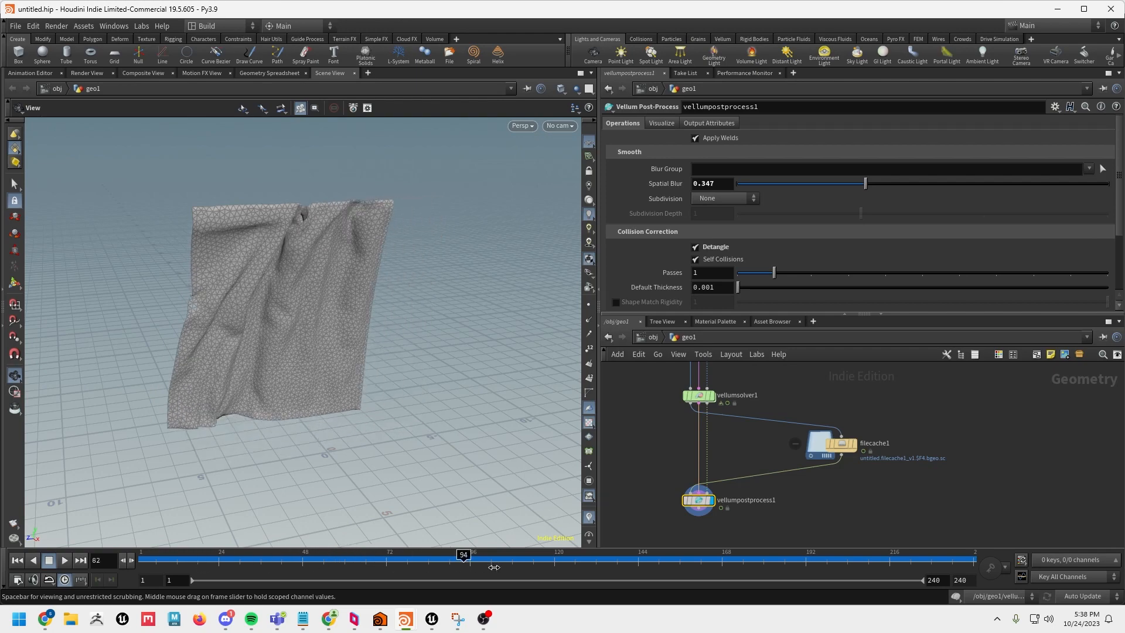
- Set Passes to 5, wire filecache1 into vellumpostprocess1 and scrub the cached curtain
left_click_drag(463, 555, 695, 554)
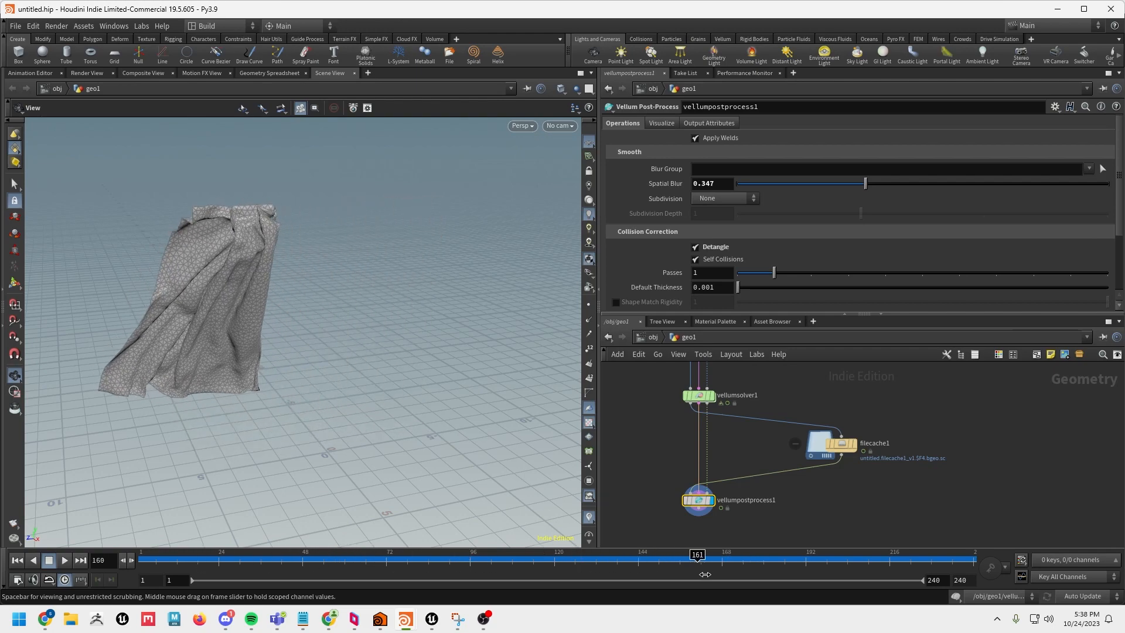
left_click_drag(774, 272, 923, 272)
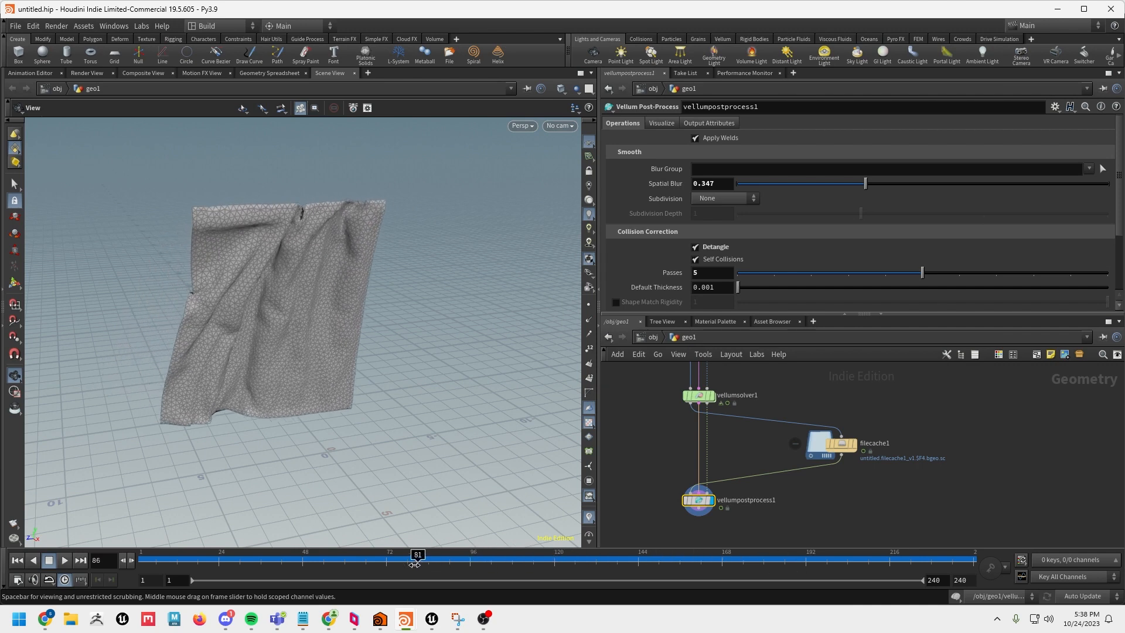
left_click_drag(418, 554, 372, 554)
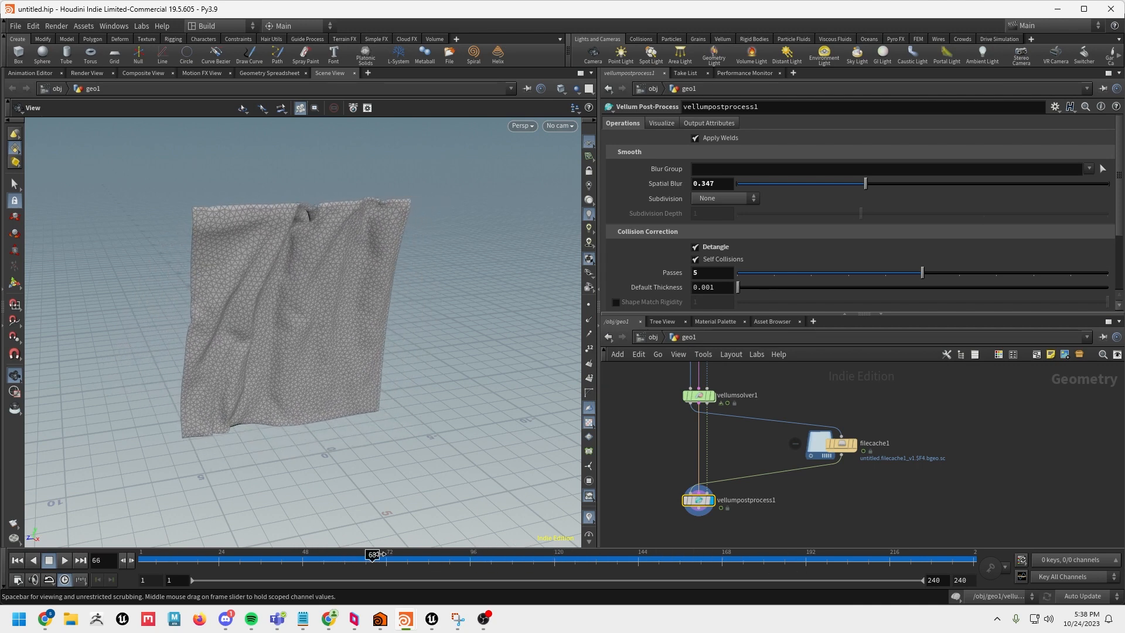
left_click_drag(373, 554, 818, 555)
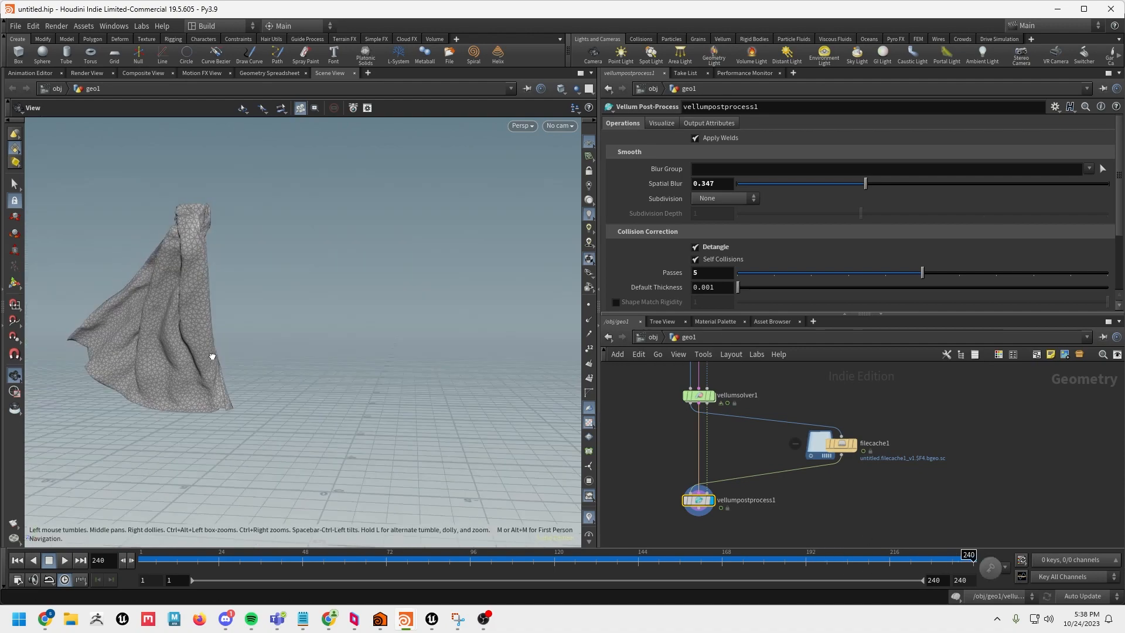
left_click_drag(212, 356, 224, 352)
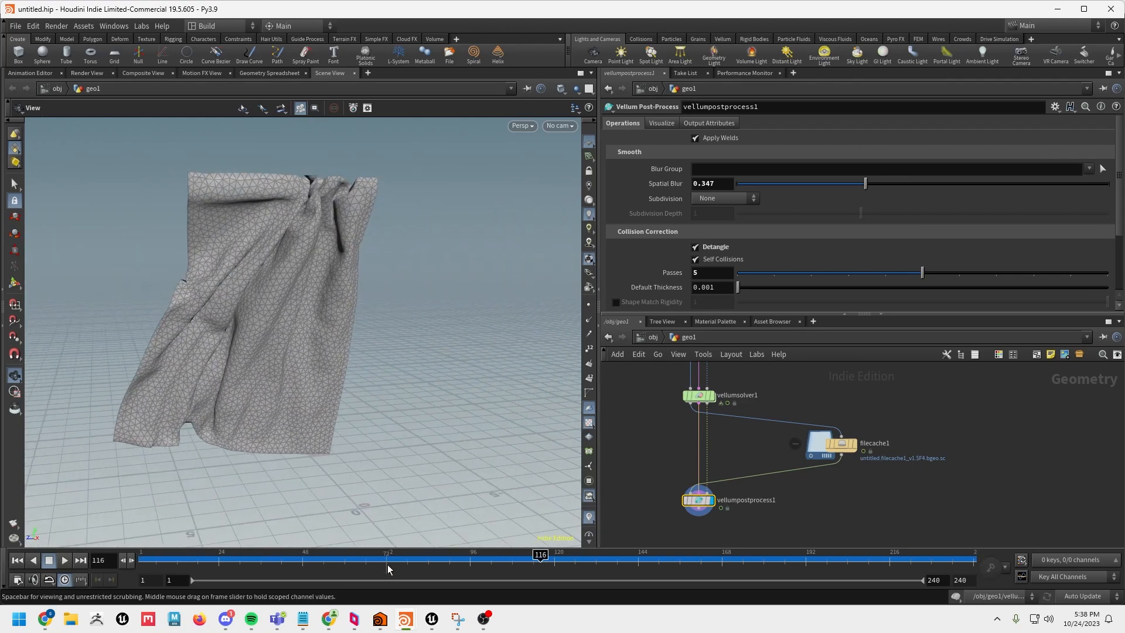
left_click_drag(540, 554, 575, 555)
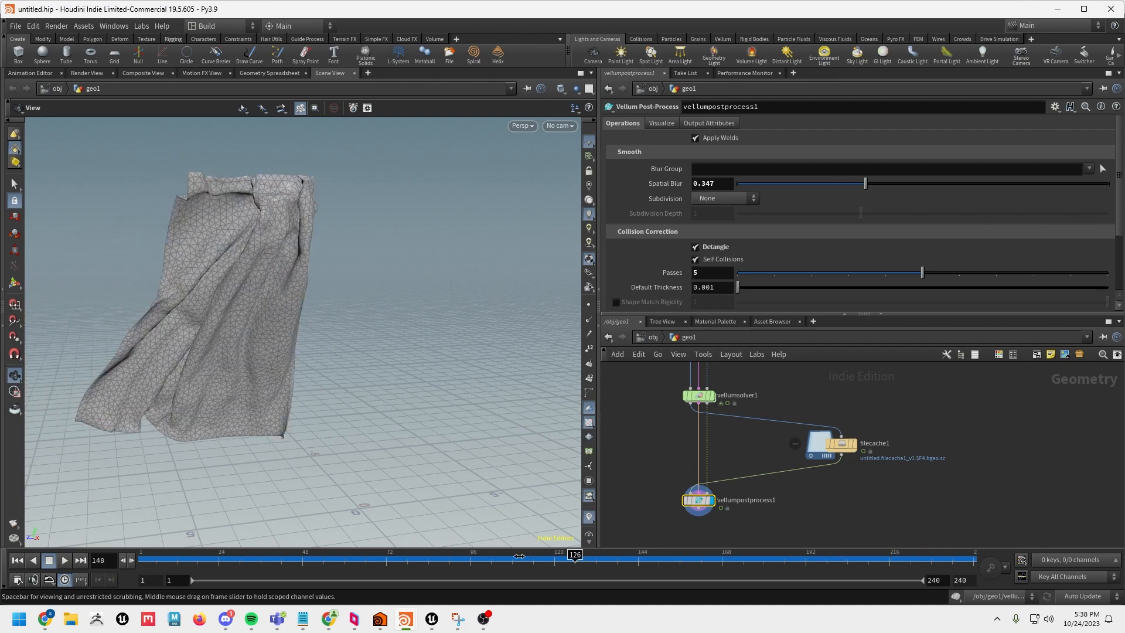